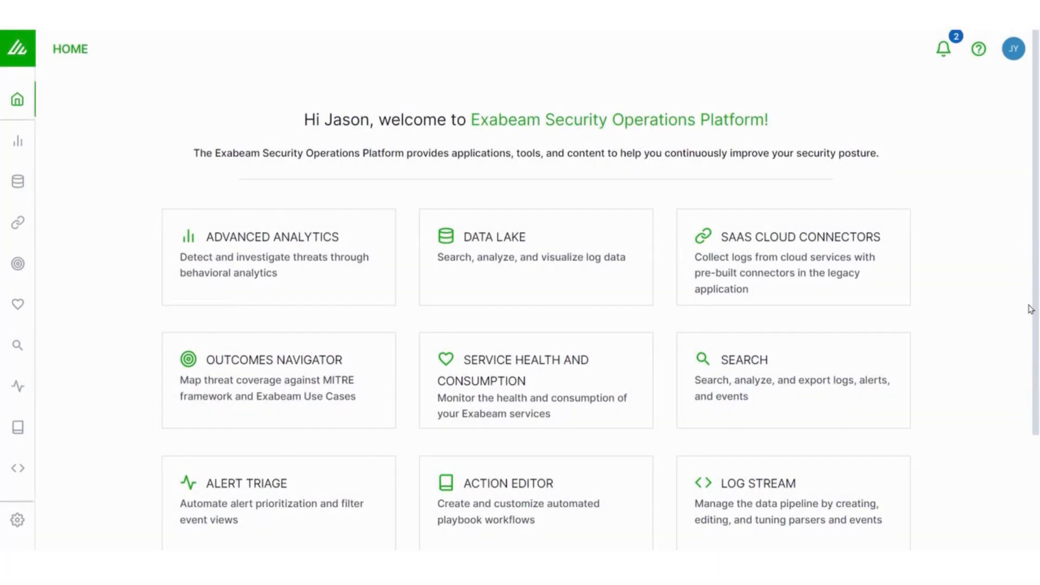
Open the Dashboards application from the home page card.
scroll("down", 3)
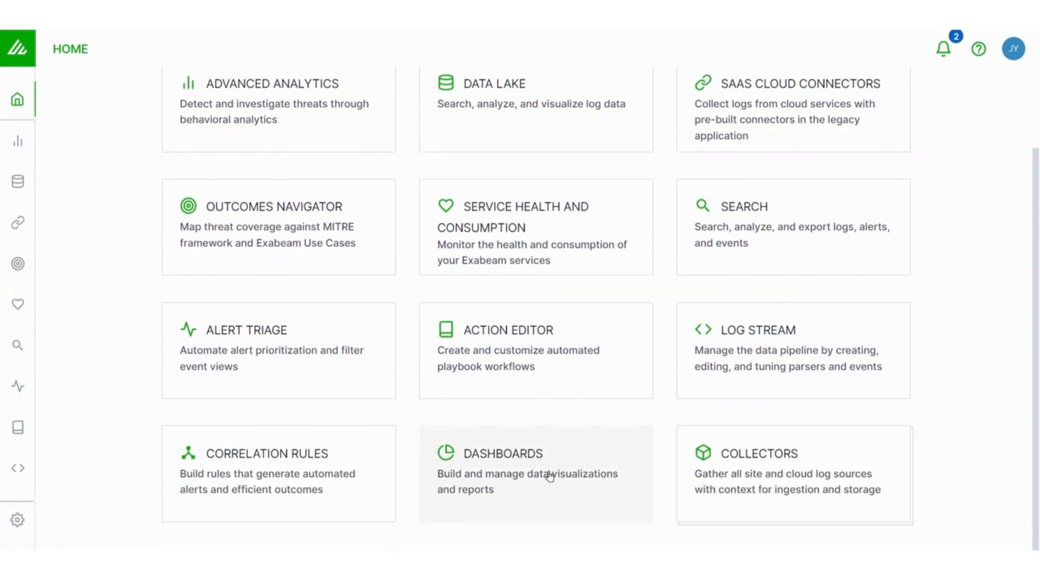
left_click(535, 471)
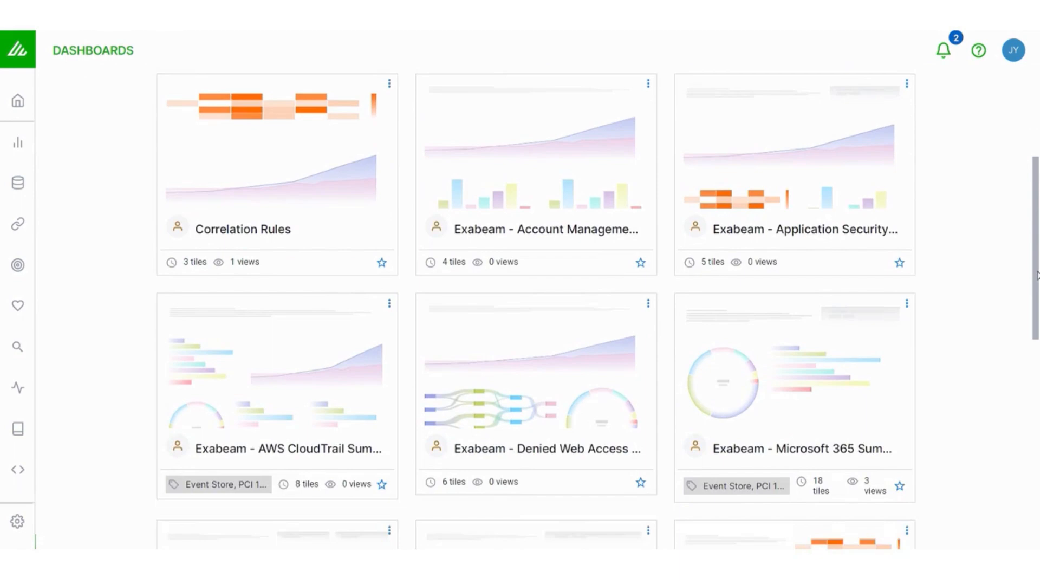
scroll("down", 3)
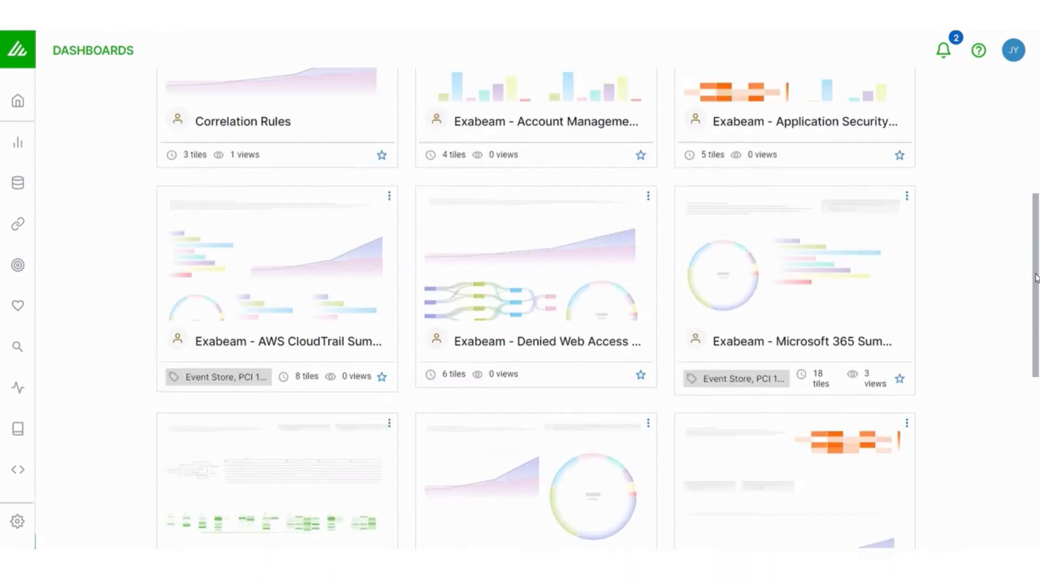
scroll("up", 3)
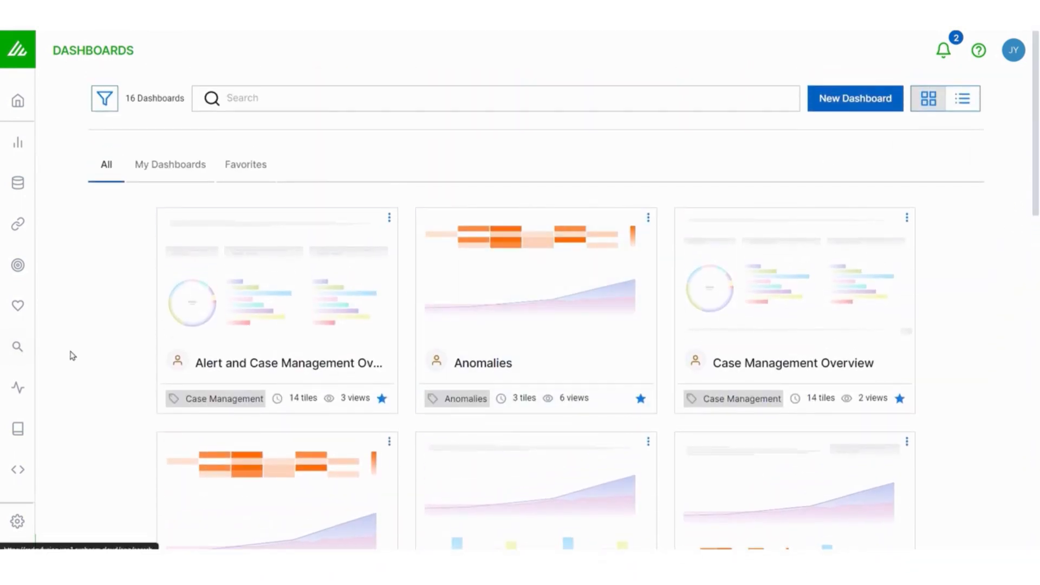
Star Case Management Overview as a favourite and check it under the Favorites tab.
left_click(899, 397)
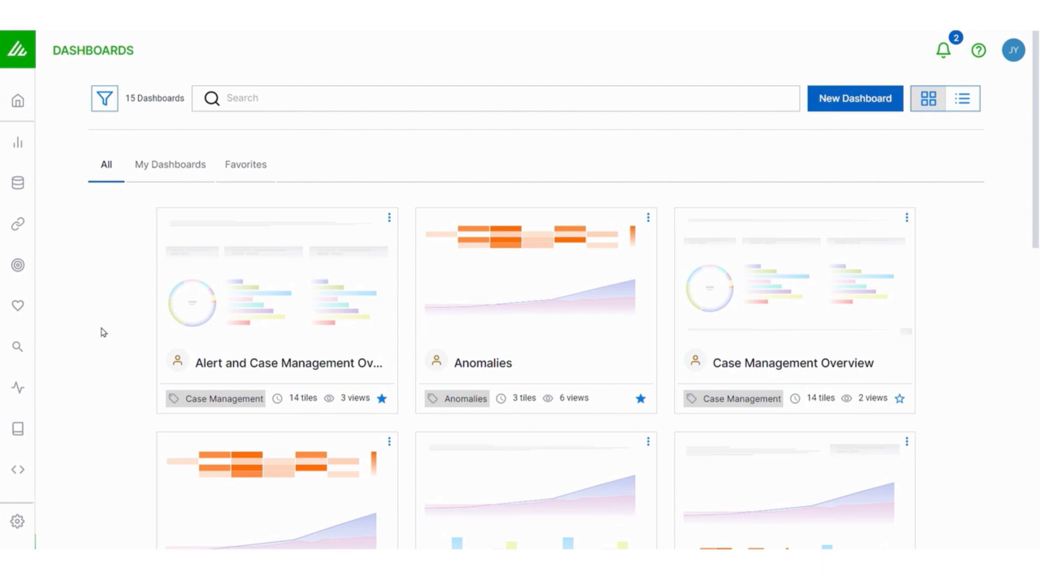
mouse_move(118, 336)
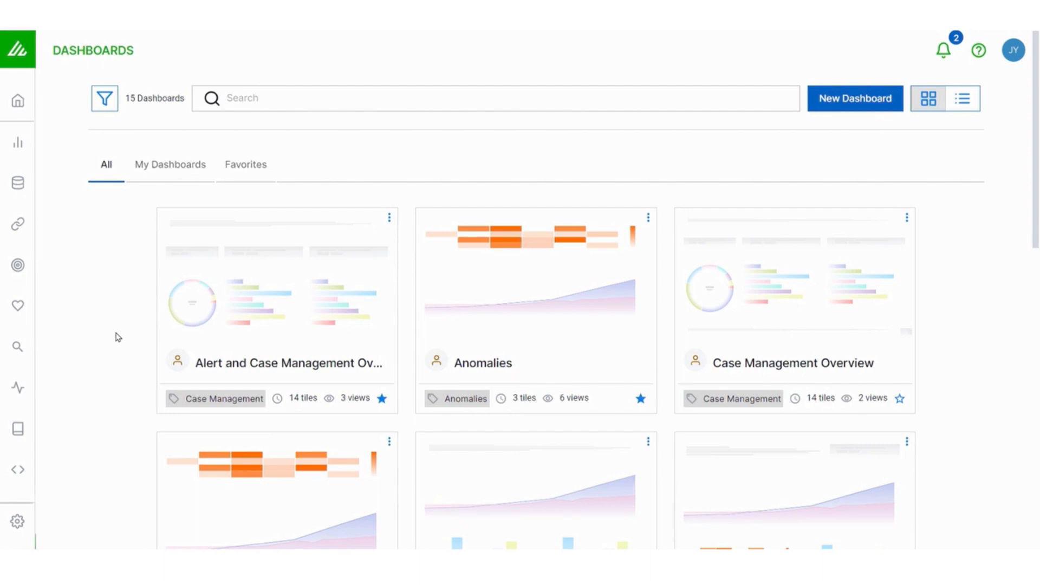
mouse_move(105, 333)
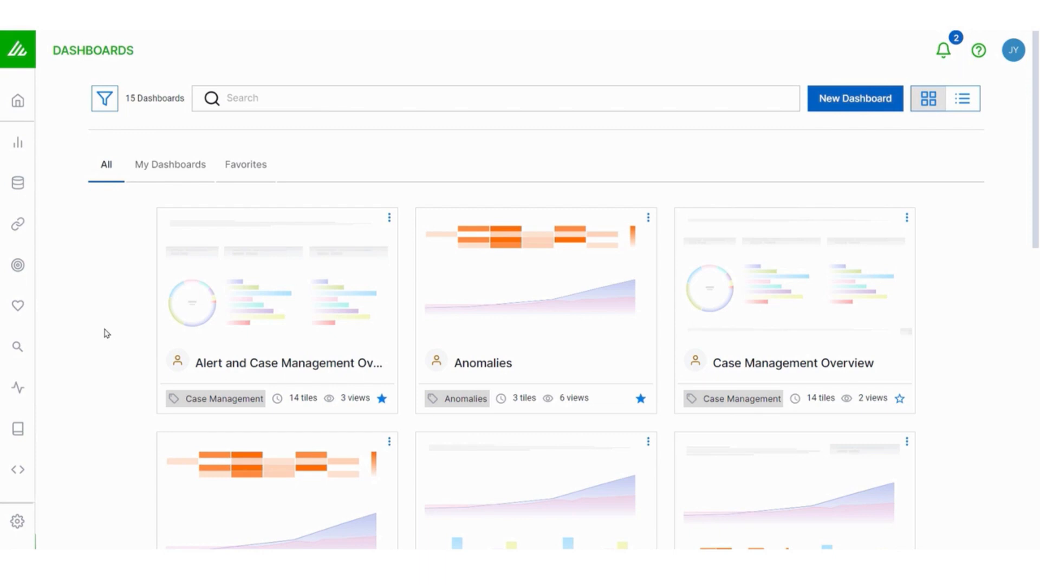
mouse_move(467, 305)
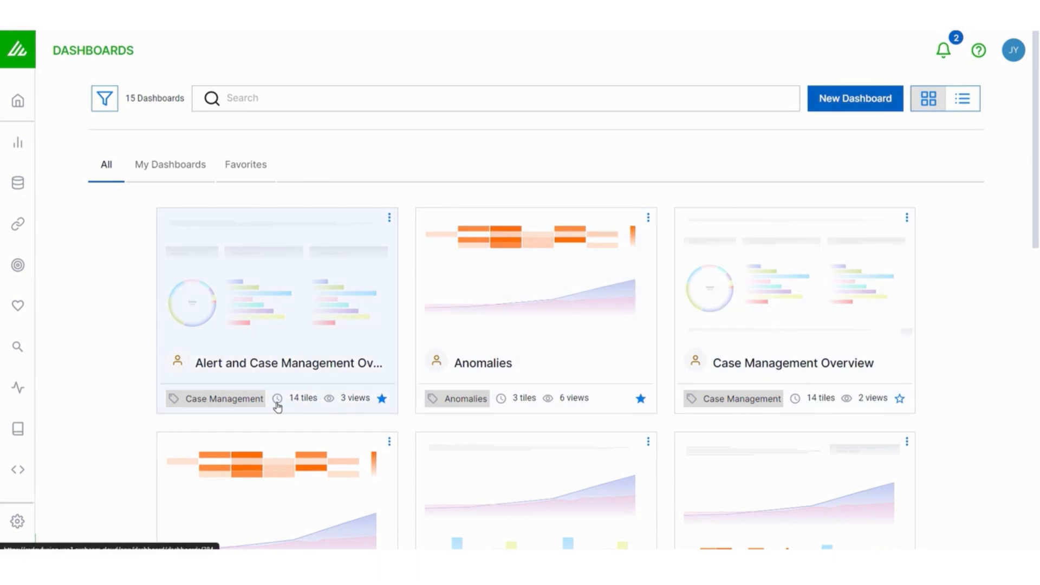
mouse_move(304, 185)
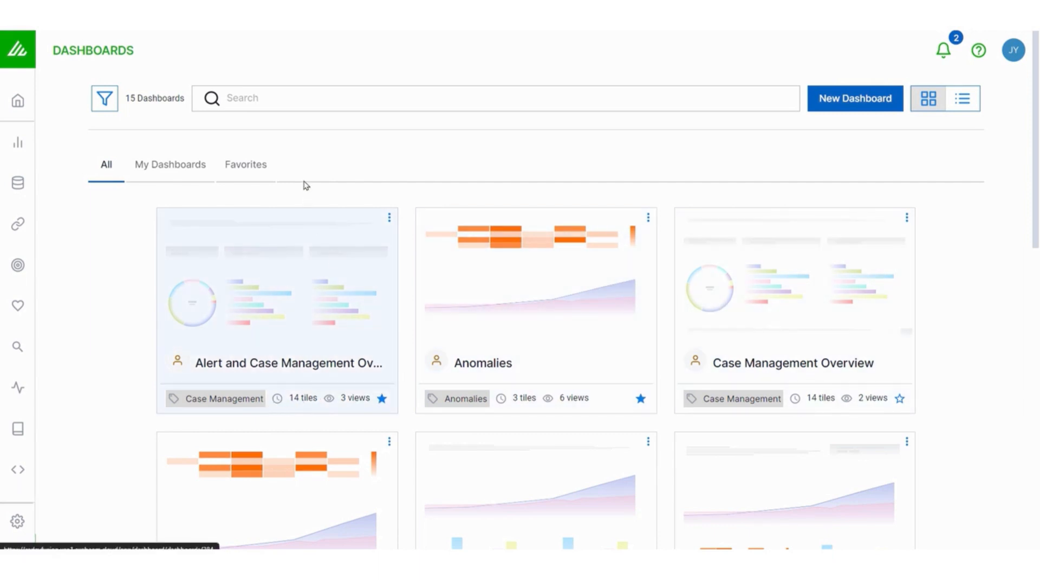
type("case")
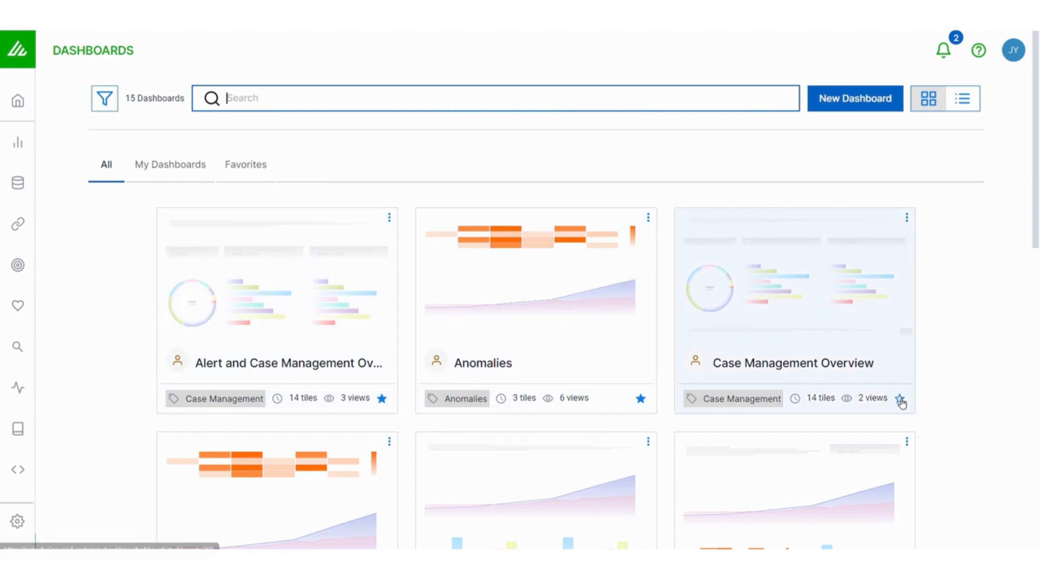
left_click(900, 398)
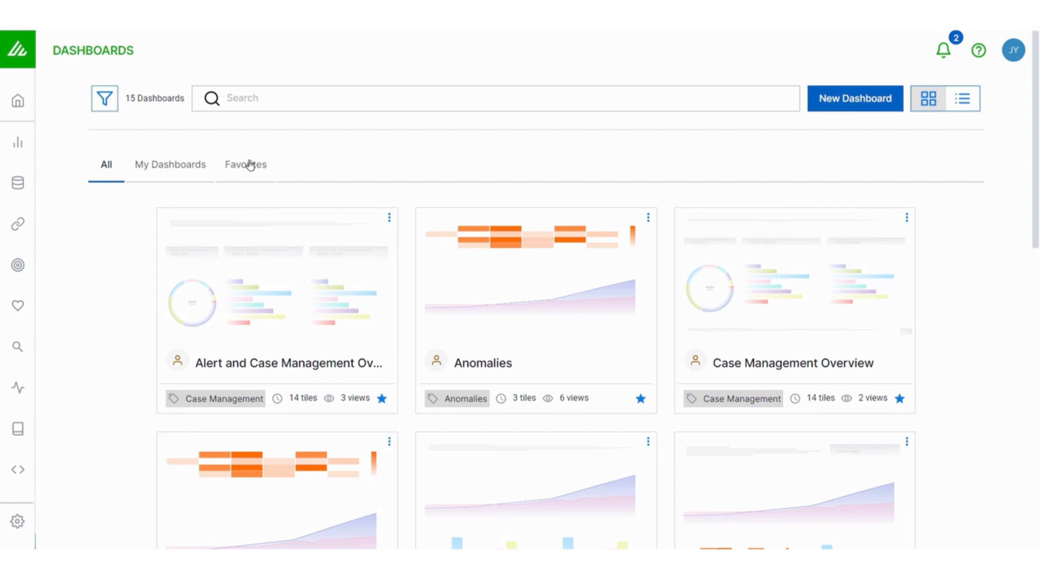
left_click(246, 164)
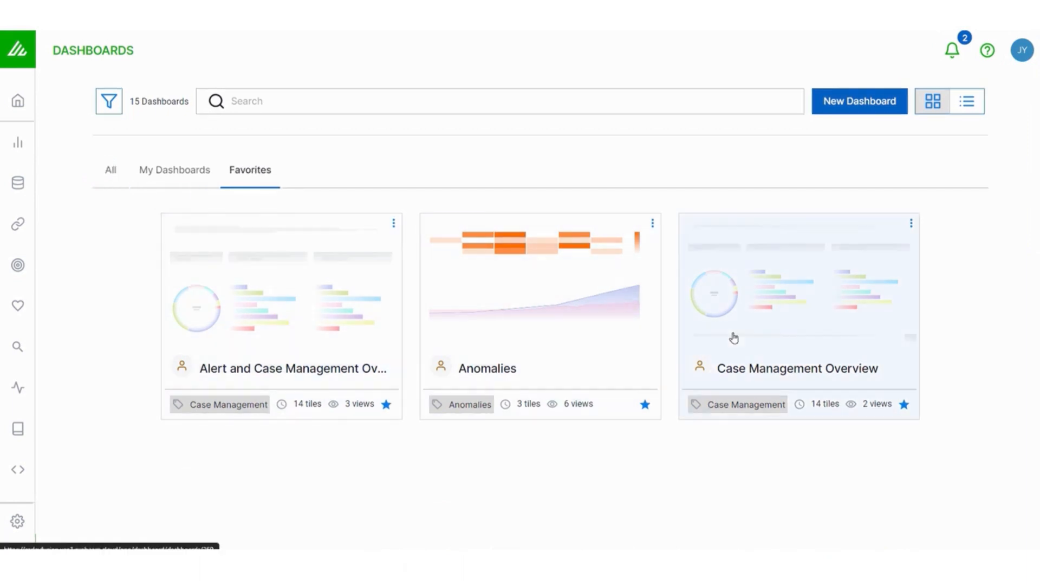
mouse_move(706, 461)
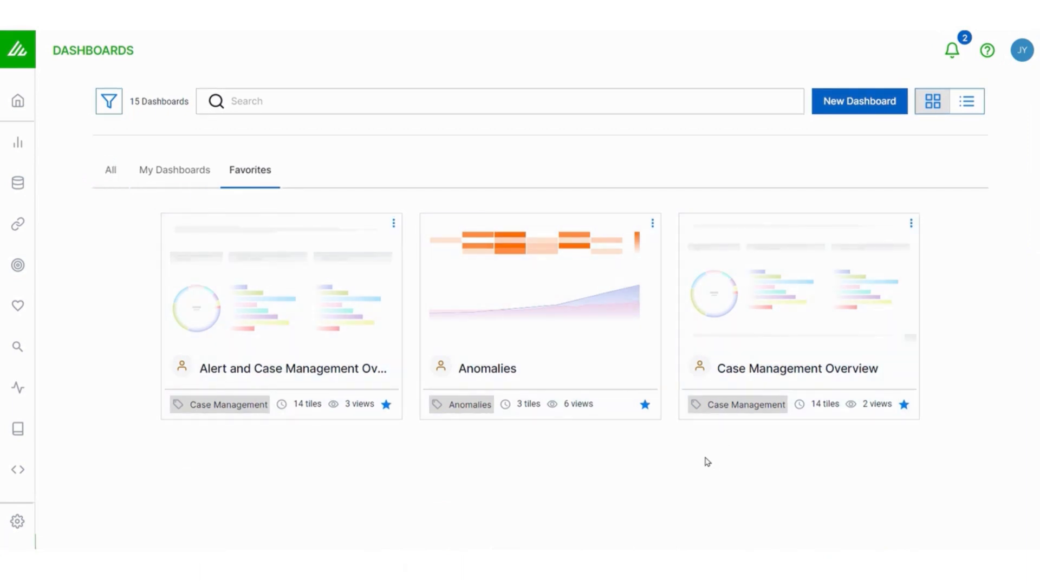
left_click(107, 169)
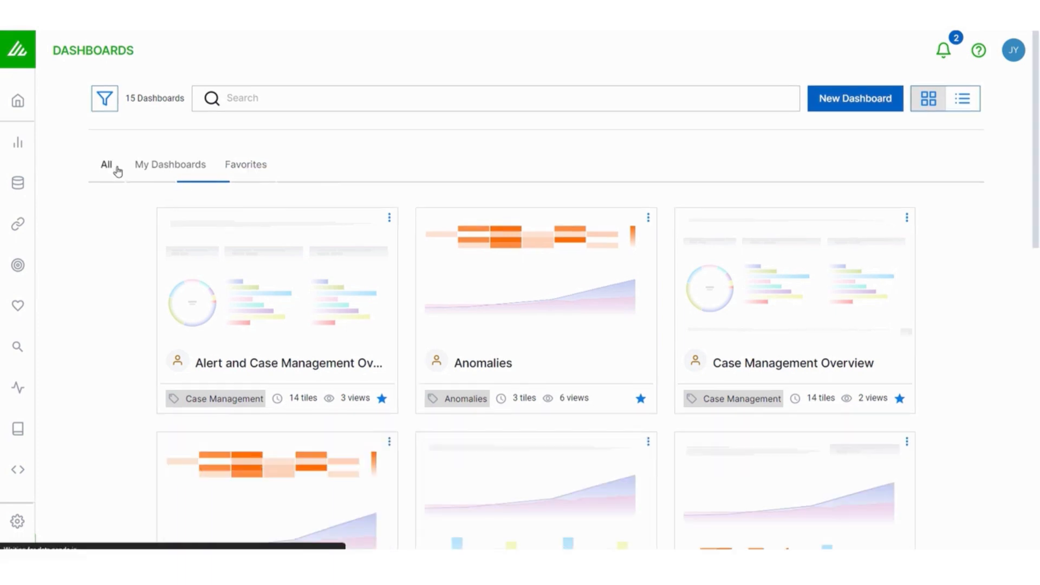
Preview the dashboards as a detailed list, then return to thumbnail grid view.
left_click(962, 98)
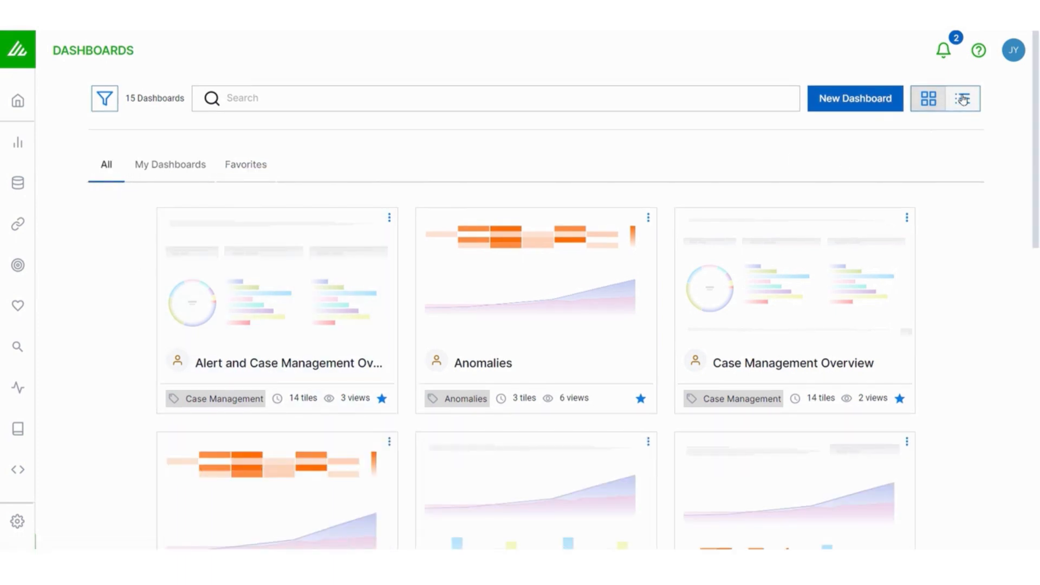
left_click(962, 98)
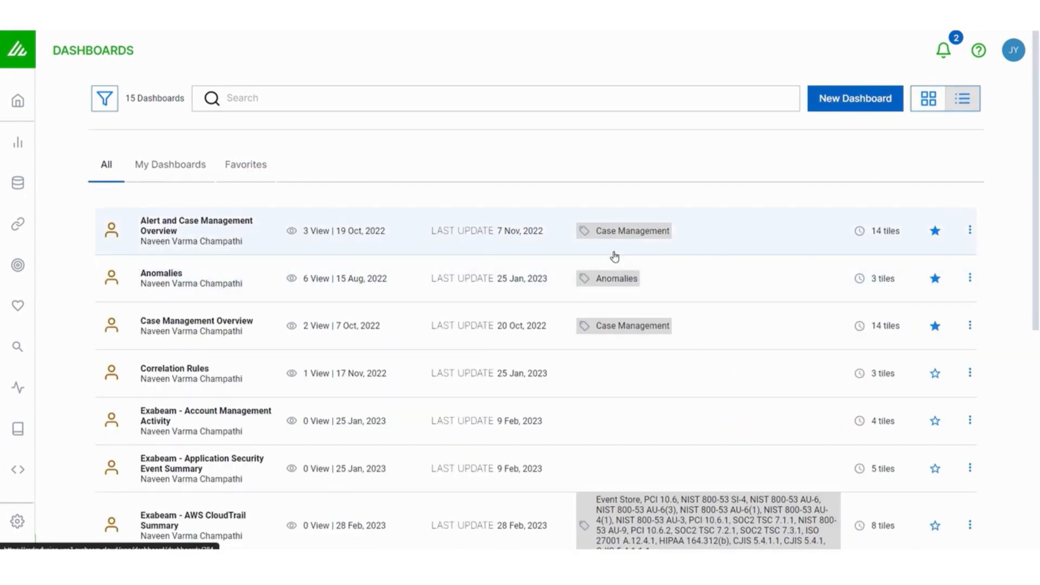
mouse_move(698, 263)
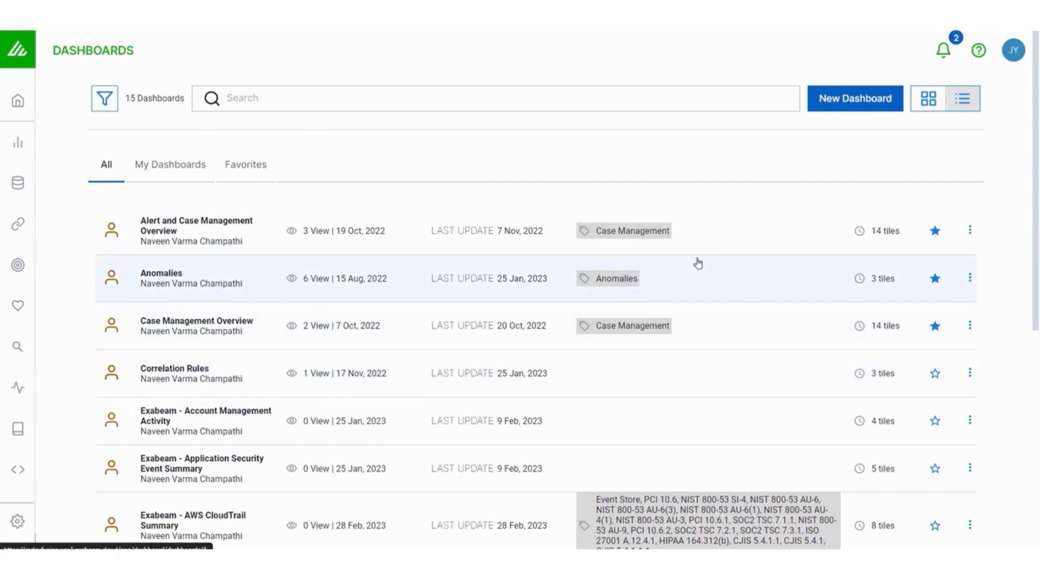
left_click(928, 99)
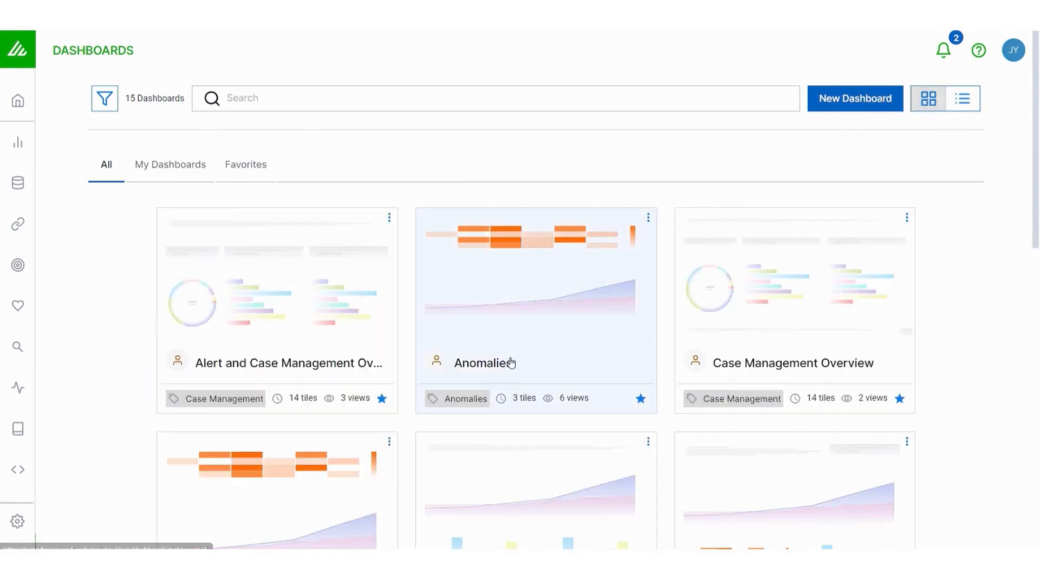
Show only My Dashboards, listing the single JY-test dashboard.
left_click(170, 165)
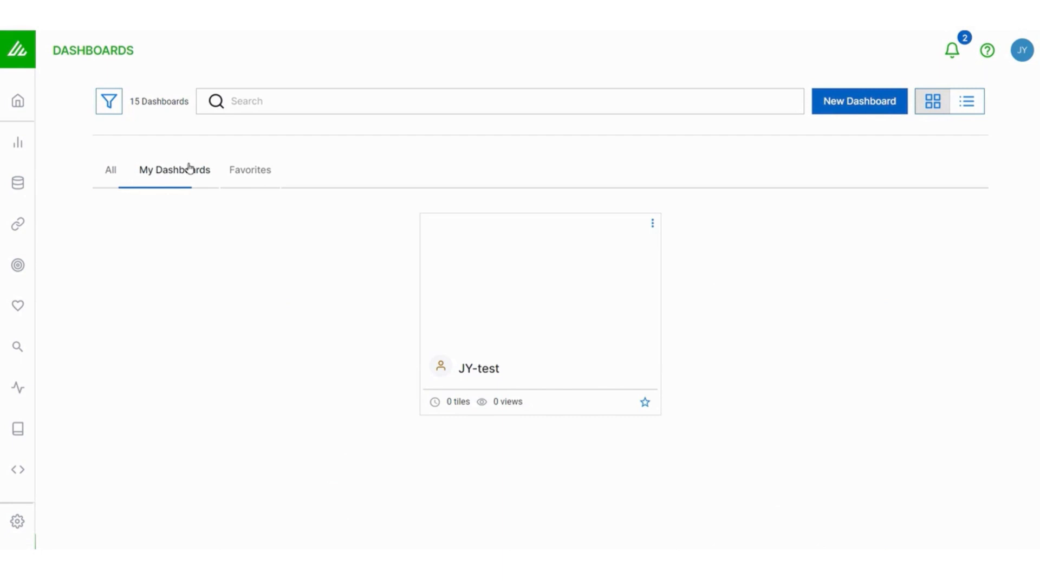
mouse_move(462, 425)
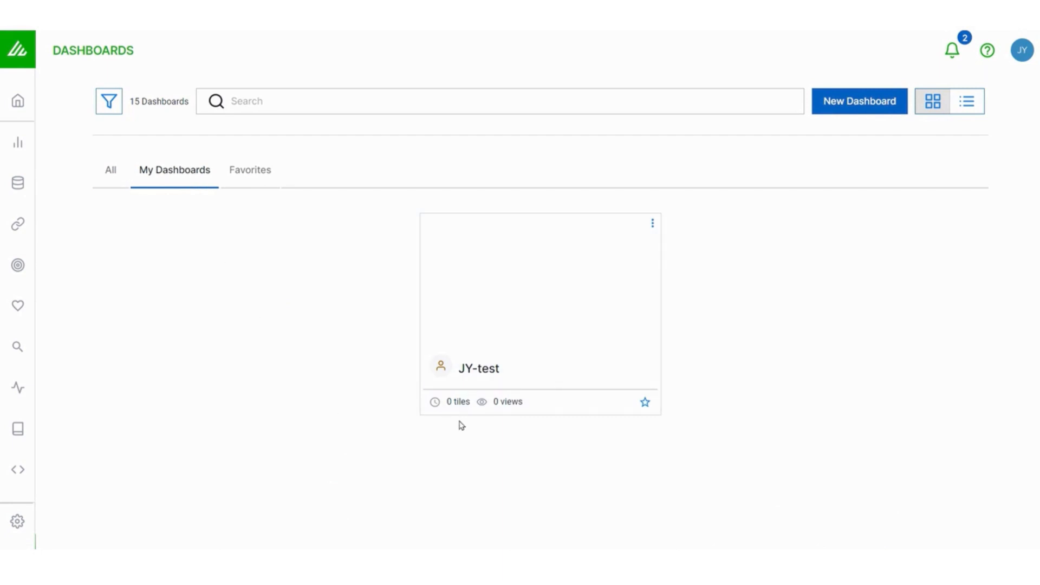
mouse_move(864, 178)
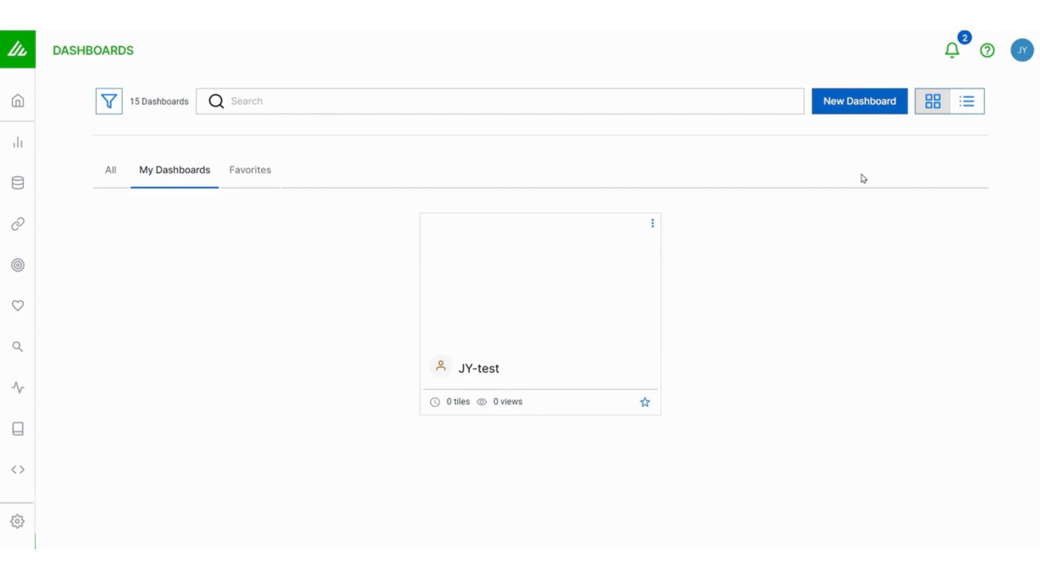
mouse_move(846, 110)
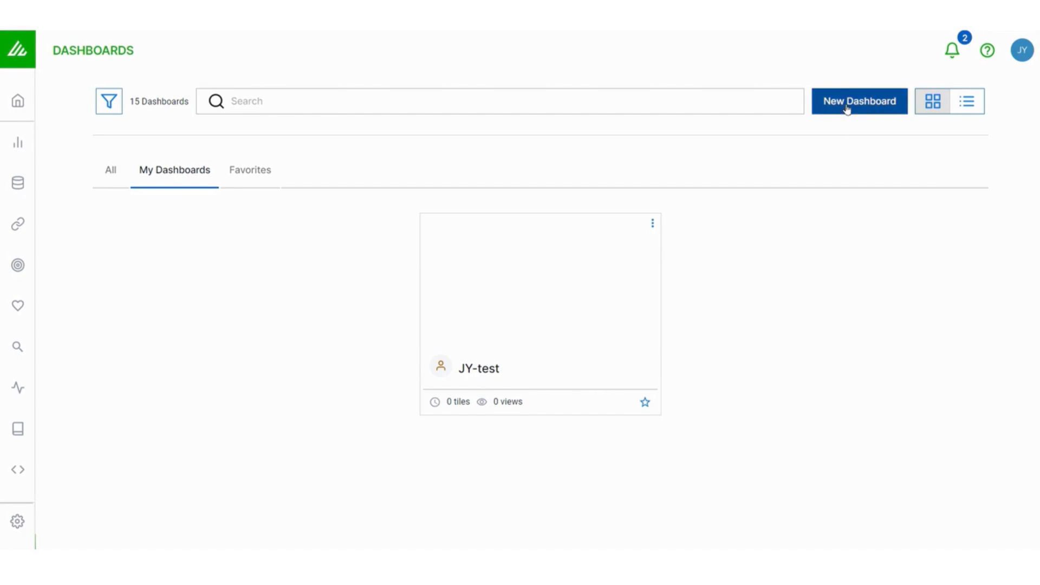
Create a new dashboard named JY-Example described 'Example dashboard for video'.
left_click(859, 101)
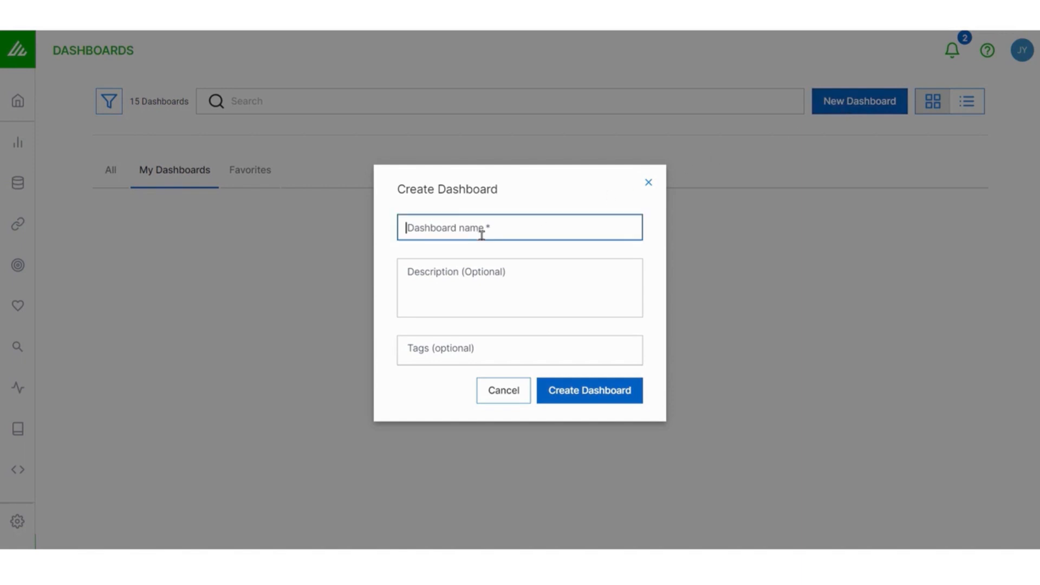
type("JY-Example")
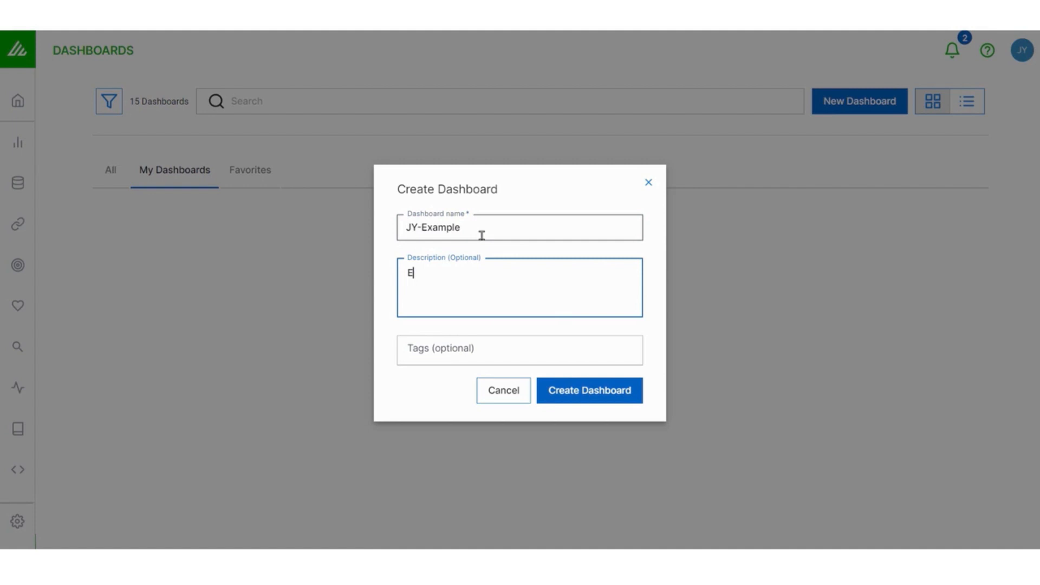
type("Example dashboard for video")
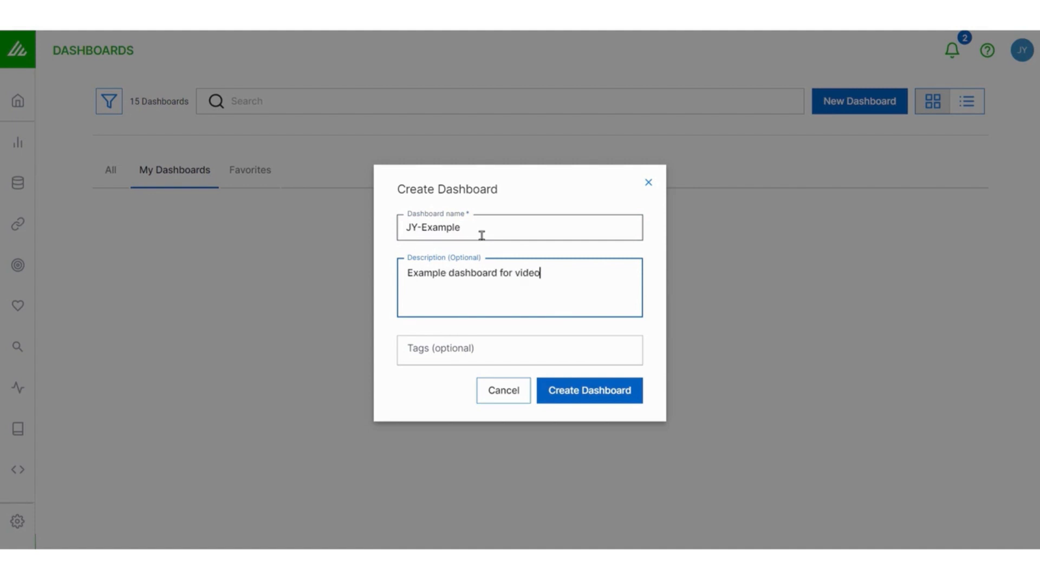
left_click(519, 350)
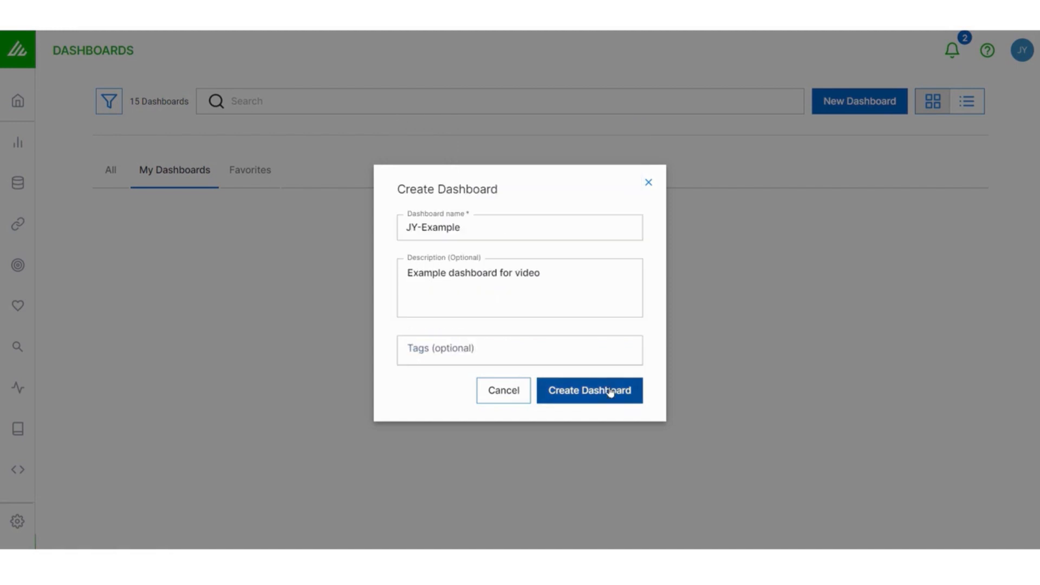
left_click(589, 390)
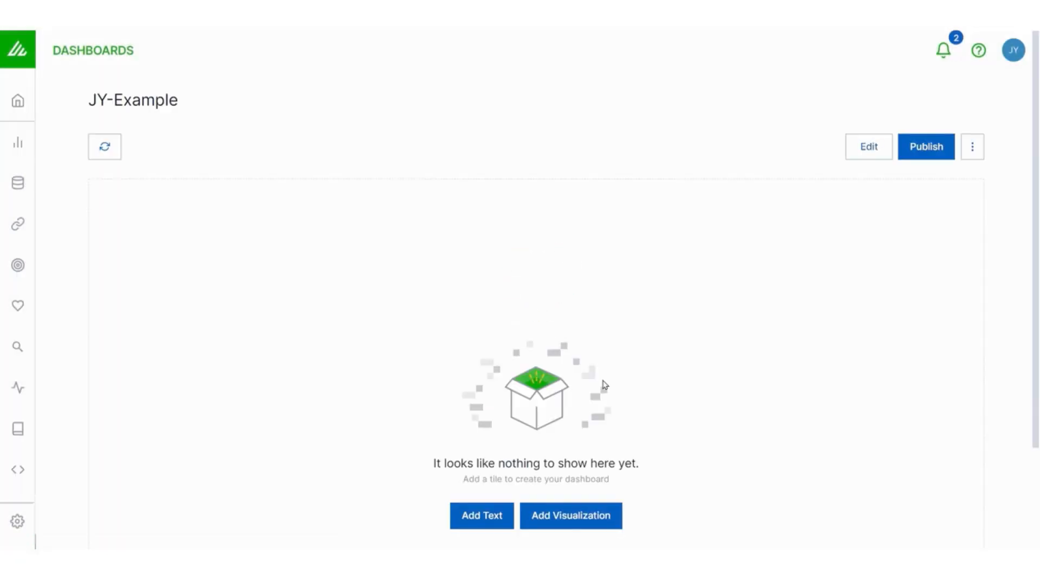
mouse_move(580, 364)
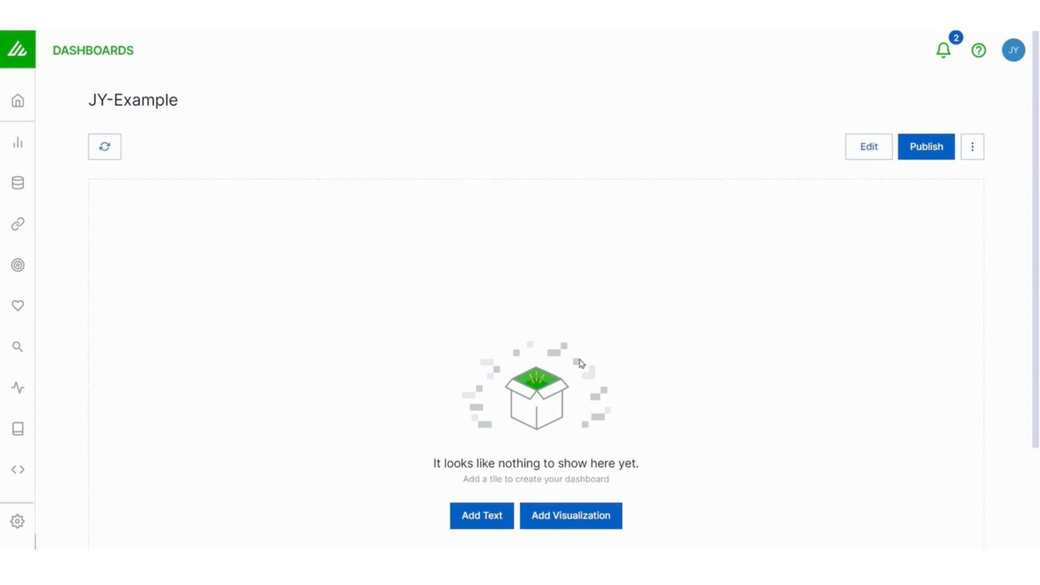
scroll("down", 3)
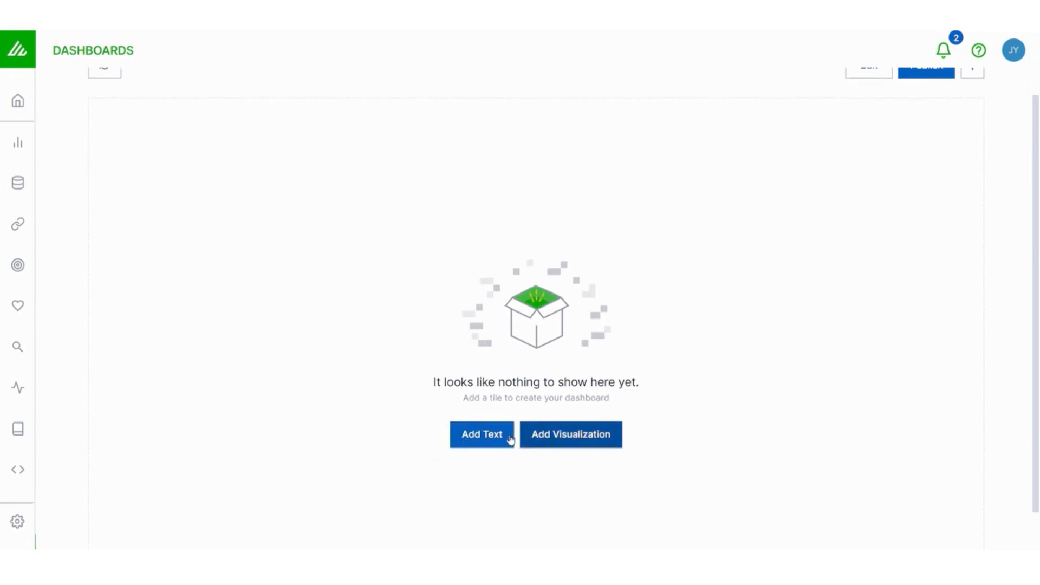
Add a Notes text tile with Purpose, Point of contact, Resources links and a logo link.
left_click(481, 433)
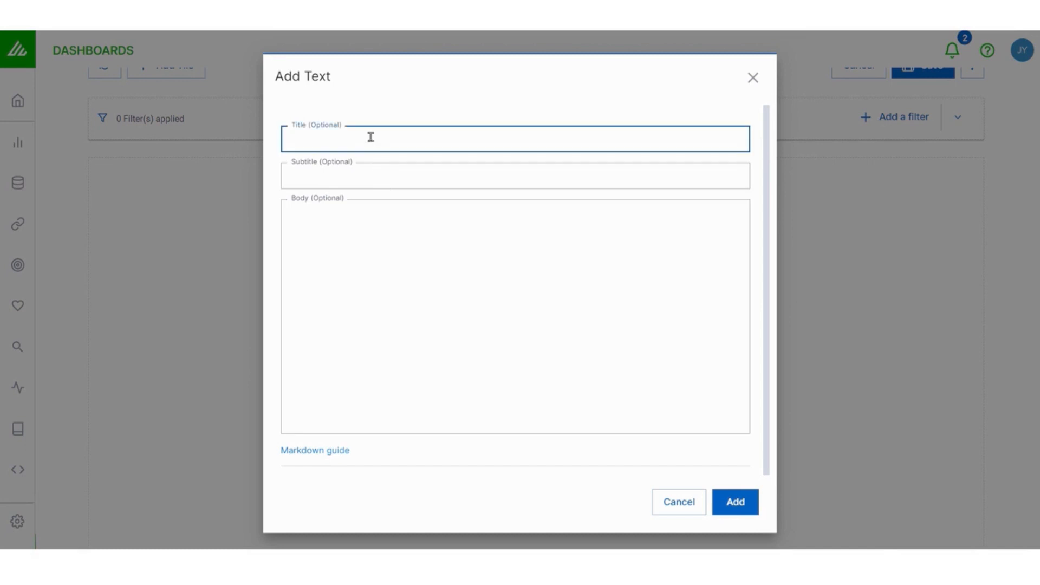
type("Notes")
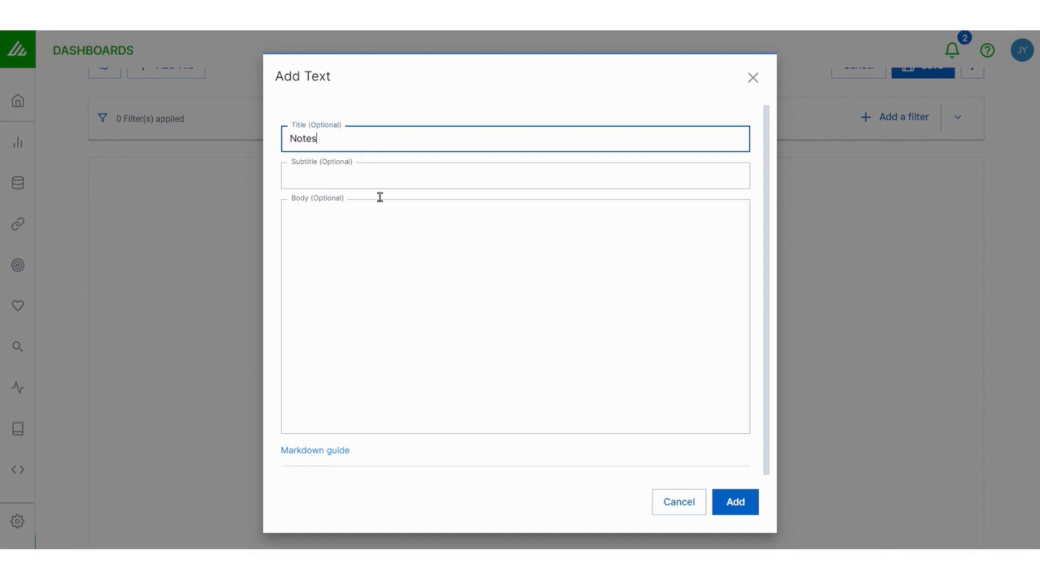
type("Purpose")
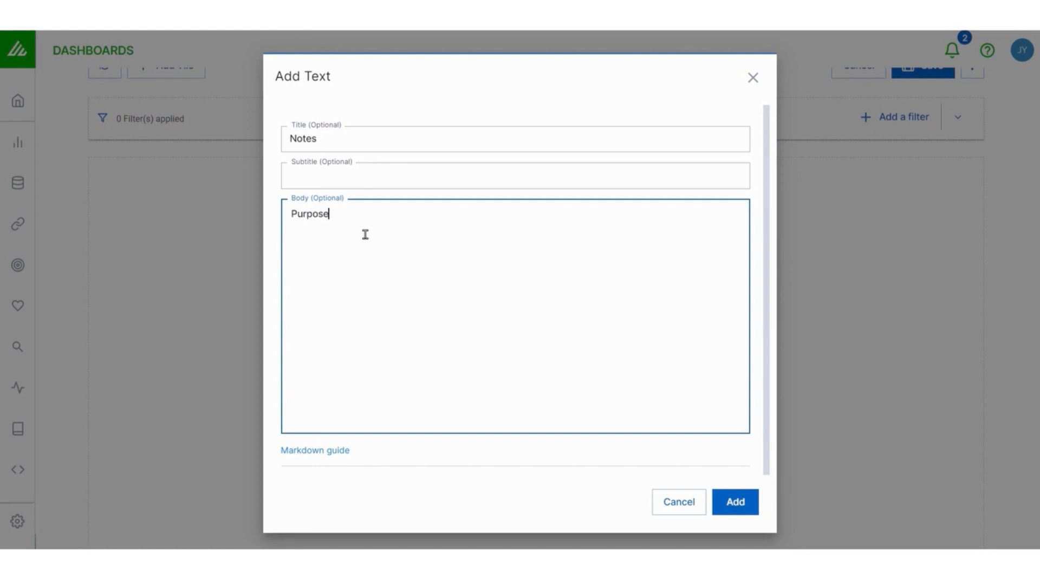
type("...")
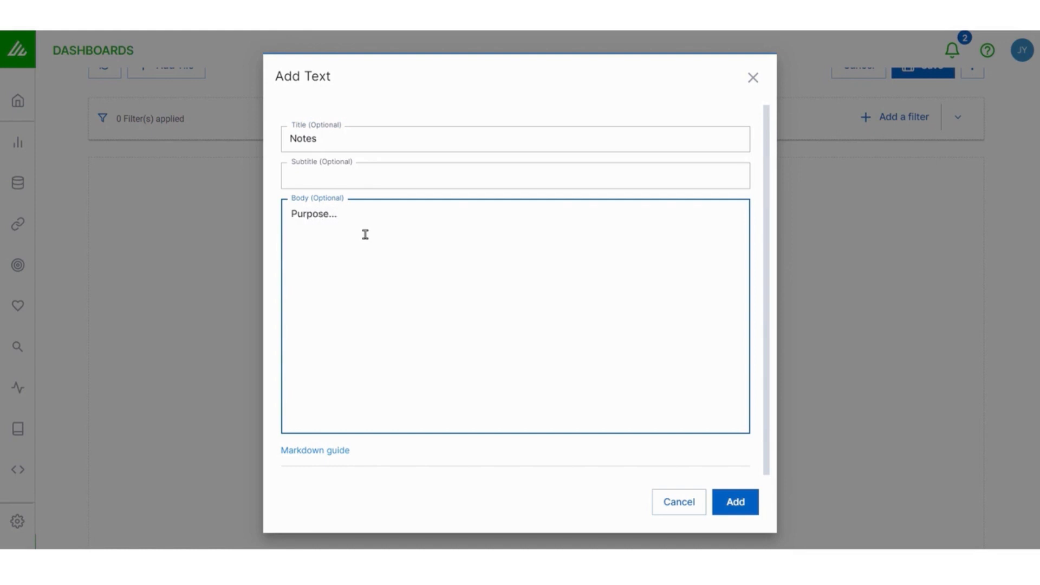
type("Point of contacts...")
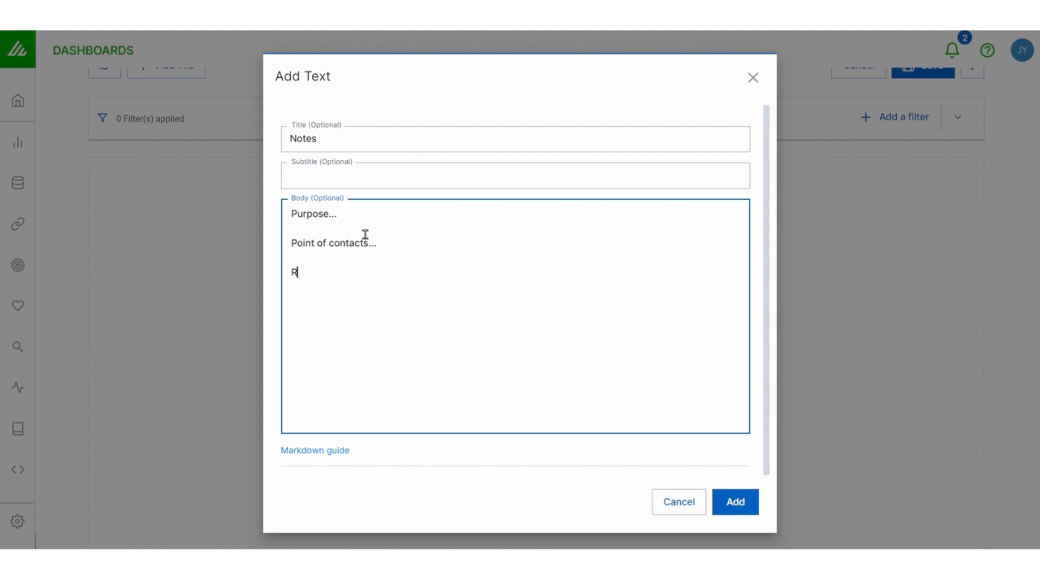
type("esources links...")
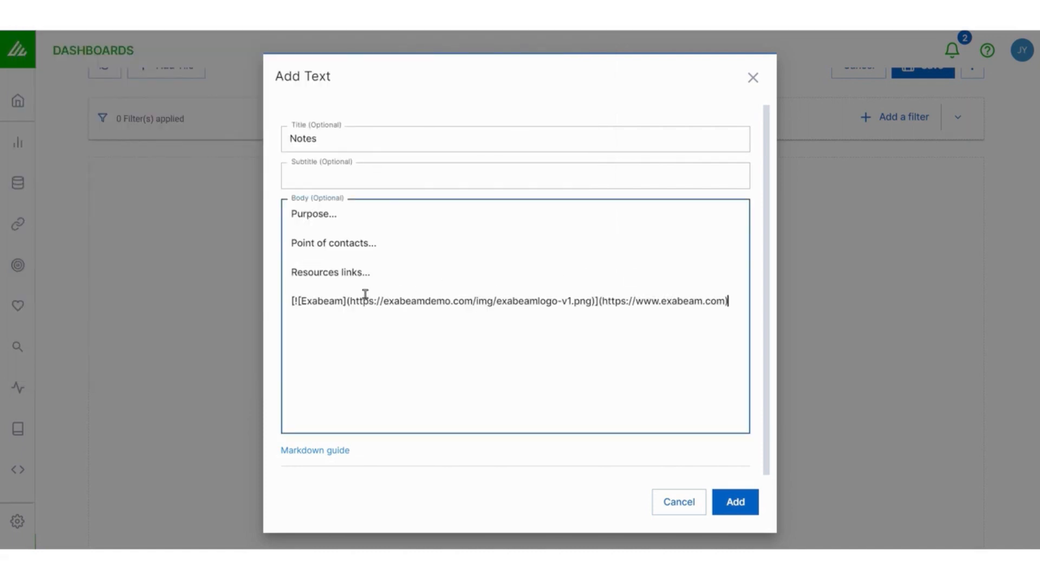
left_click(735, 501)
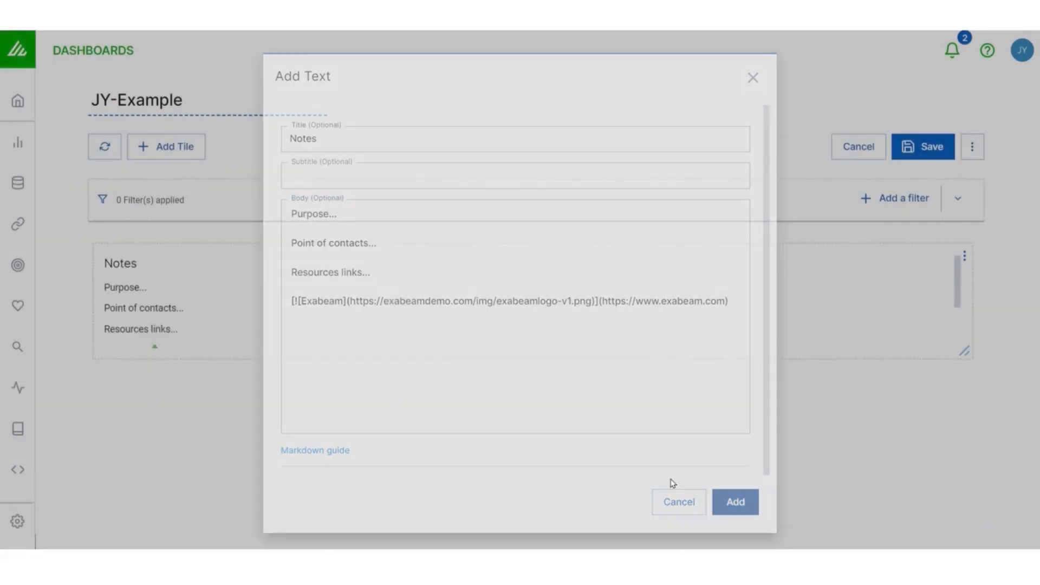
Save JY-Example with its Notes tile, then reopen the dashboard for editing.
left_click(678, 502)
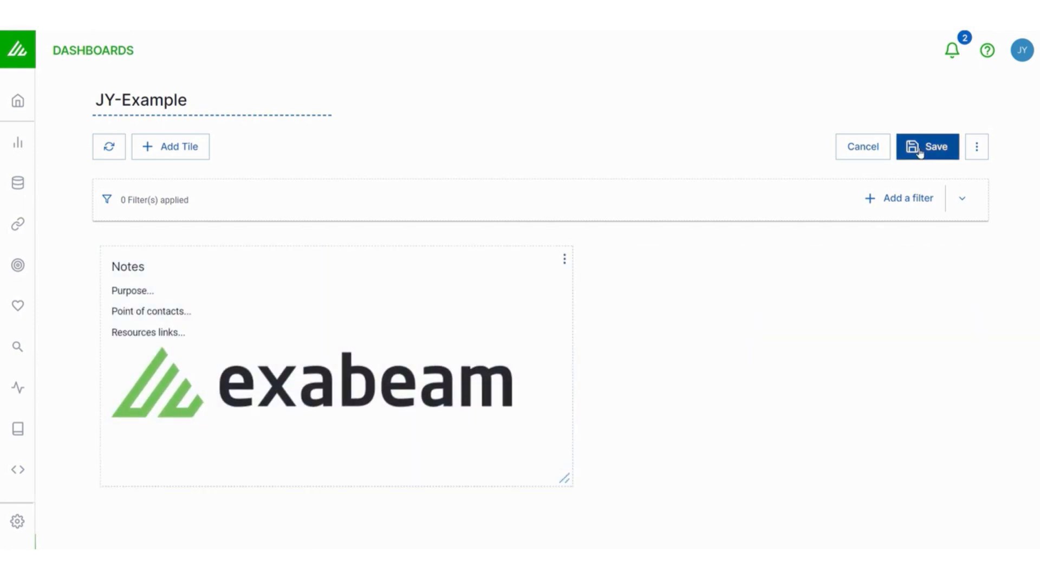
left_click(927, 147)
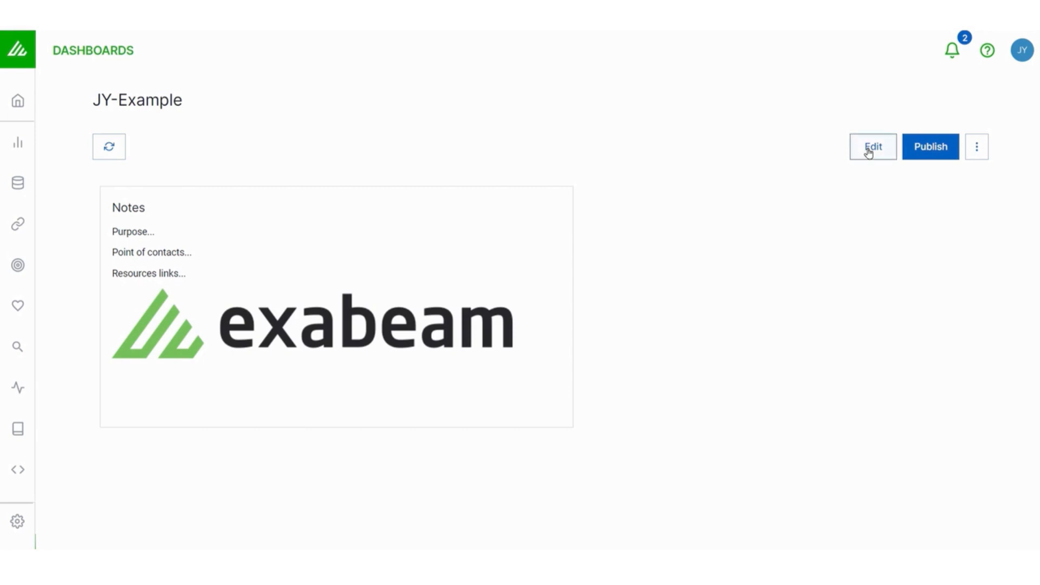
left_click(873, 146)
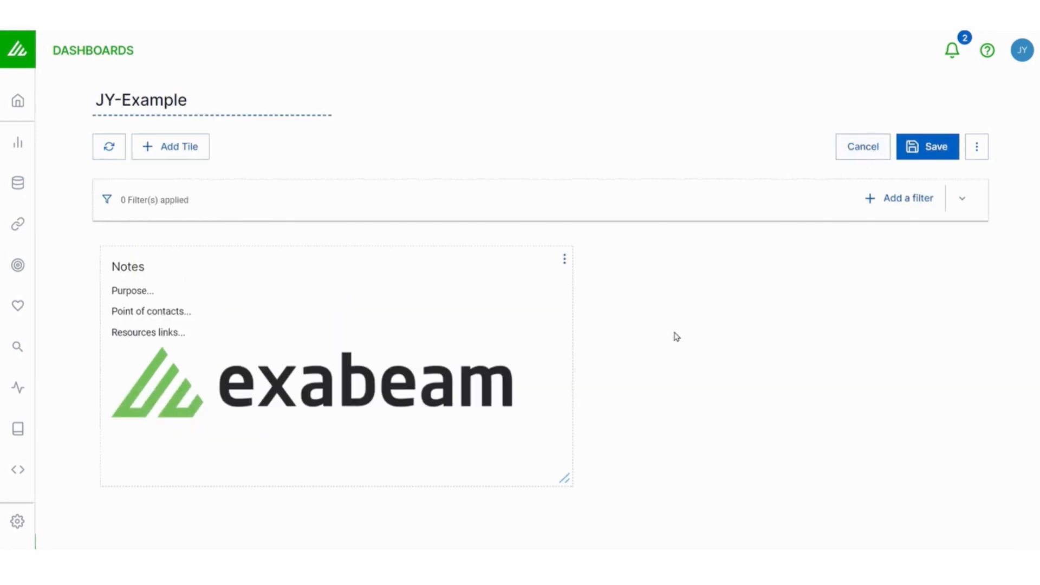
Add a new tile and choose Visualization as its type.
left_click(170, 147)
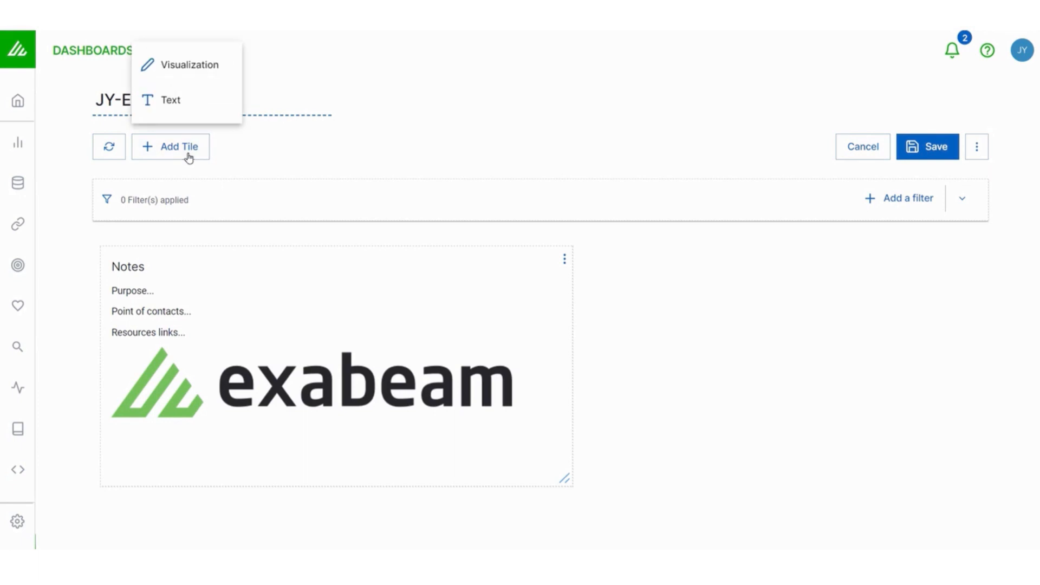
mouse_move(197, 74)
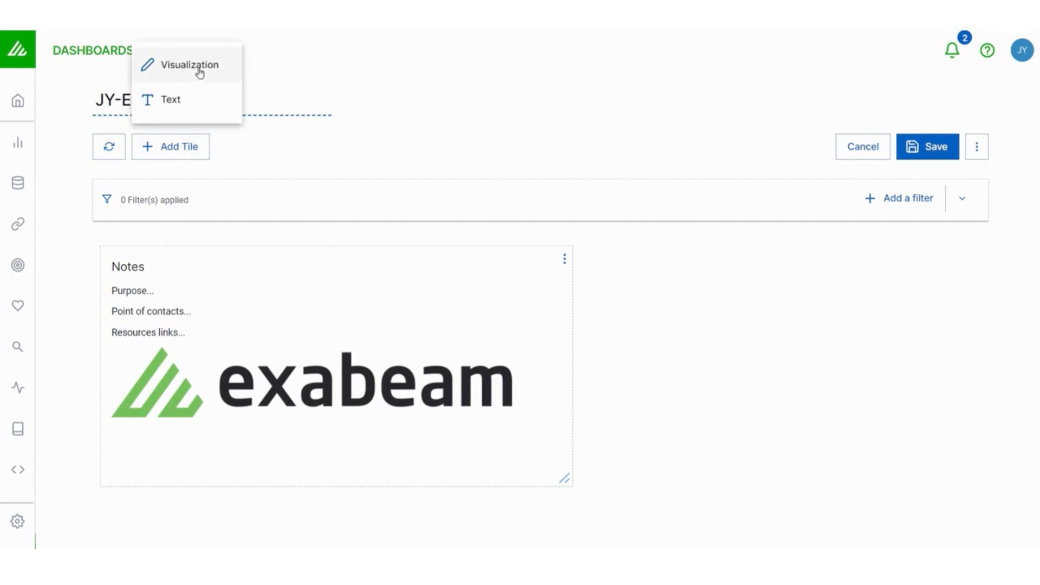
left_click(191, 64)
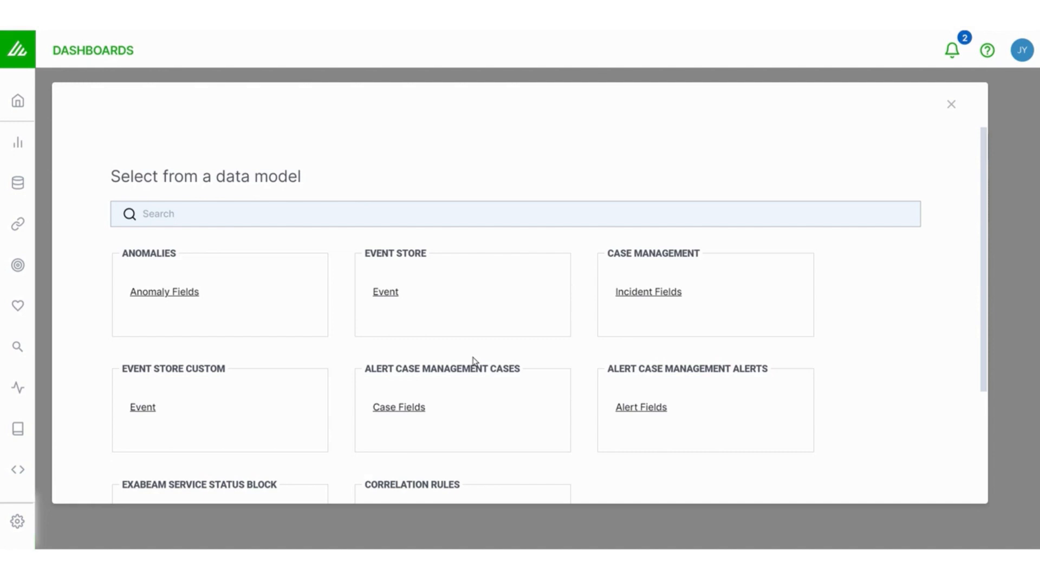
mouse_move(389, 299)
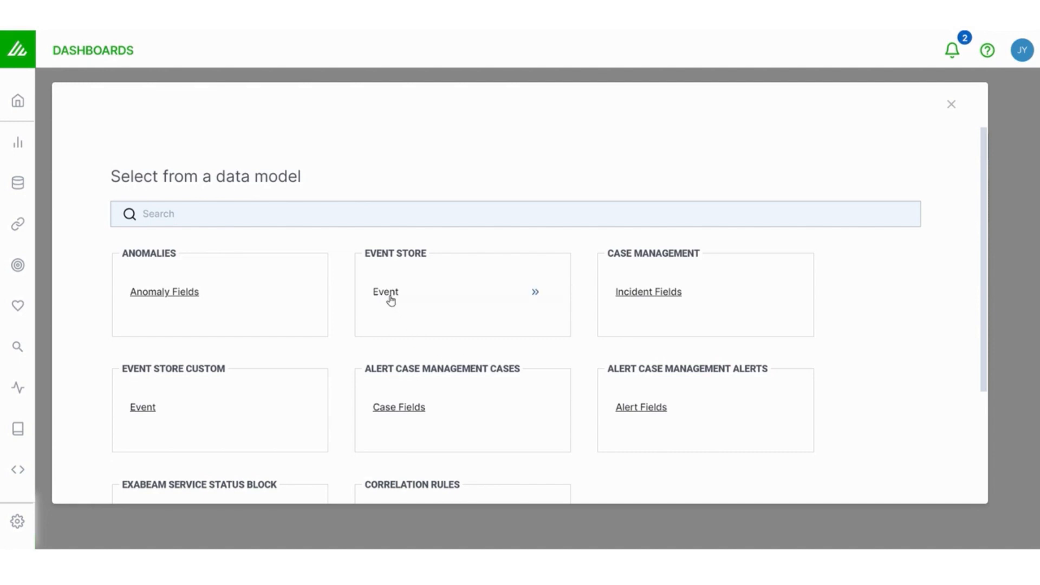
Base the visualization on Event Store events and browse its dimension fields.
left_click(385, 292)
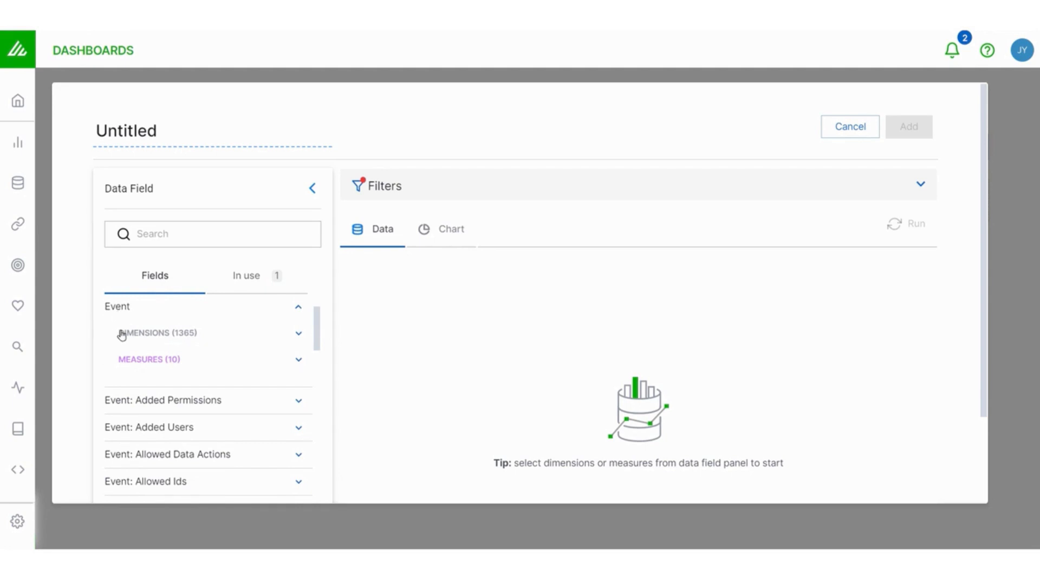
mouse_move(131, 362)
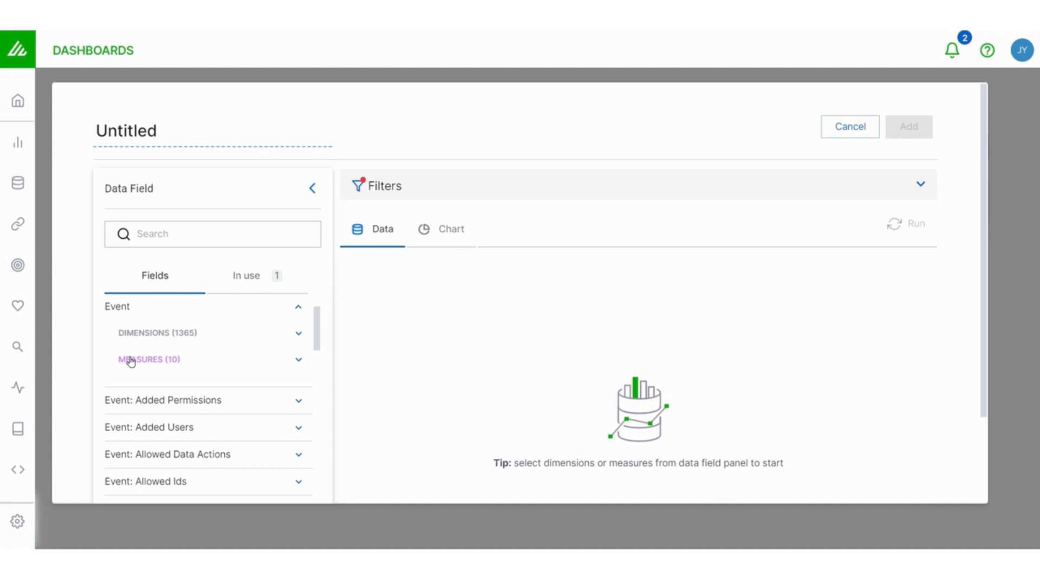
mouse_move(151, 336)
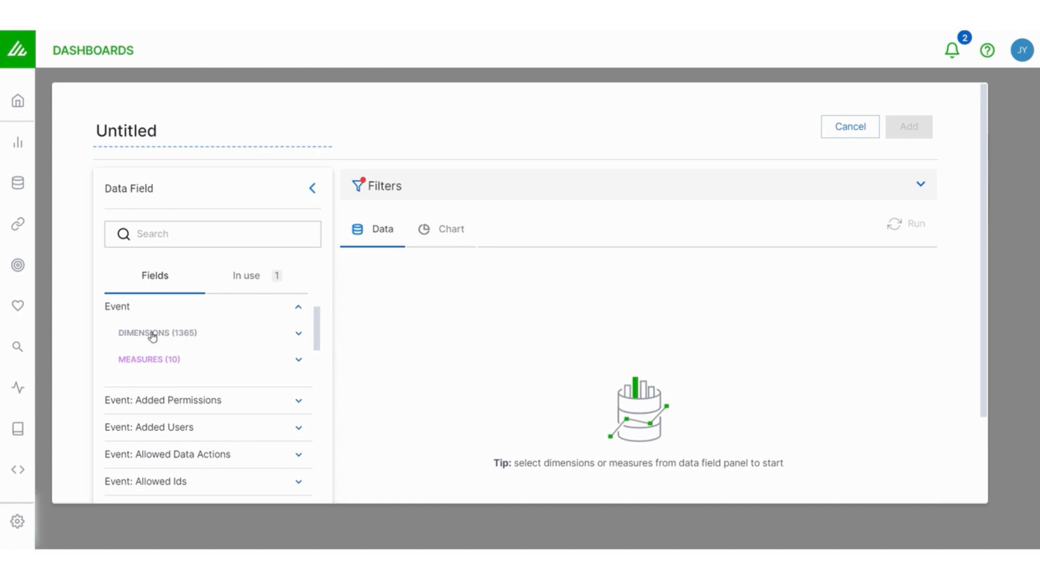
mouse_move(158, 365)
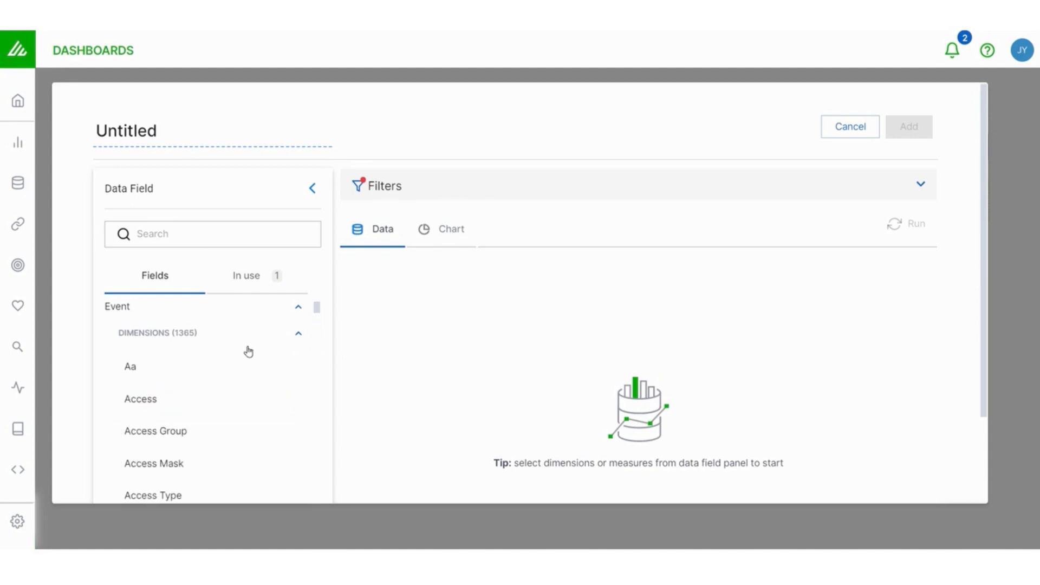
scroll("down", 3)
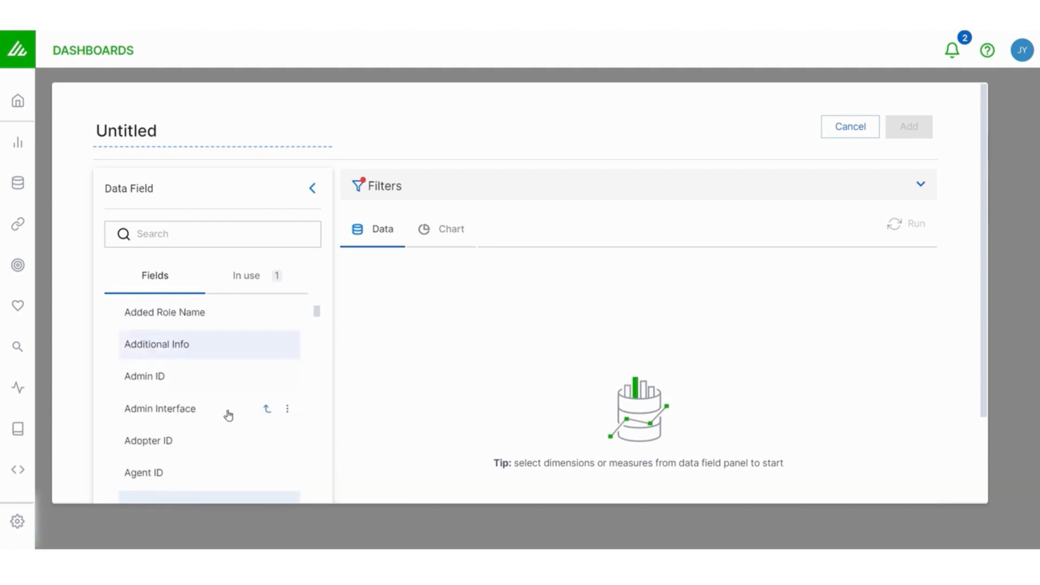
scroll("up", 3)
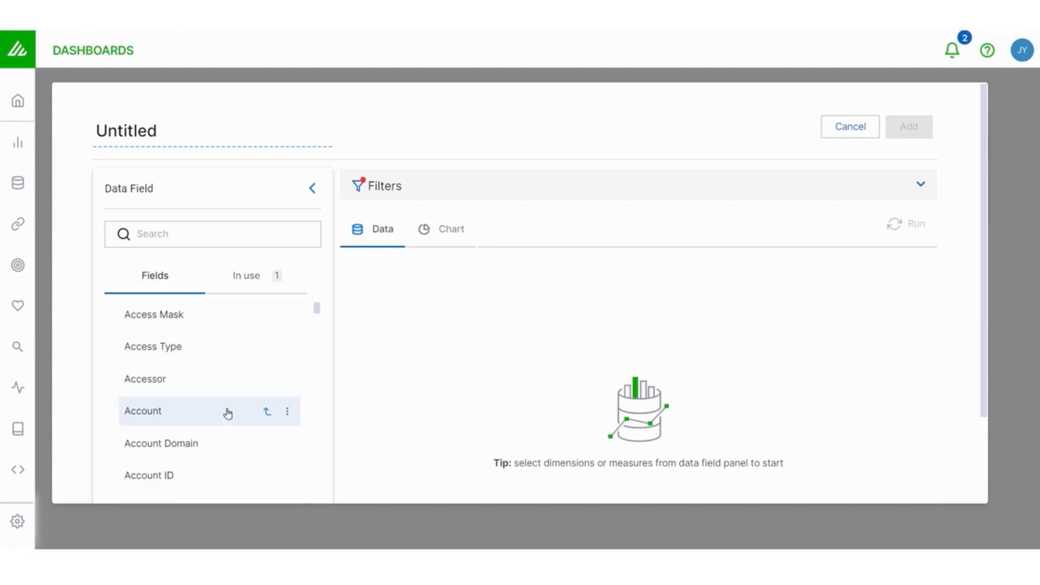
Search the data fields and add Vendor and Product as dimensions.
left_click(213, 234)
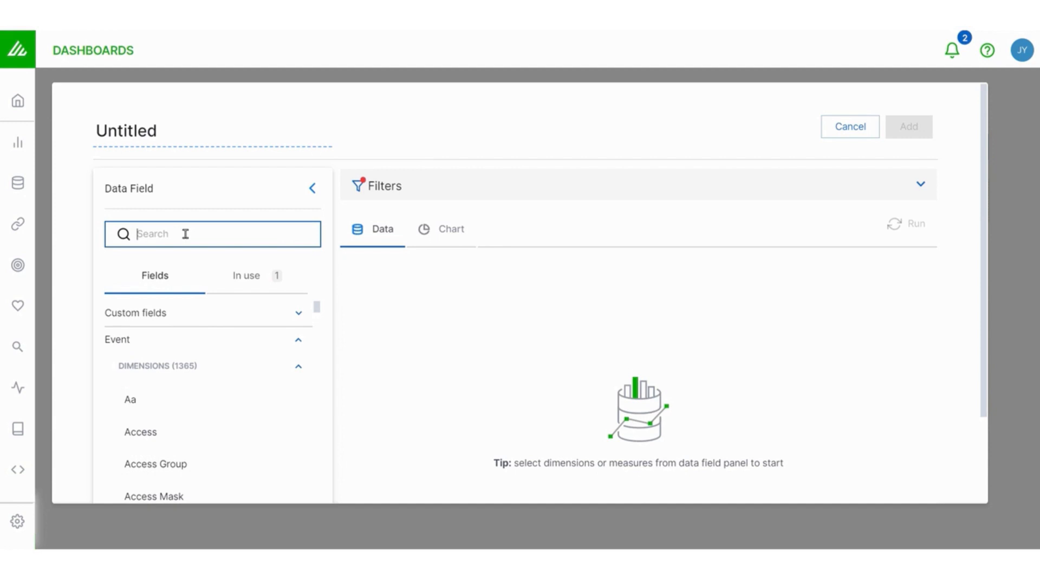
type("v")
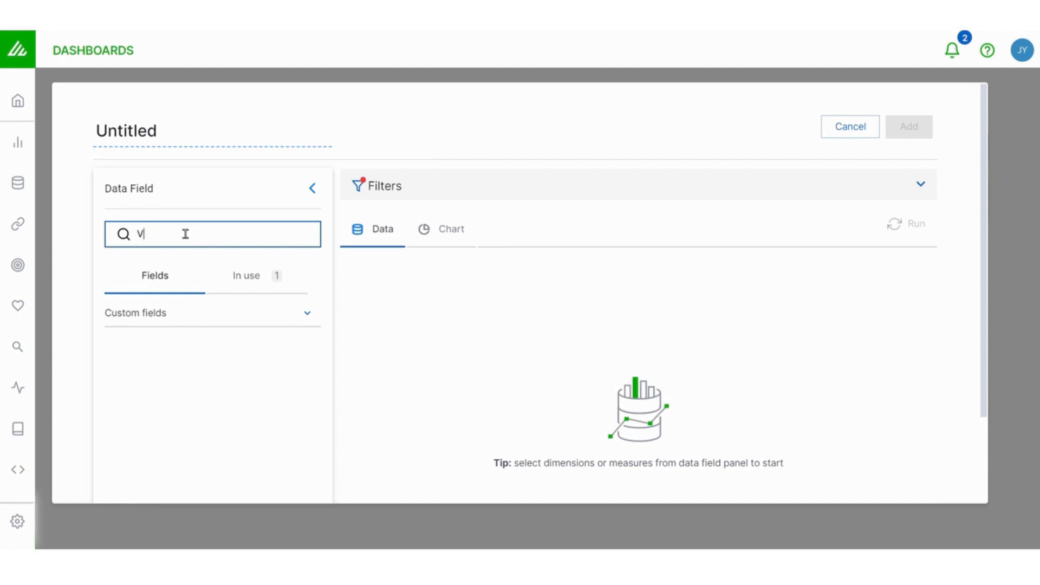
type("endor")
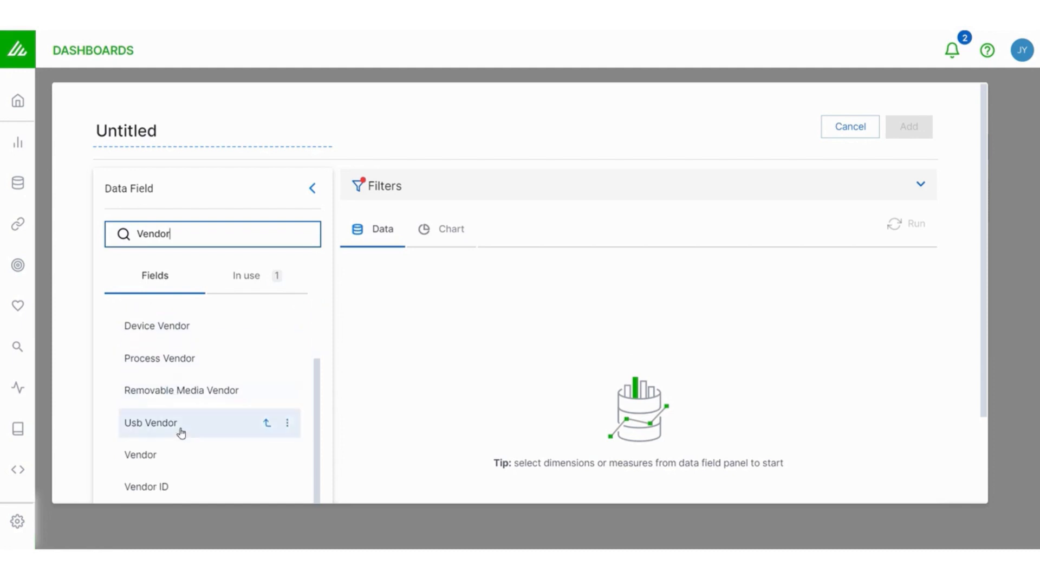
left_click(140, 454)
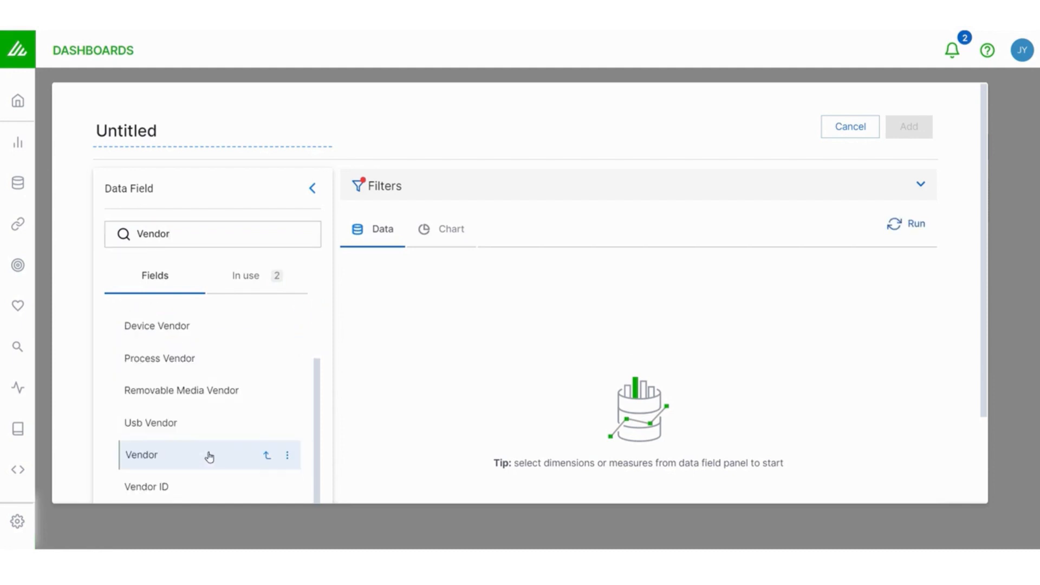
mouse_move(250, 286)
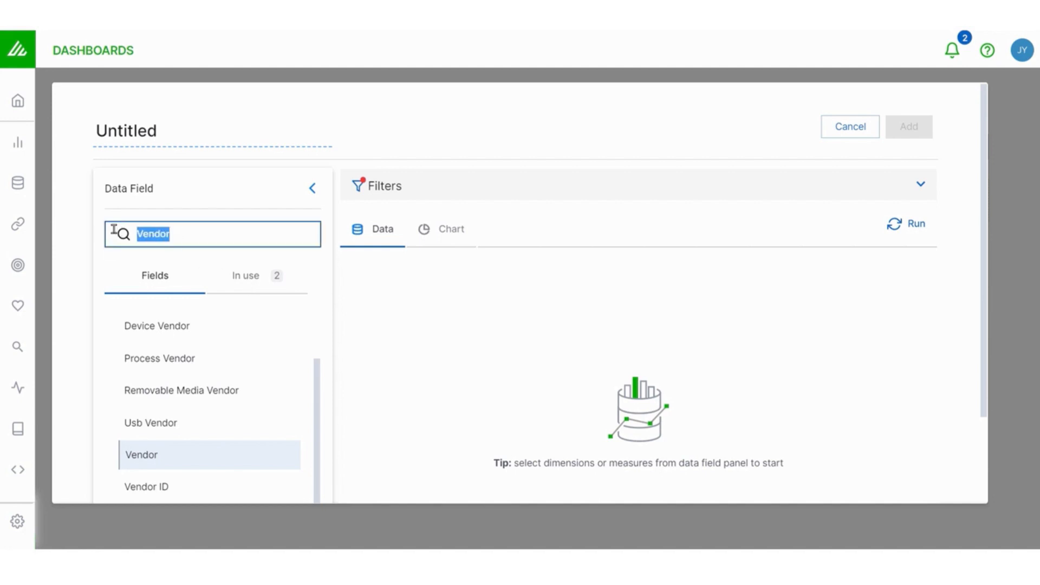
type("Product")
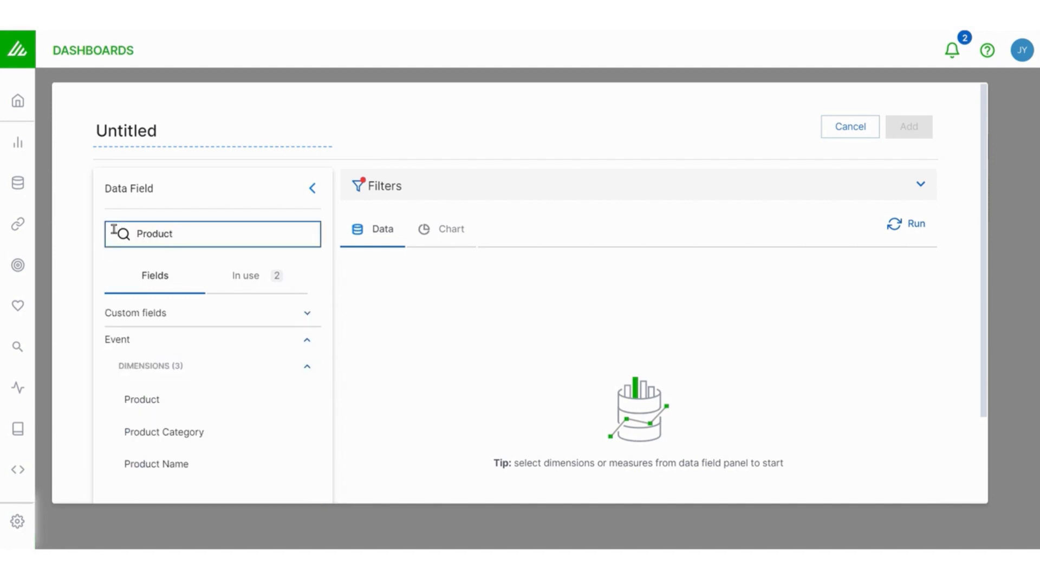
left_click(141, 399)
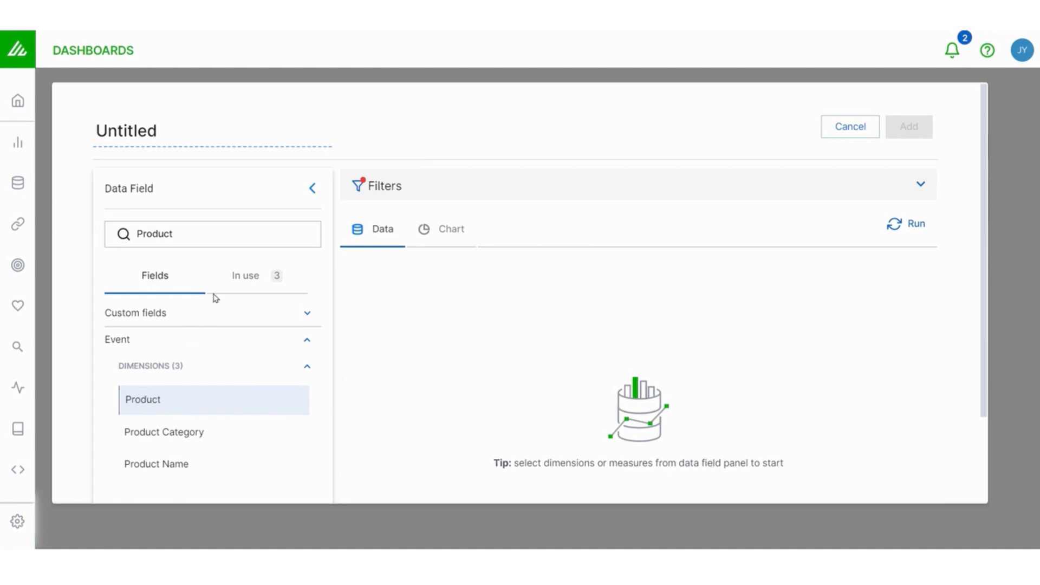
mouse_move(247, 282)
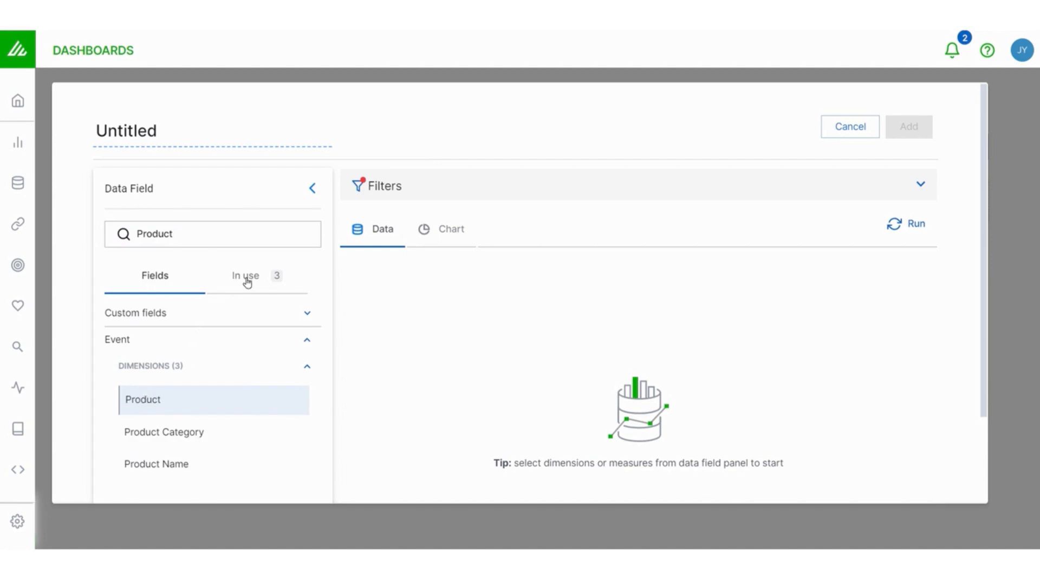
Review the fields in use: locked Approx Log Time filter plus Vendor and Product dimensions.
left_click(244, 275)
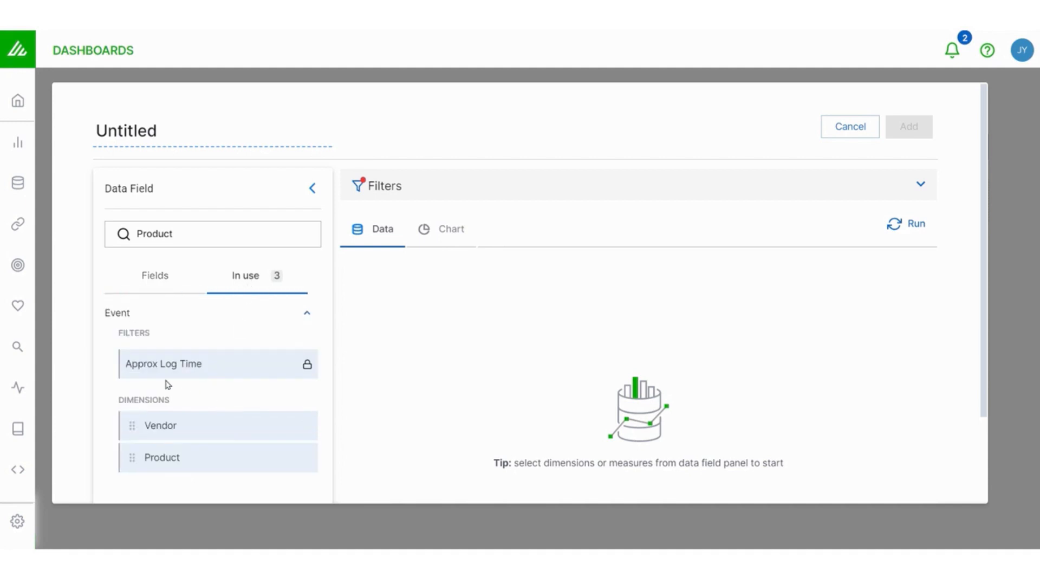
mouse_move(184, 474)
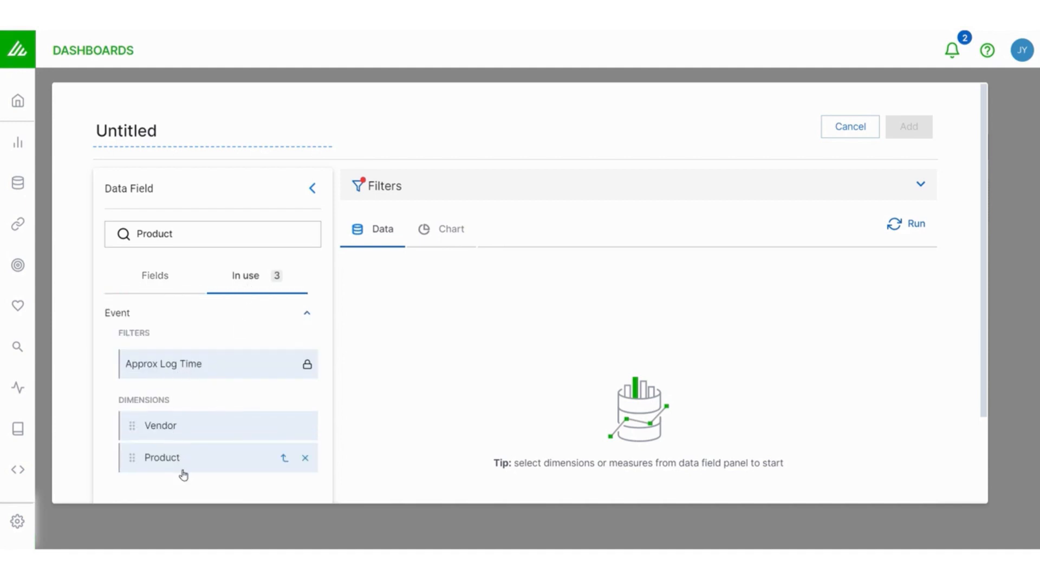
mouse_move(262, 364)
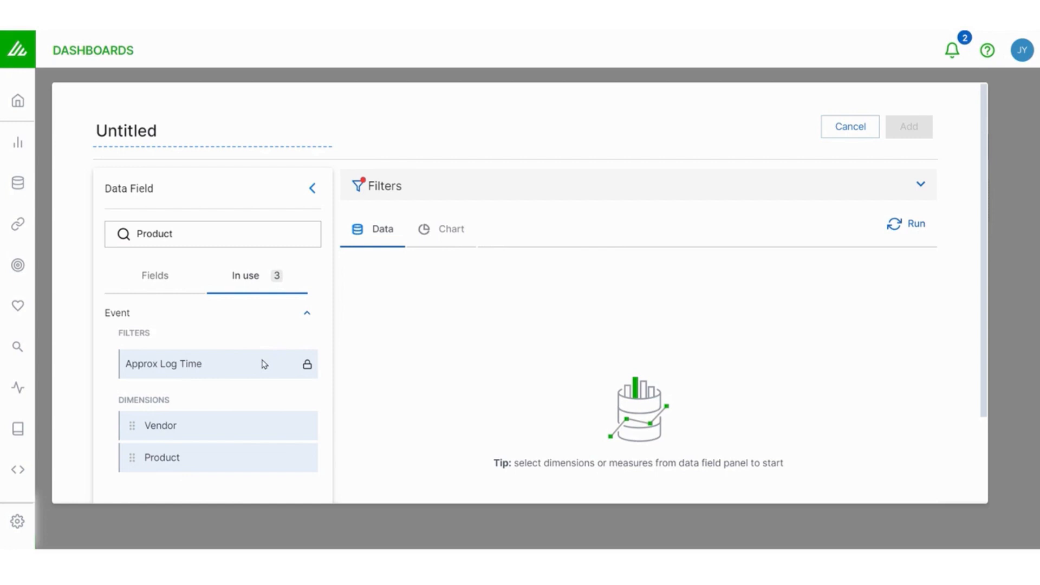
mouse_move(767, 209)
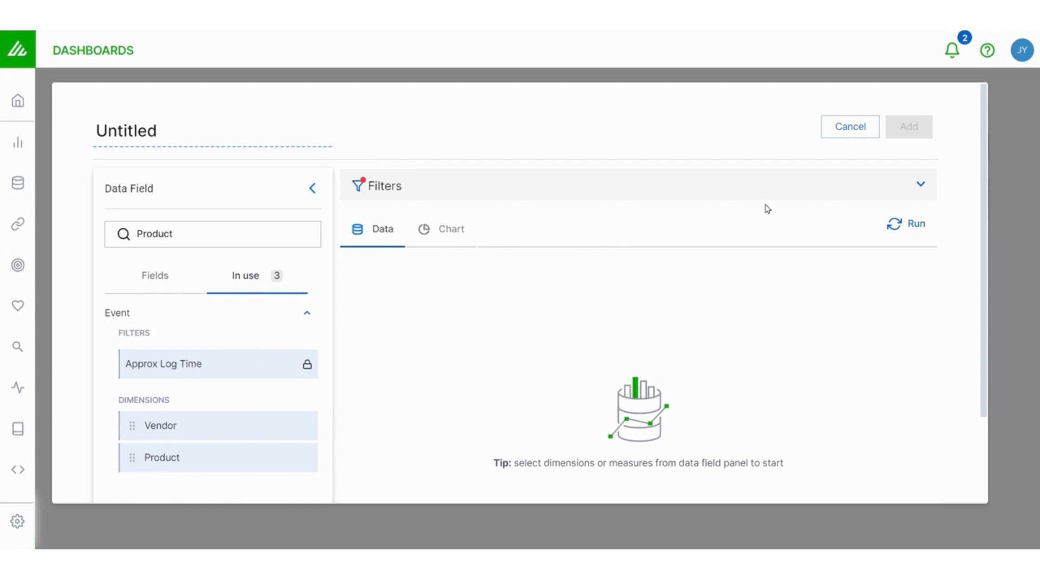
mouse_move(891, 192)
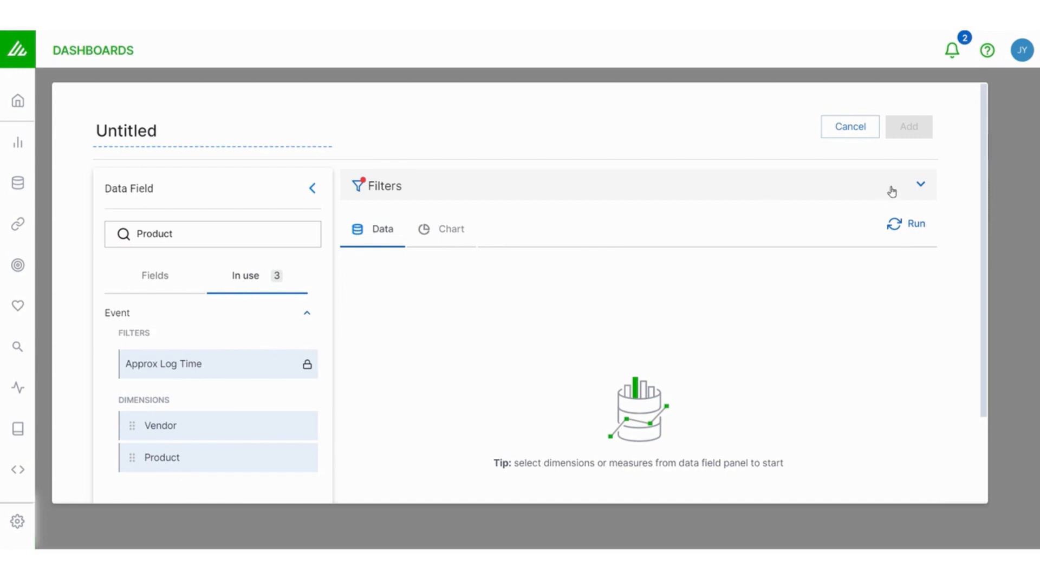
left_click(920, 184)
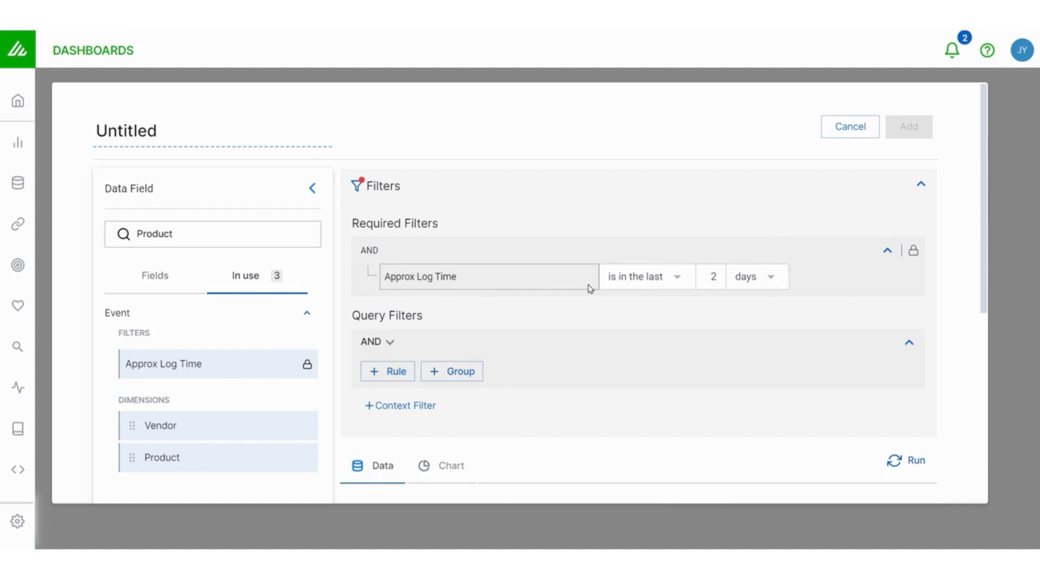
left_click(920, 184)
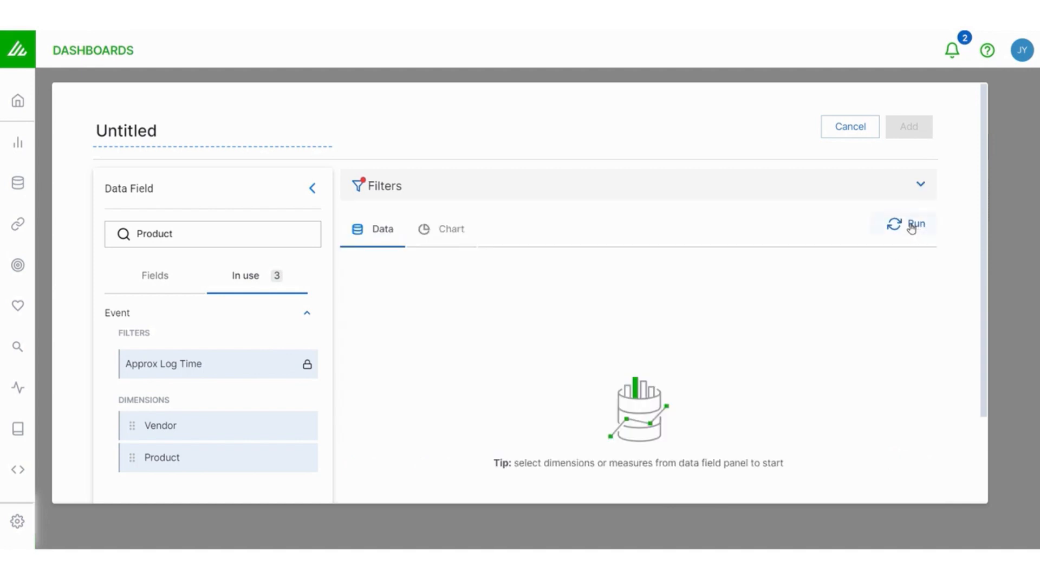
Run the query to preview 26 vendor and product rows such as Amazon AWS CloudTrail.
left_click(911, 223)
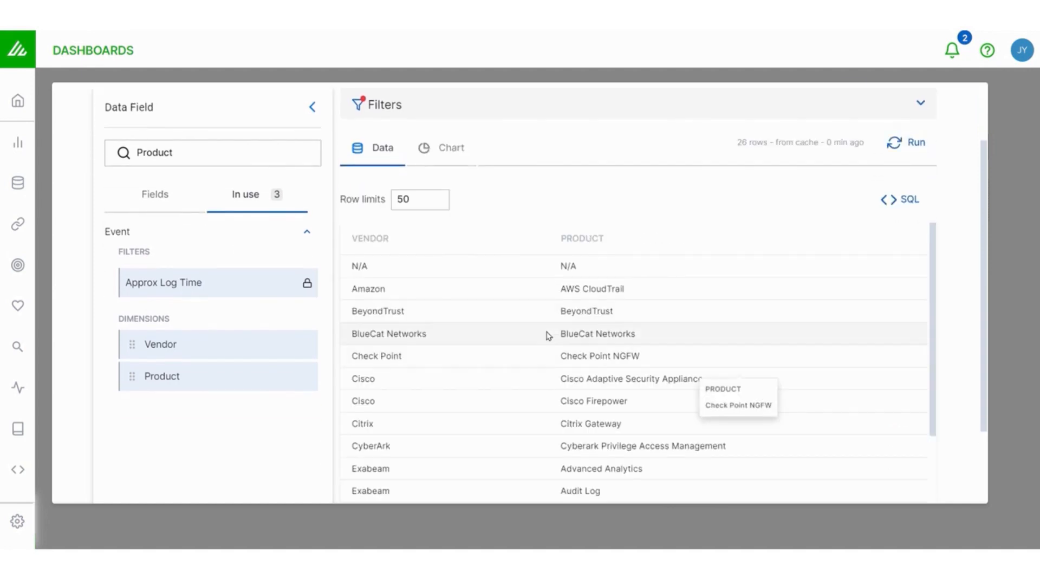
mouse_move(612, 418)
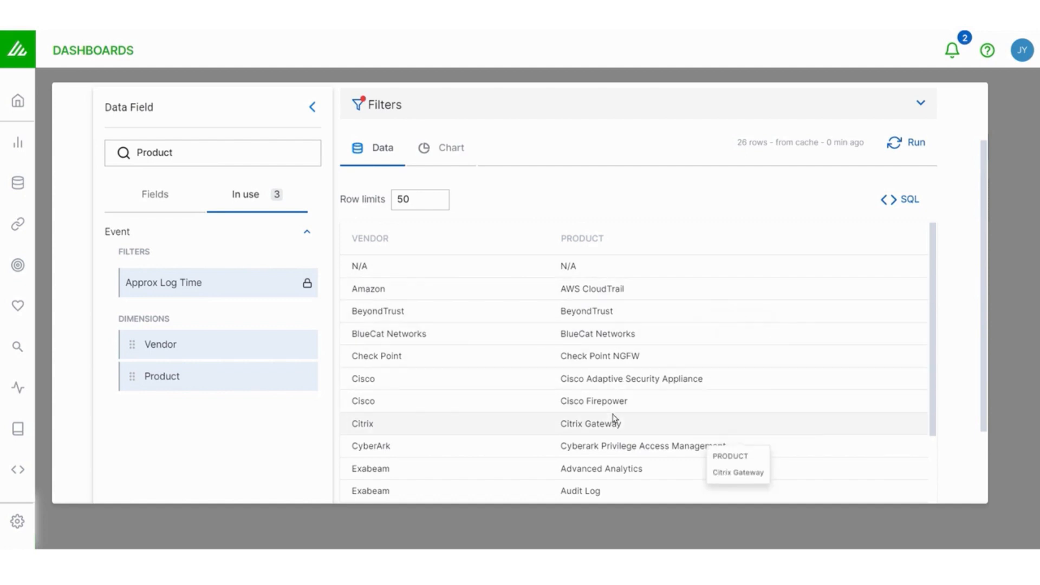
mouse_move(612, 387)
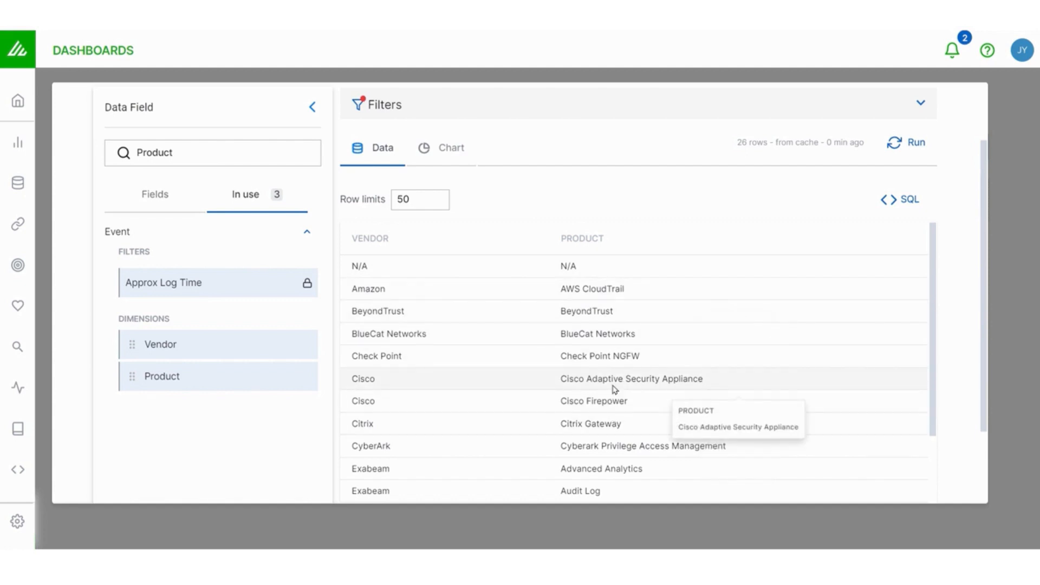
mouse_move(453, 141)
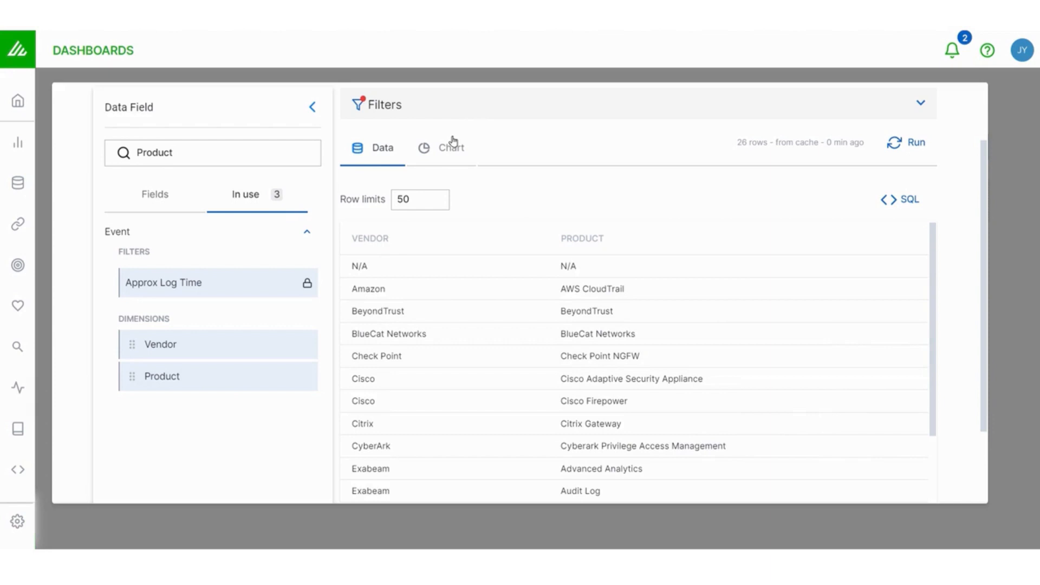
Switch to chart preview and try Word Cloud and Column Chart, settling on Word Cloud.
left_click(441, 147)
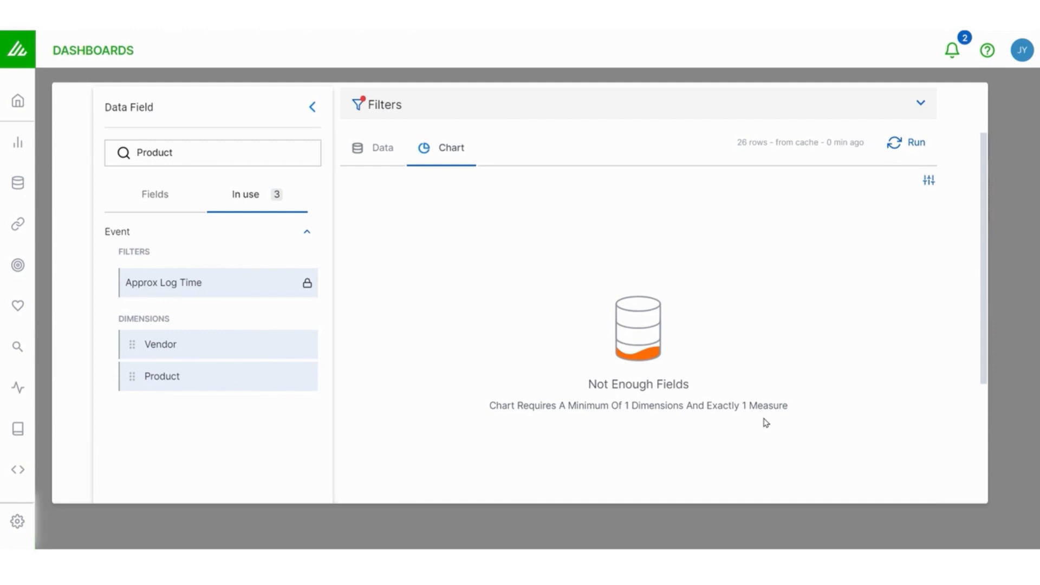
mouse_move(926, 350)
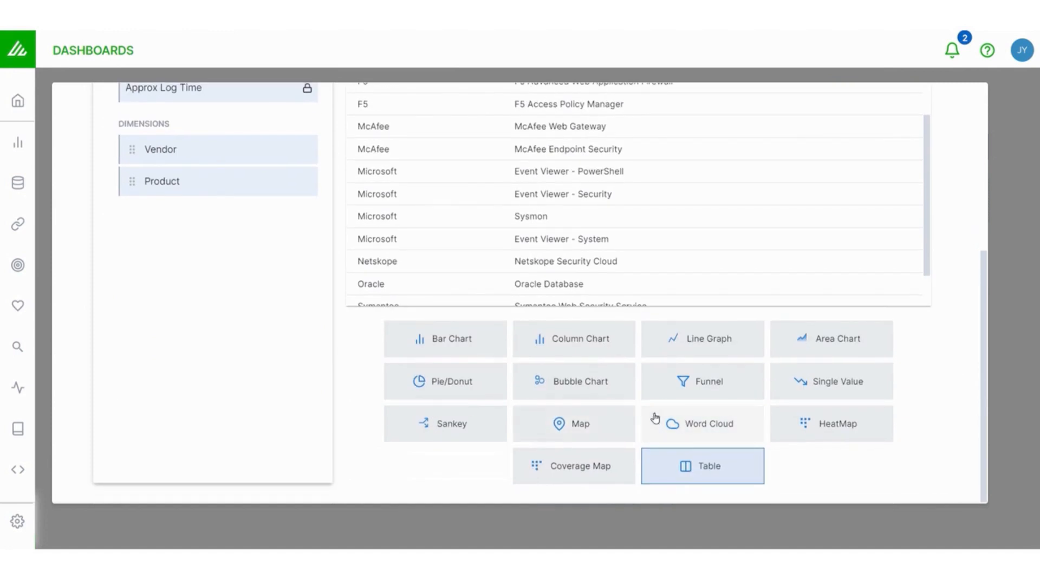
left_click(702, 424)
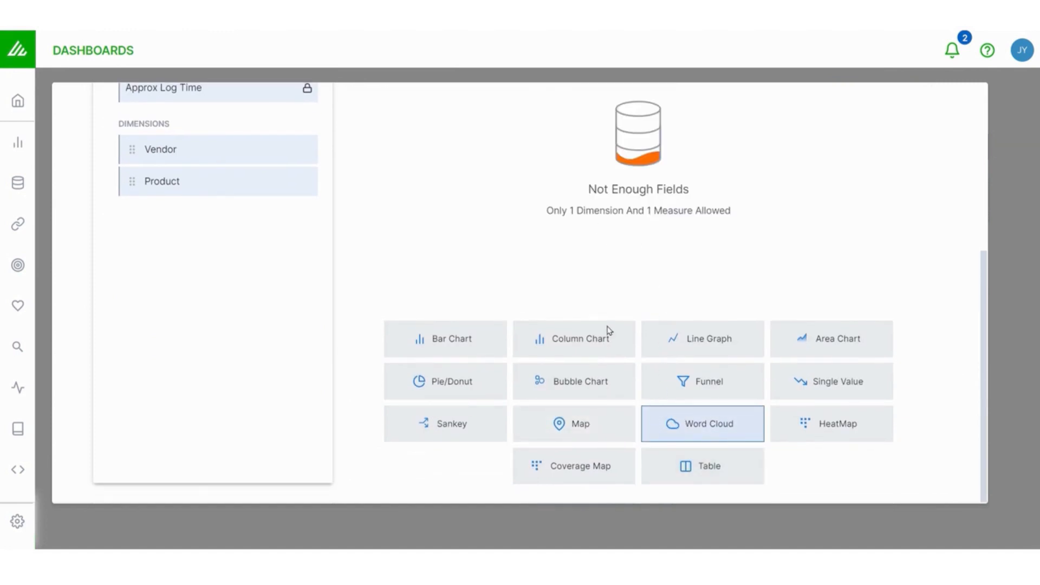
left_click(575, 338)
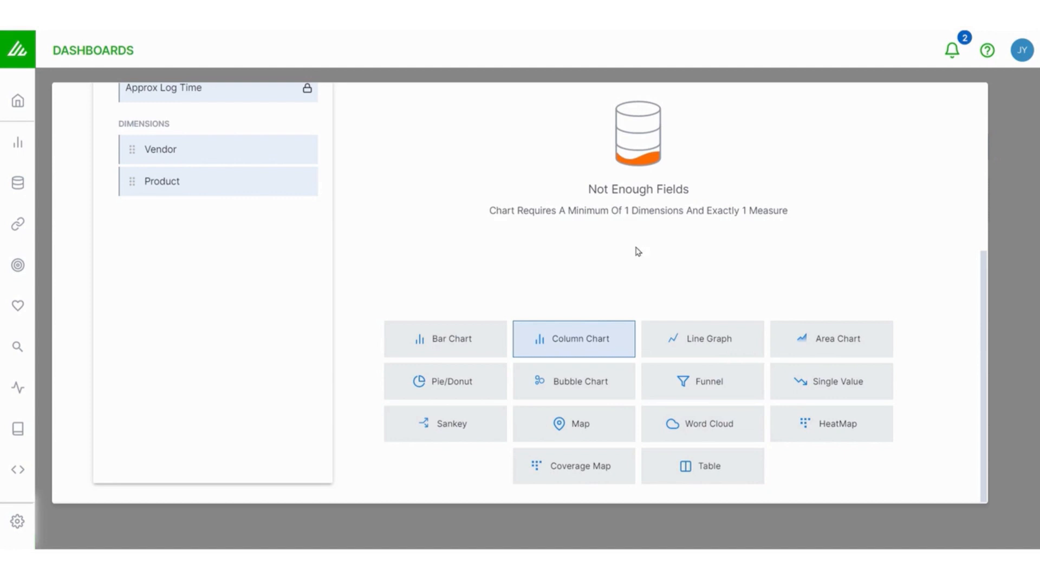
left_click(831, 424)
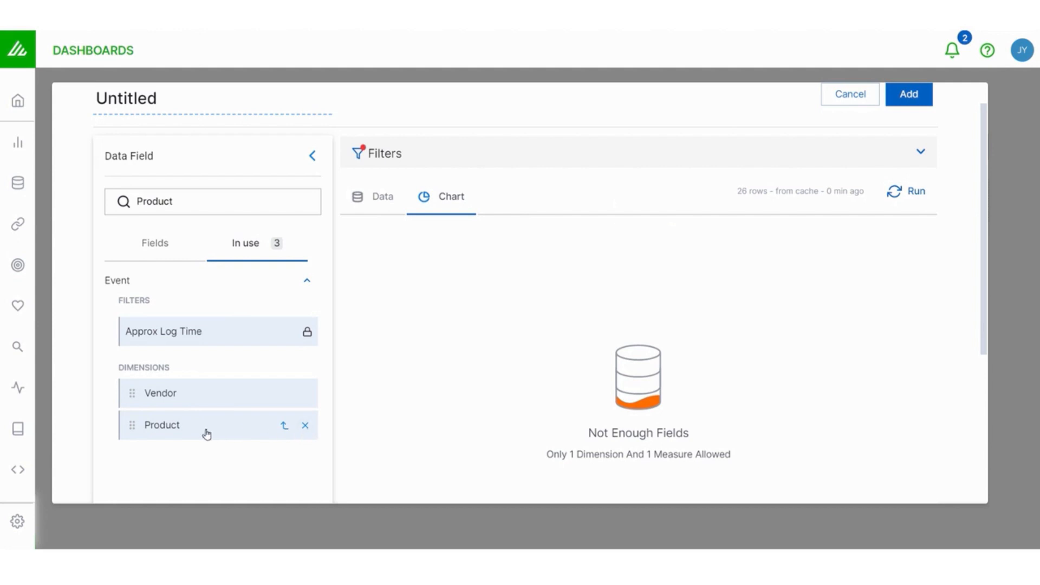
Remove Product, add Count and run a vendor word cloud led by Check Point and Microsoft, then drop Count.
left_click(305, 425)
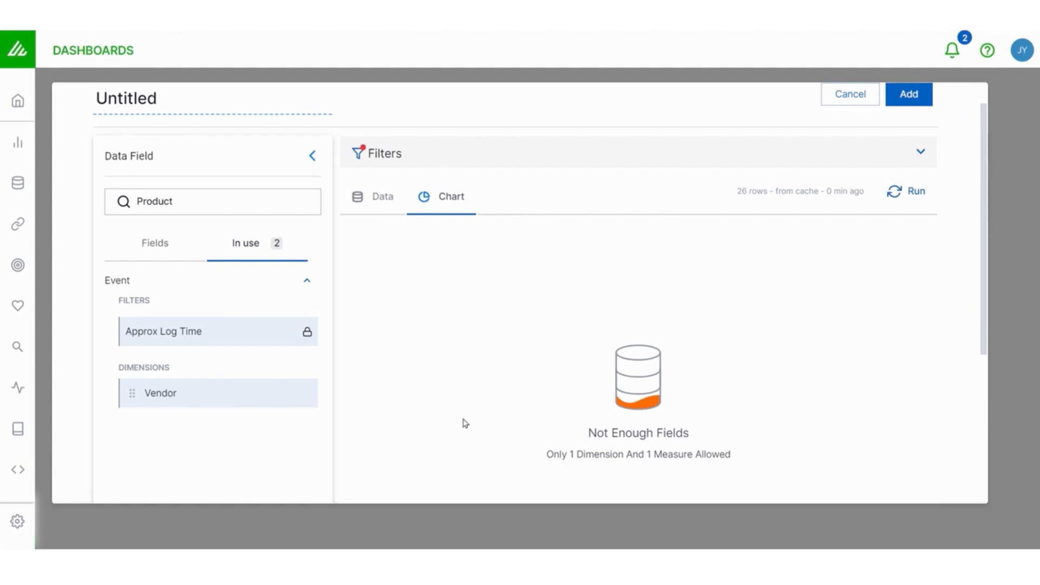
left_click(153, 243)
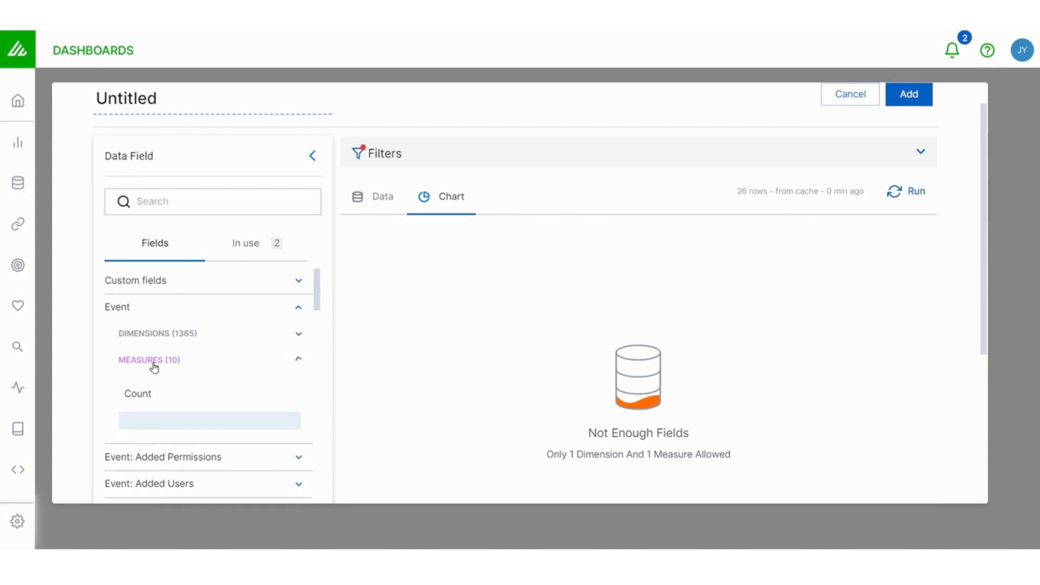
left_click(138, 392)
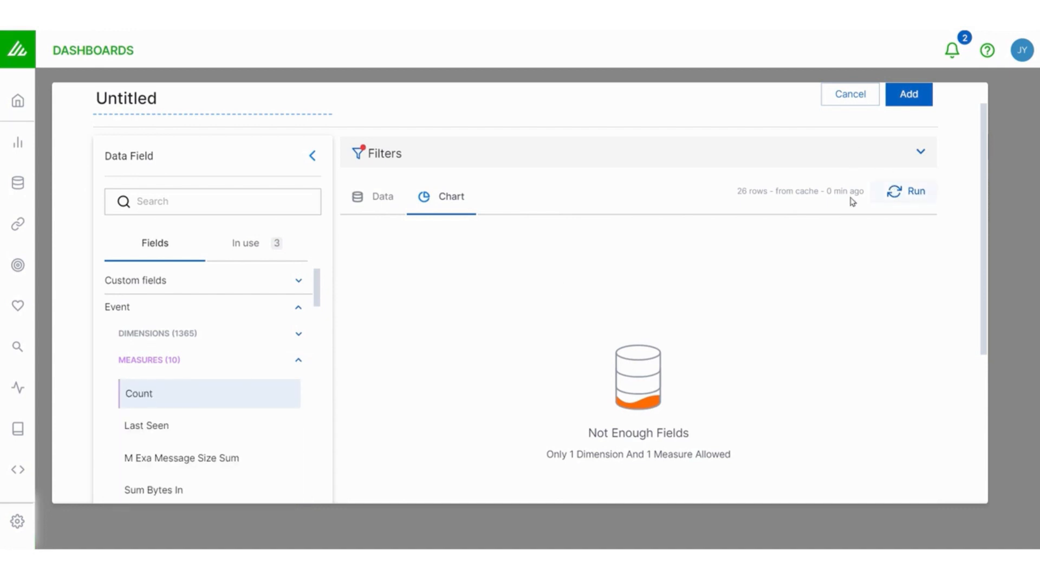
left_click(245, 243)
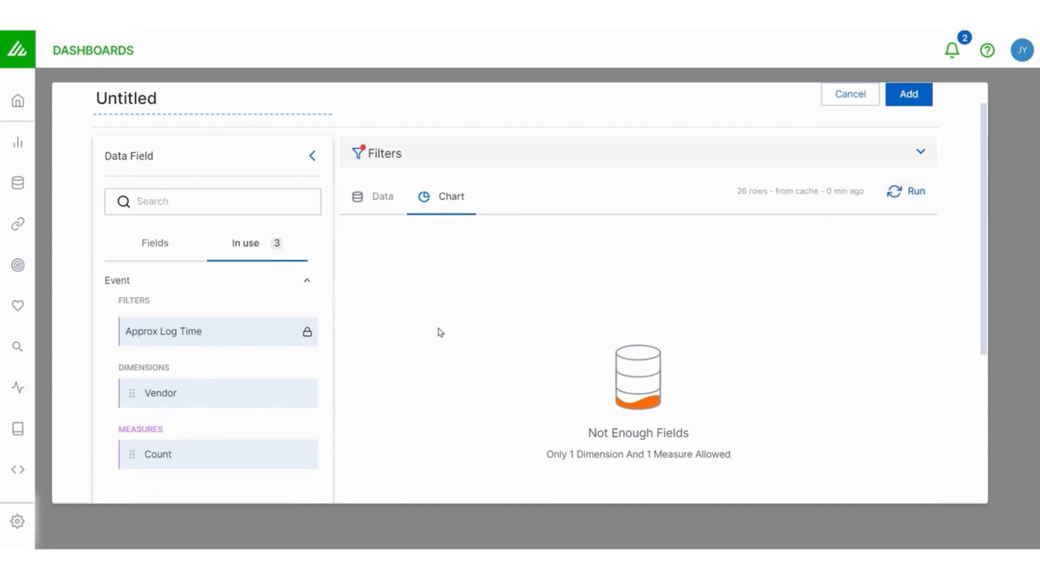
left_click(916, 191)
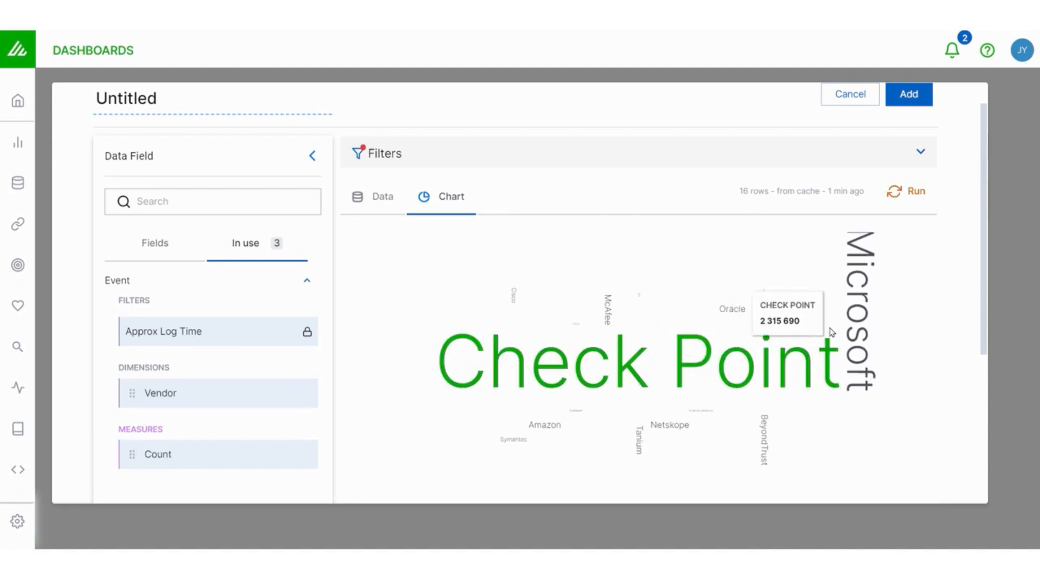
mouse_move(464, 460)
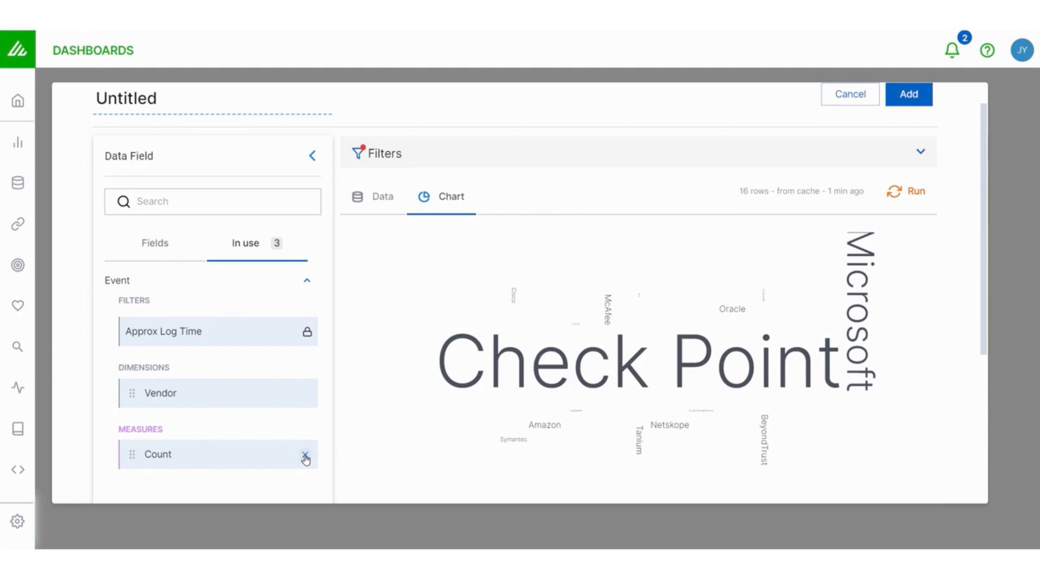
left_click(305, 460)
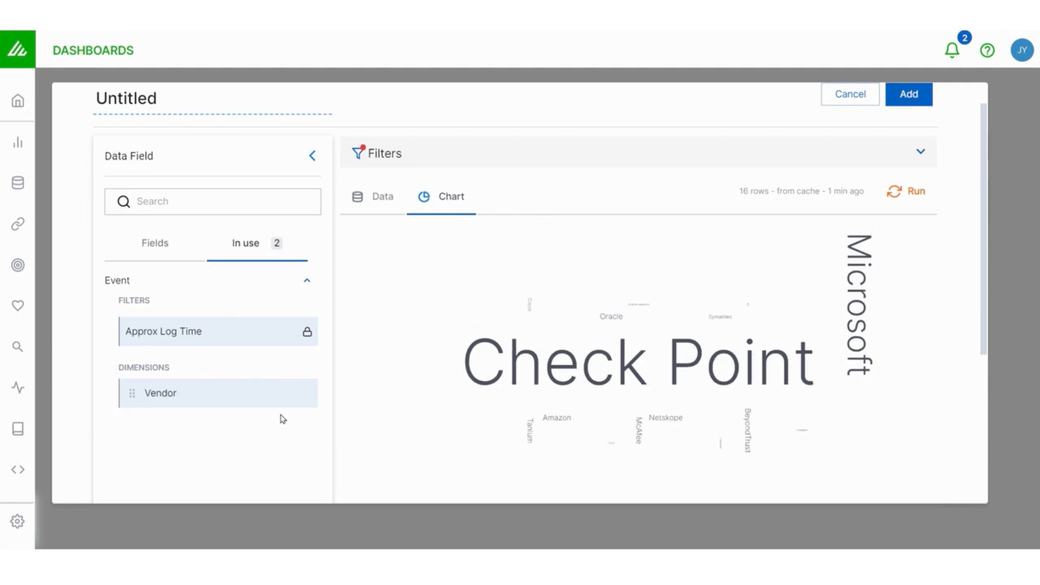
Add a Count distinct of Product as the measure beside the Vendor dimension.
left_click(155, 242)
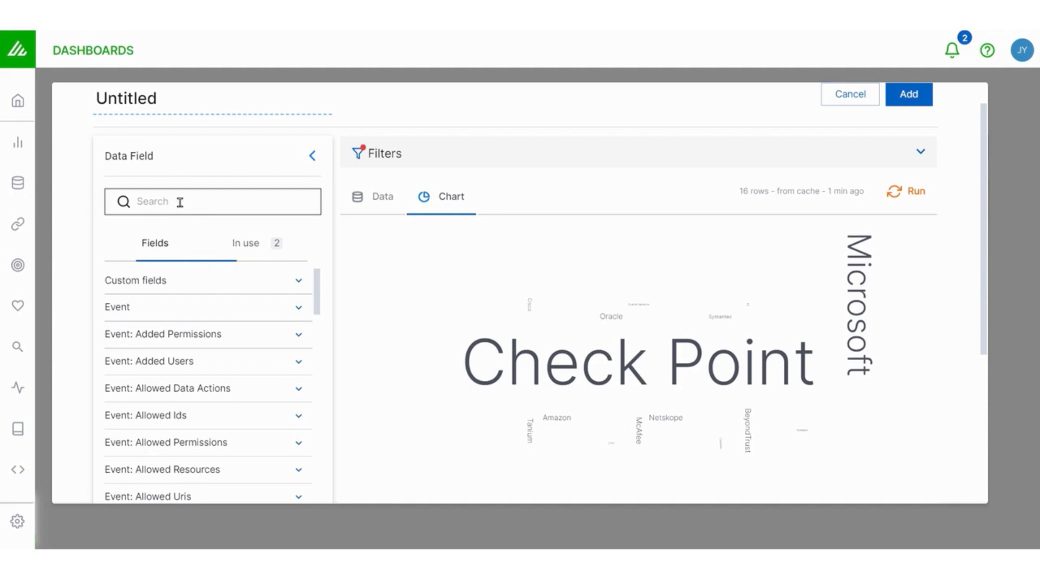
type("product")
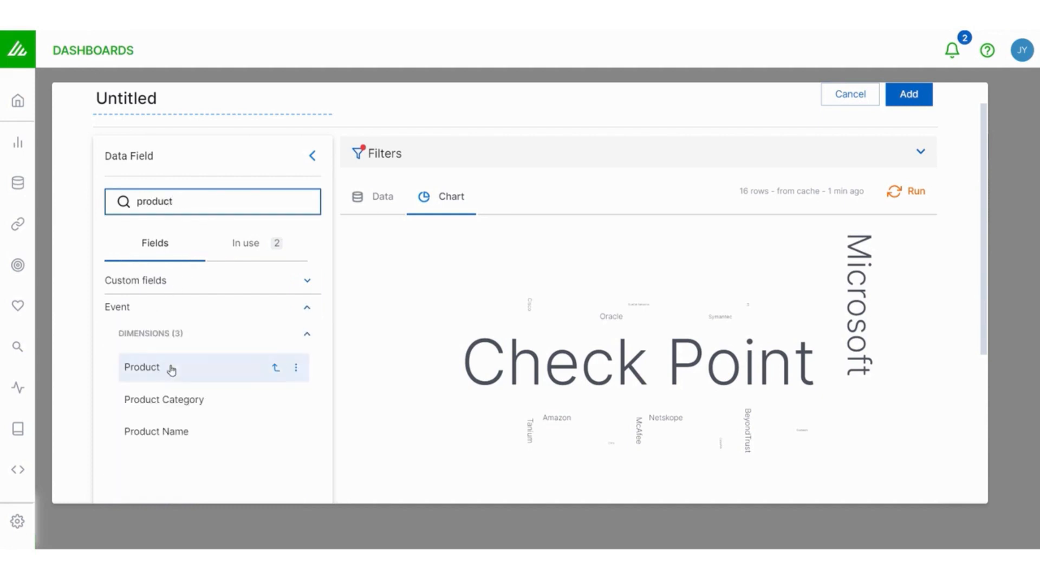
mouse_move(220, 365)
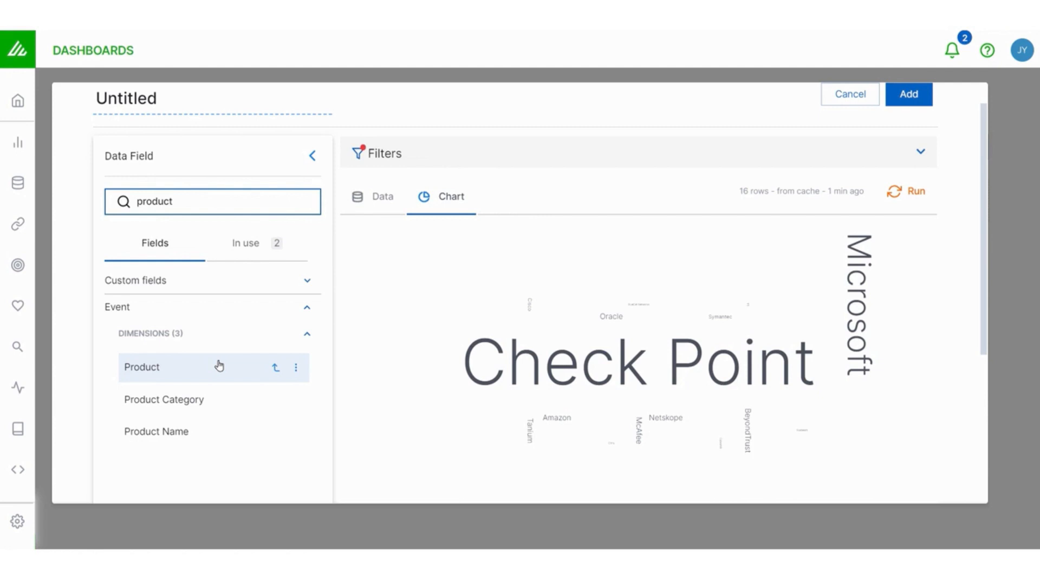
mouse_move(294, 367)
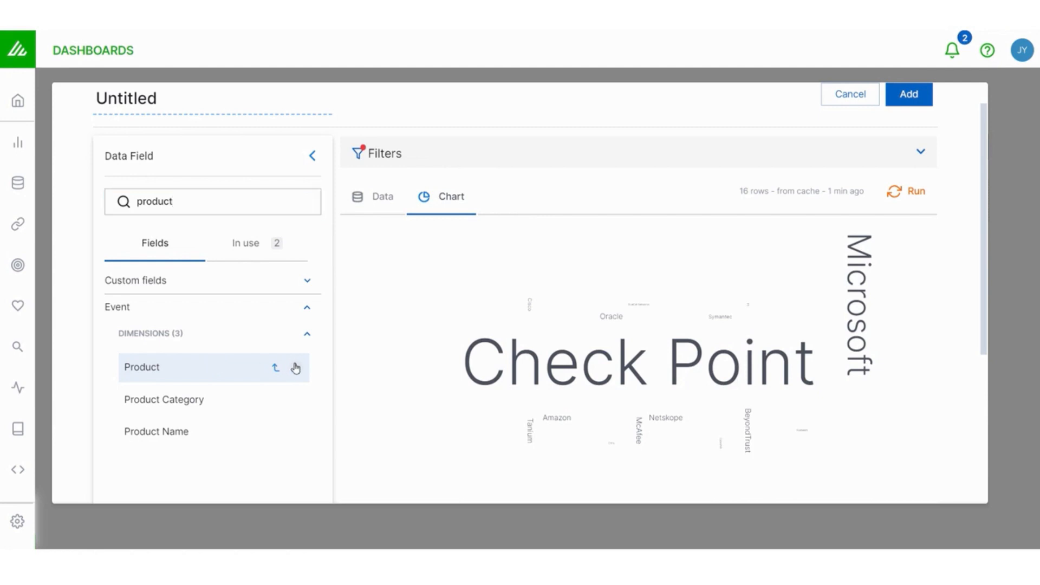
left_click(296, 368)
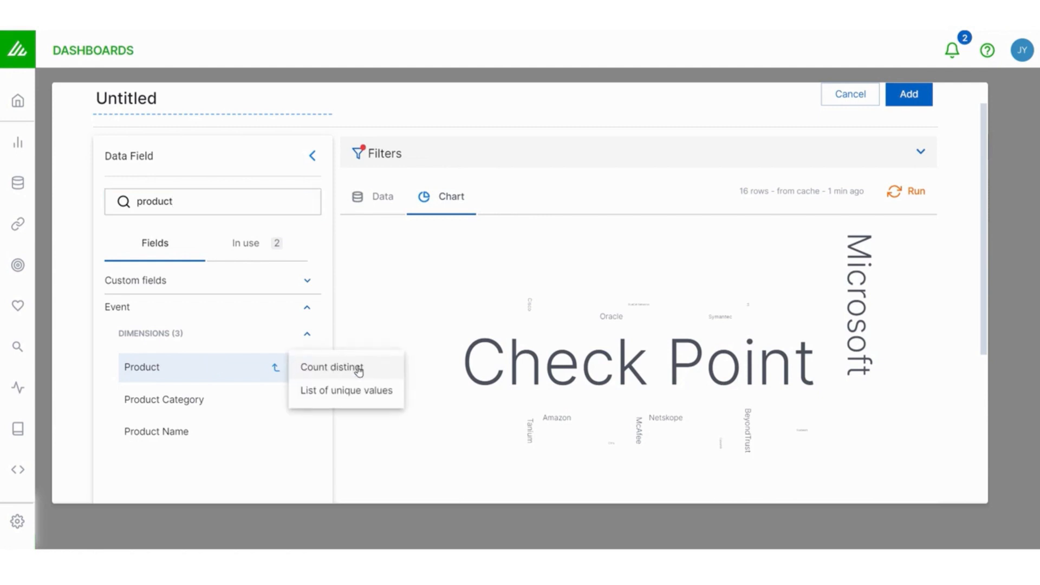
mouse_move(354, 382)
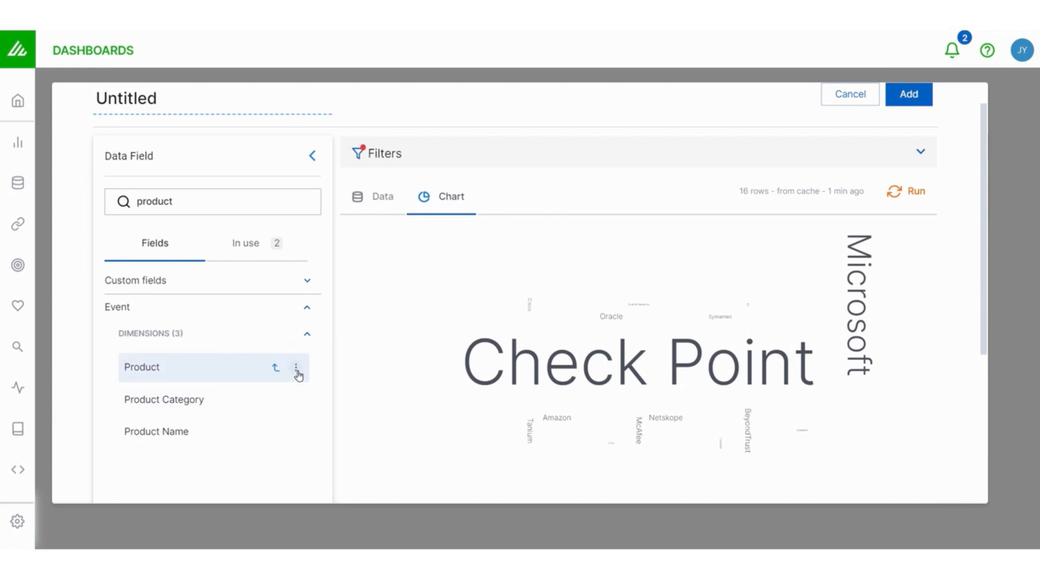
left_click(297, 371)
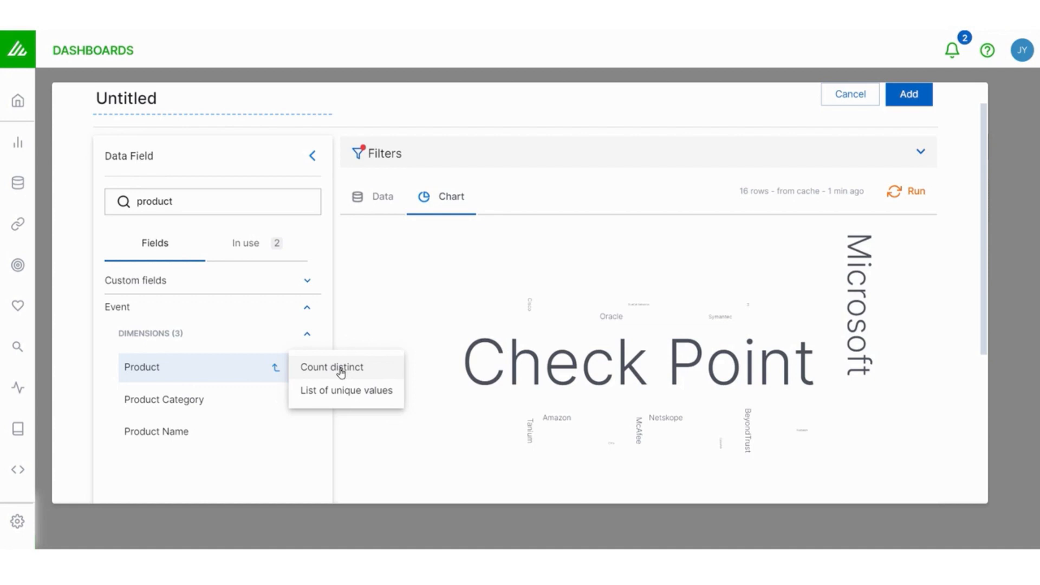
left_click(332, 368)
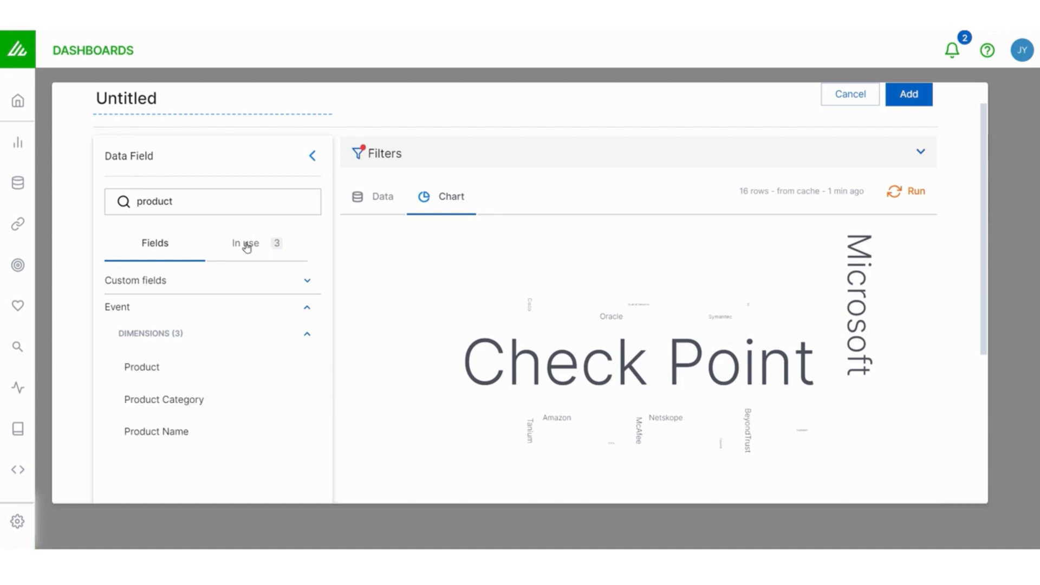
left_click(245, 243)
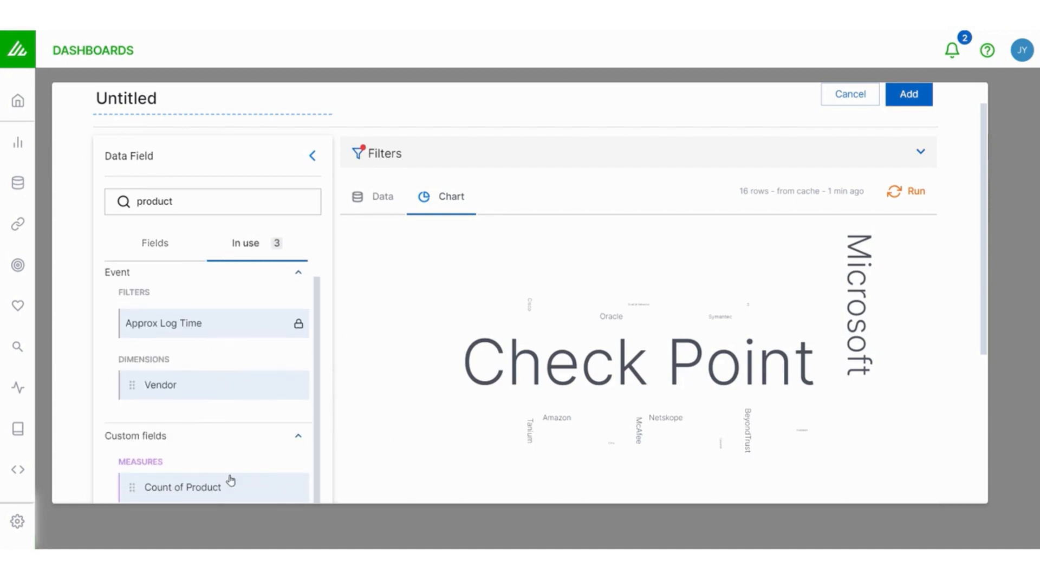
mouse_move(256, 324)
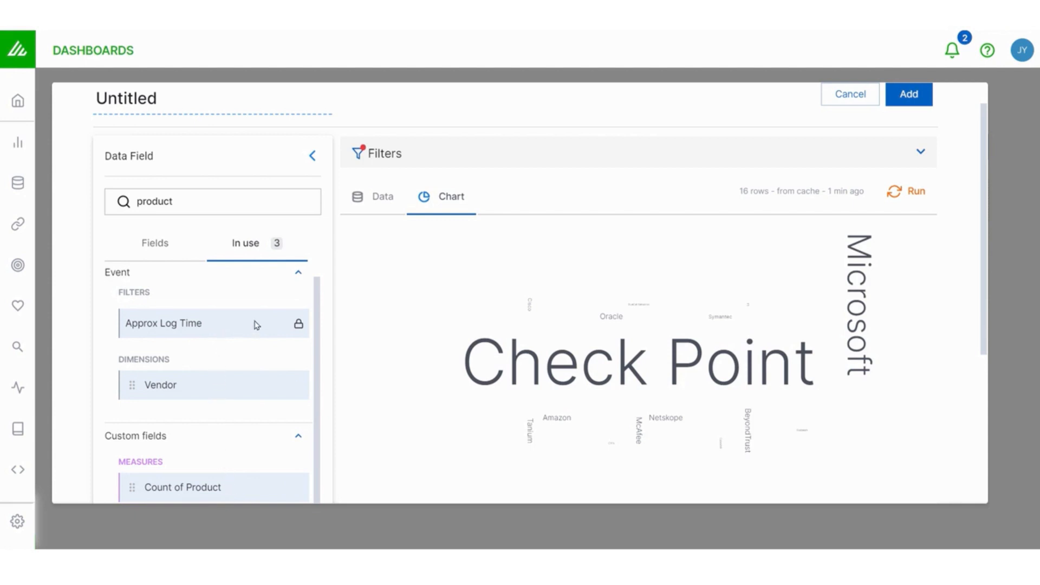
Rerun the word cloud sized by Count of Product, led by Exabeam and Microsoft with four each.
left_click(917, 190)
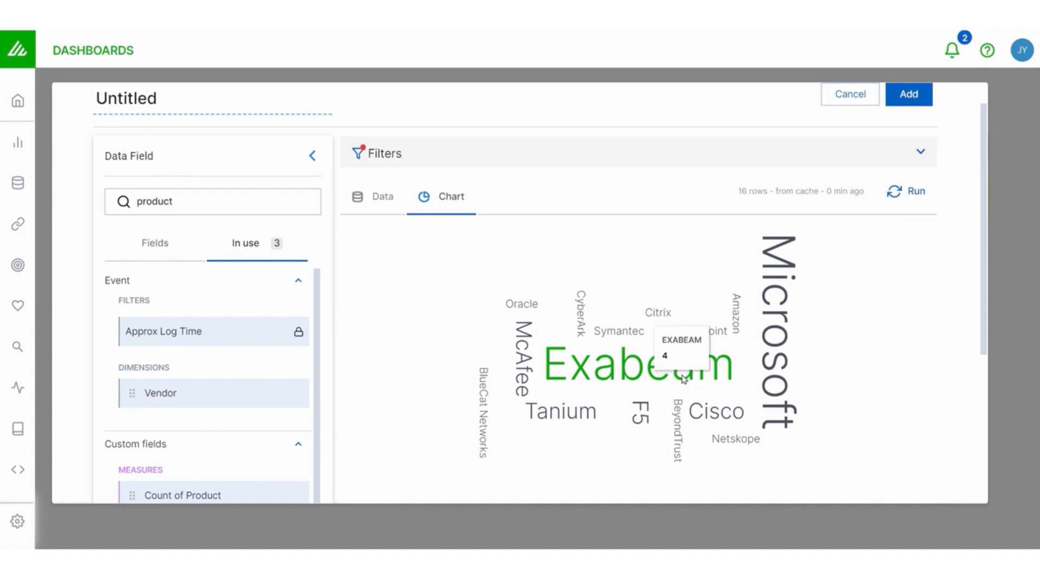
mouse_move(782, 345)
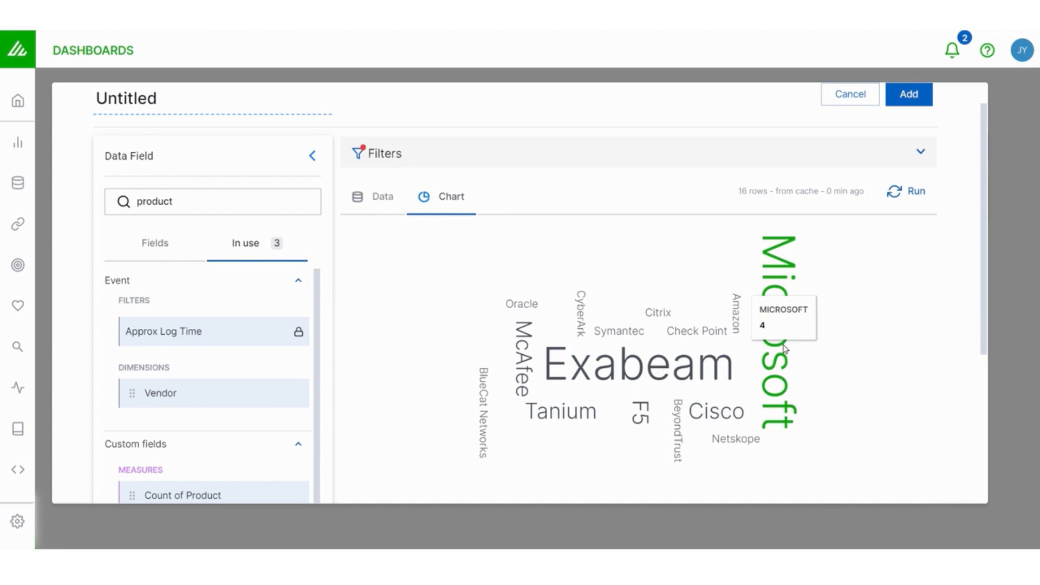
mouse_move(716, 413)
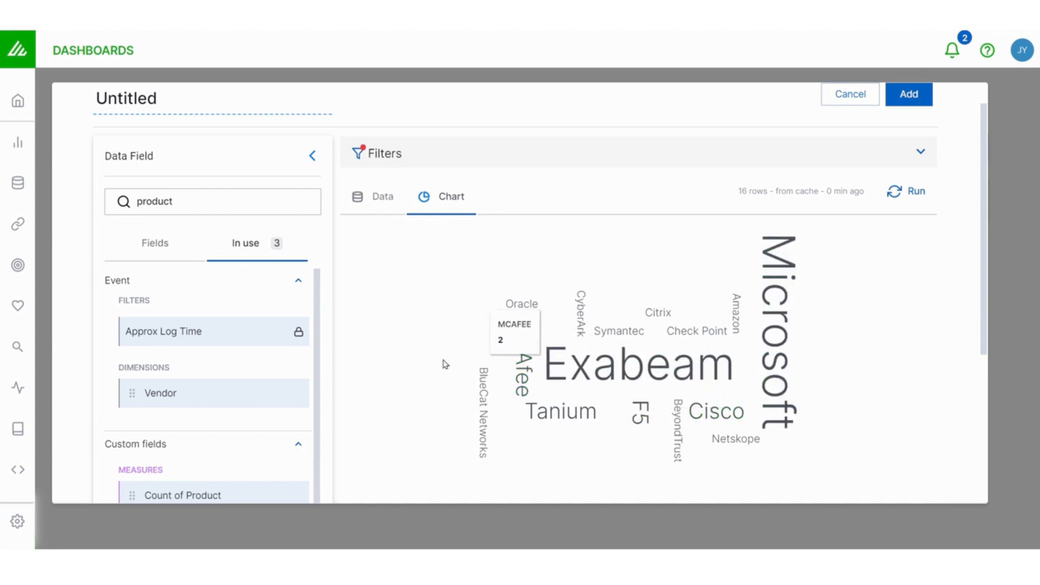
scroll("down", 3)
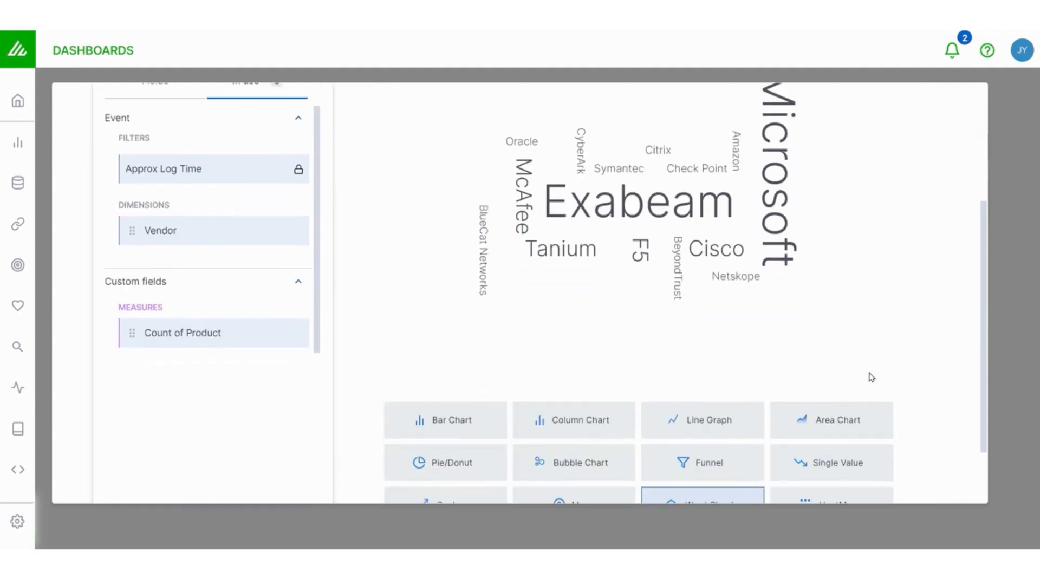
scroll("down", 3)
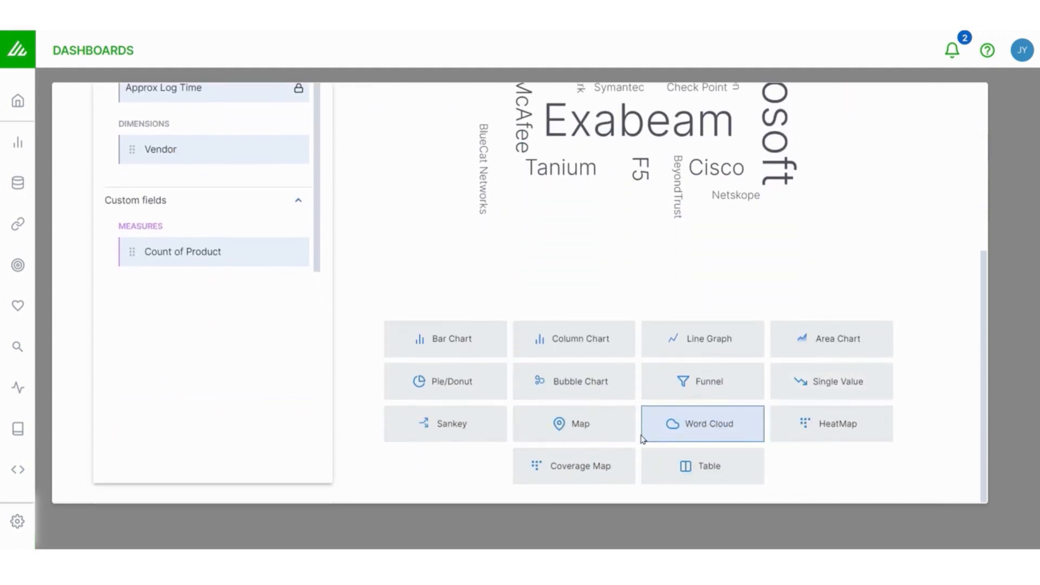
Replace Vendor with Src IP and Dest IP dimensions and view the 50 result rows as a data table.
left_click(702, 424)
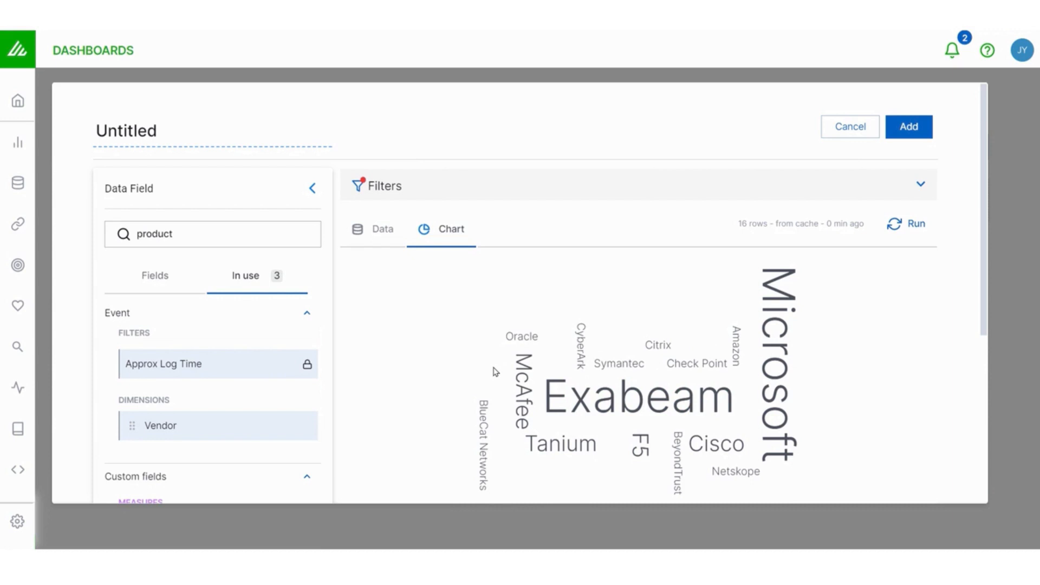
mouse_move(290, 431)
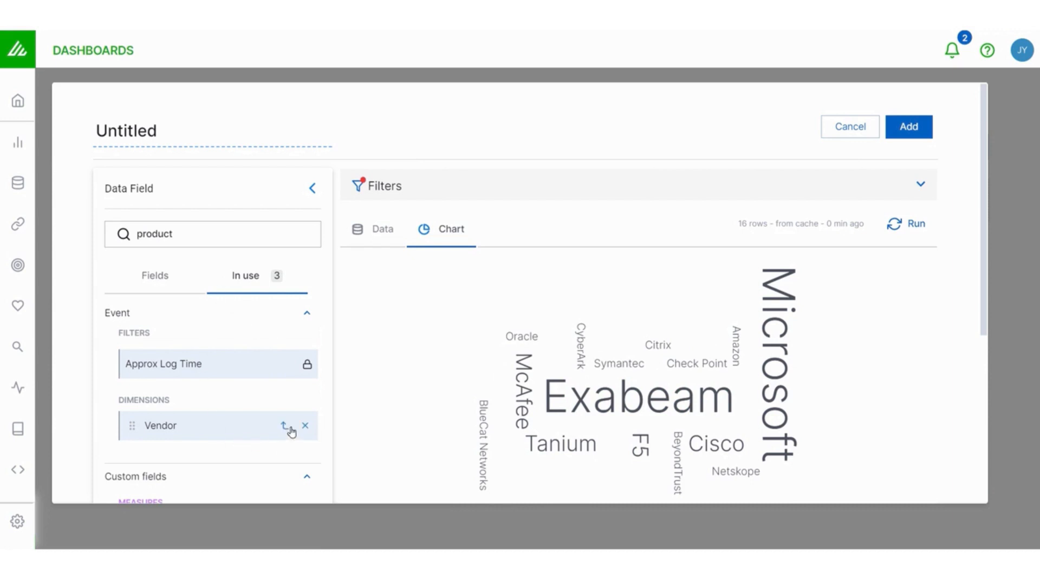
left_click(306, 425)
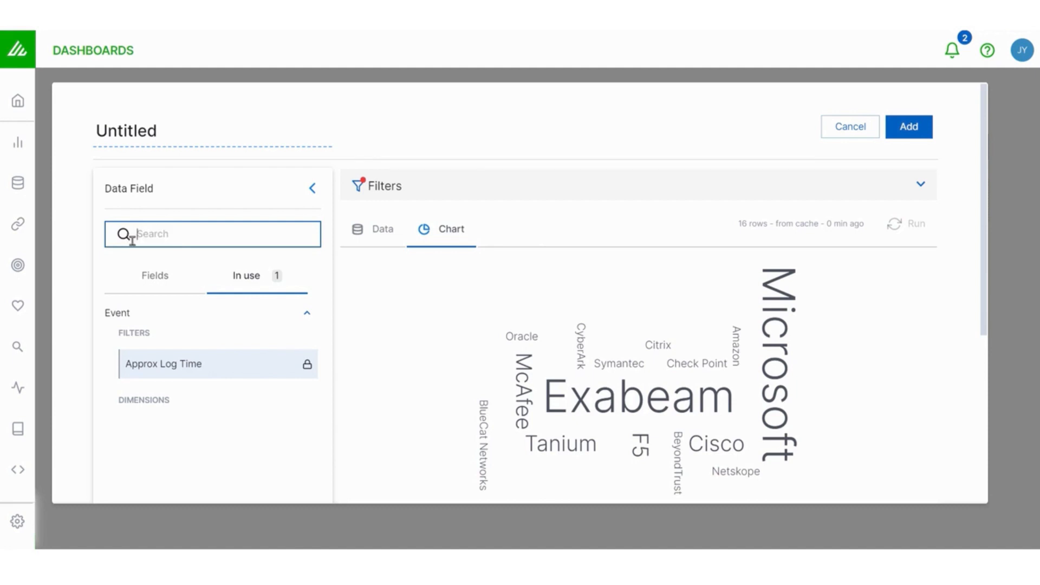
left_click(154, 275)
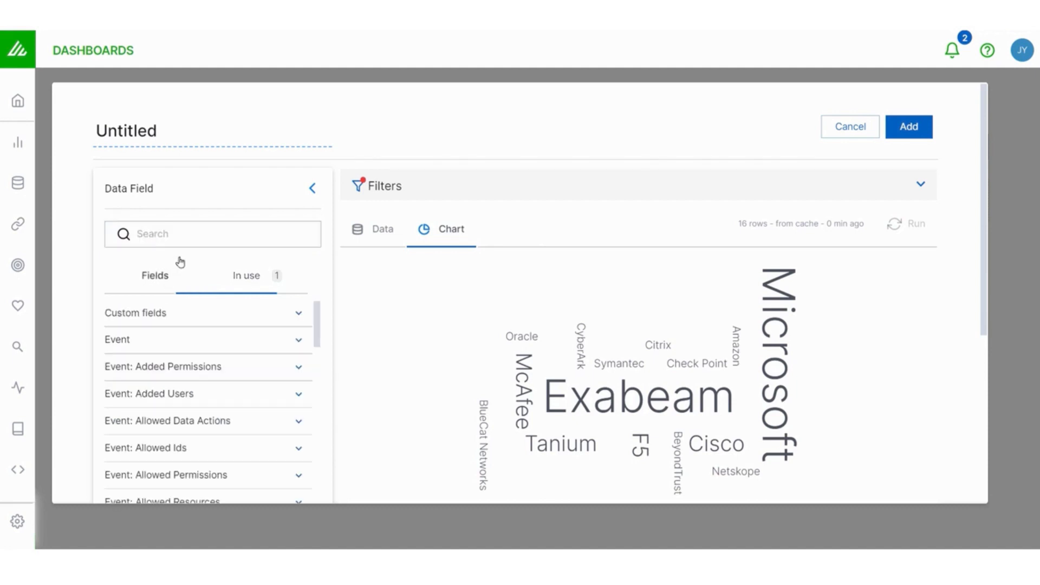
type("src")
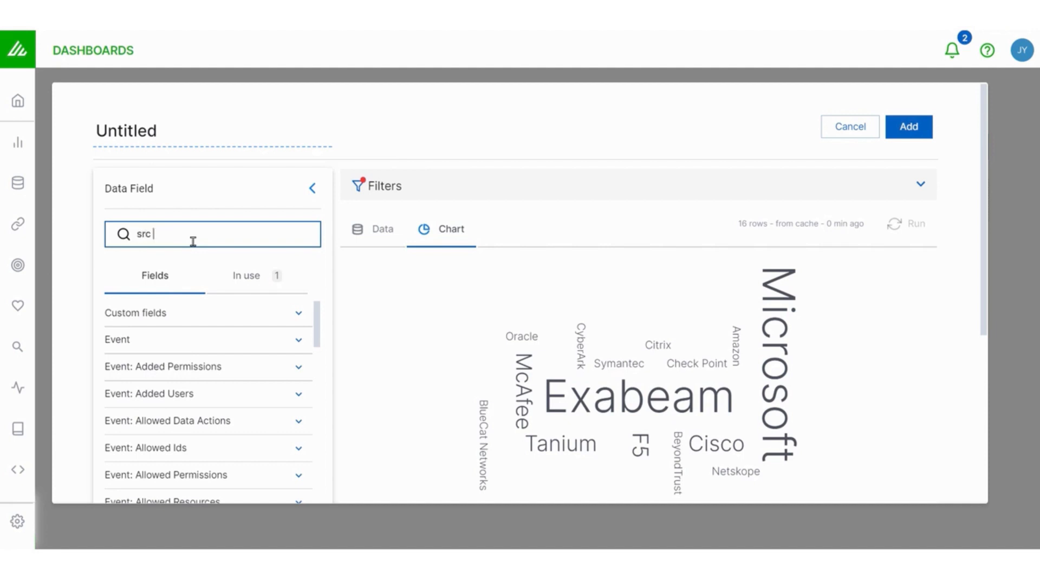
type("ip")
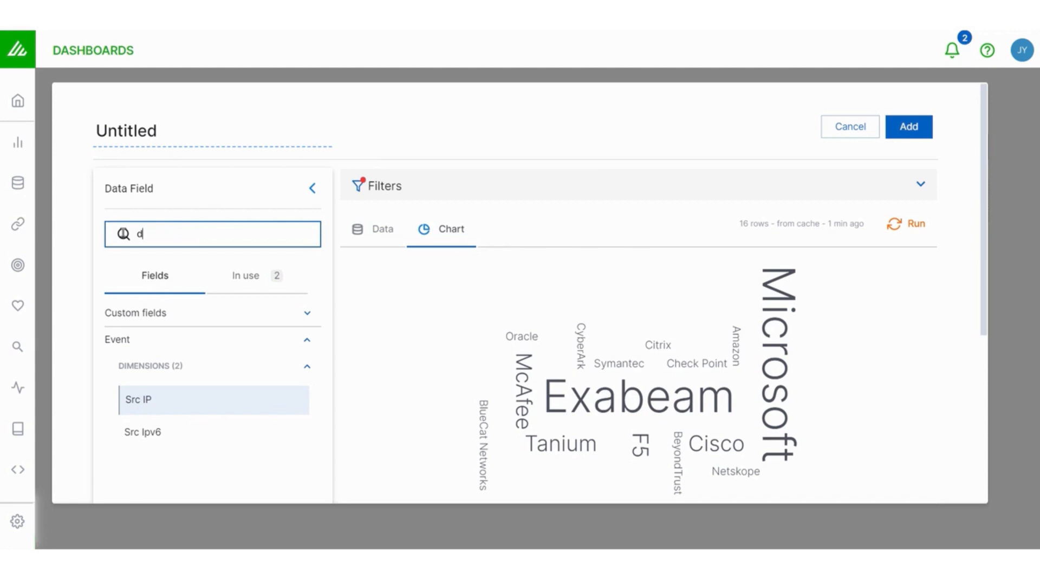
type("dest ip")
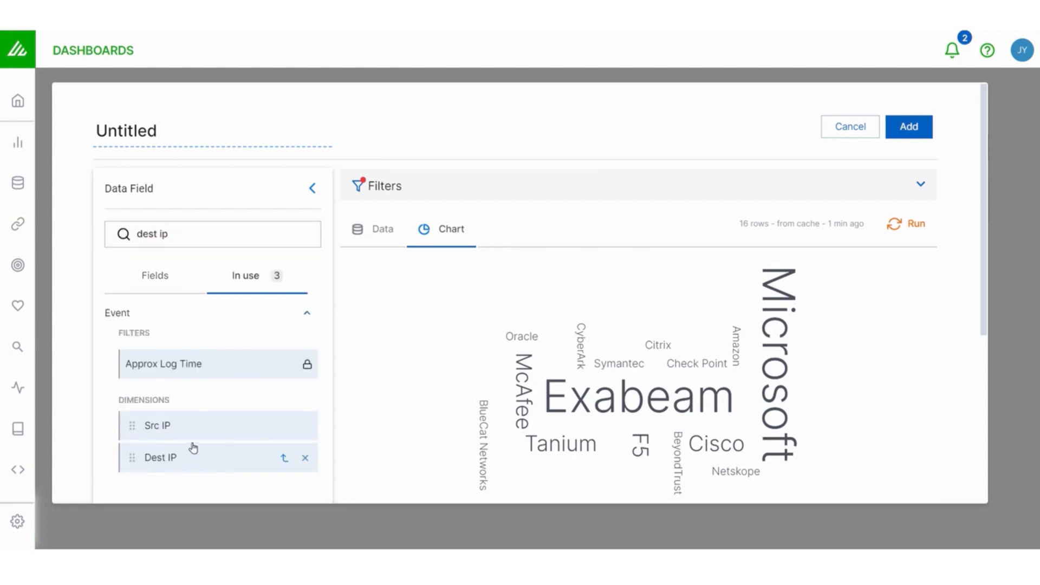
left_click(373, 228)
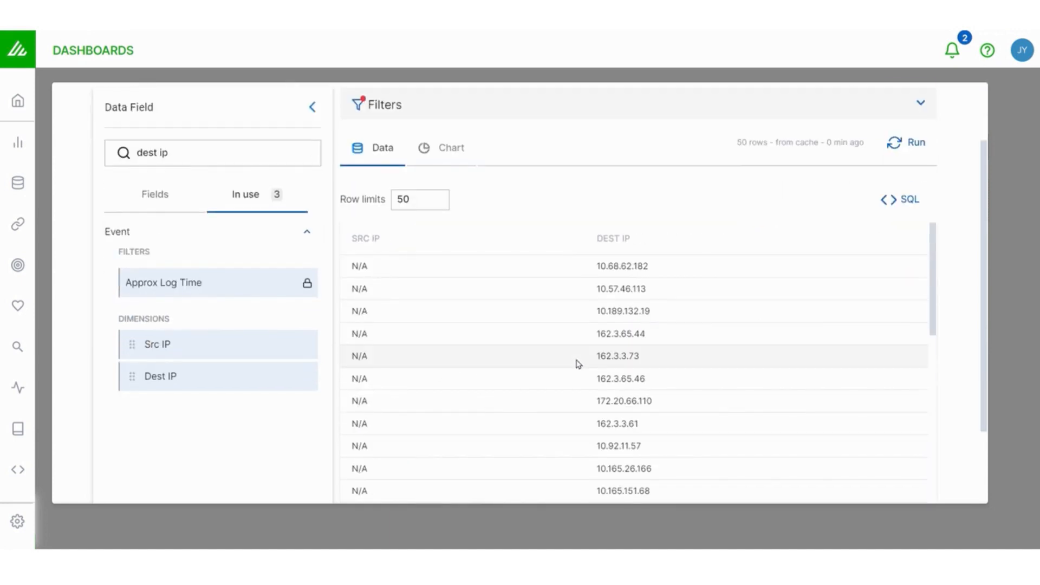
scroll("down", 3)
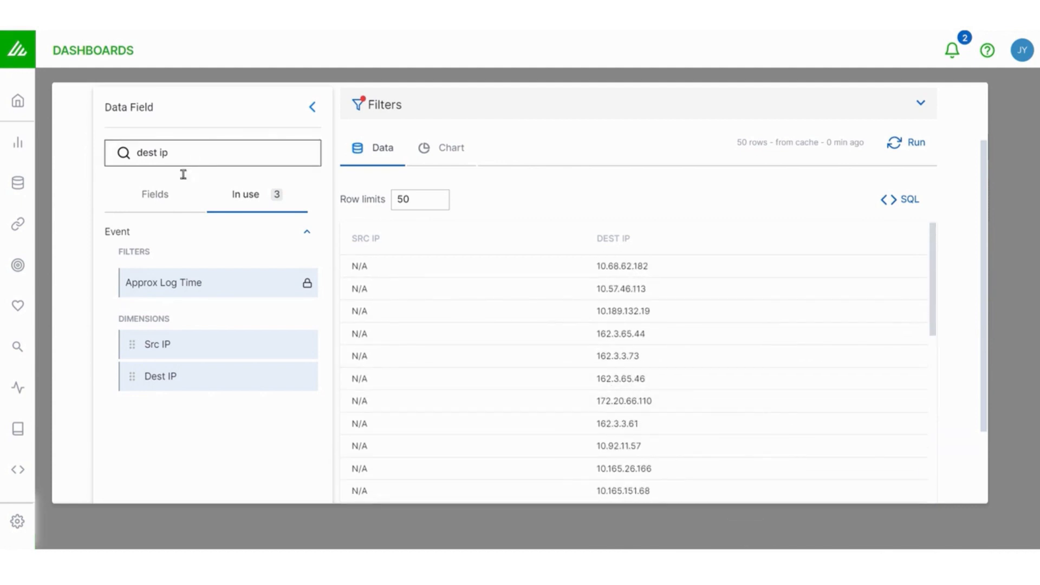
Add a Count measure so each Src IP/Dest IP pair lists its event count, topped by 1,895,735 N/A.
left_click(155, 194)
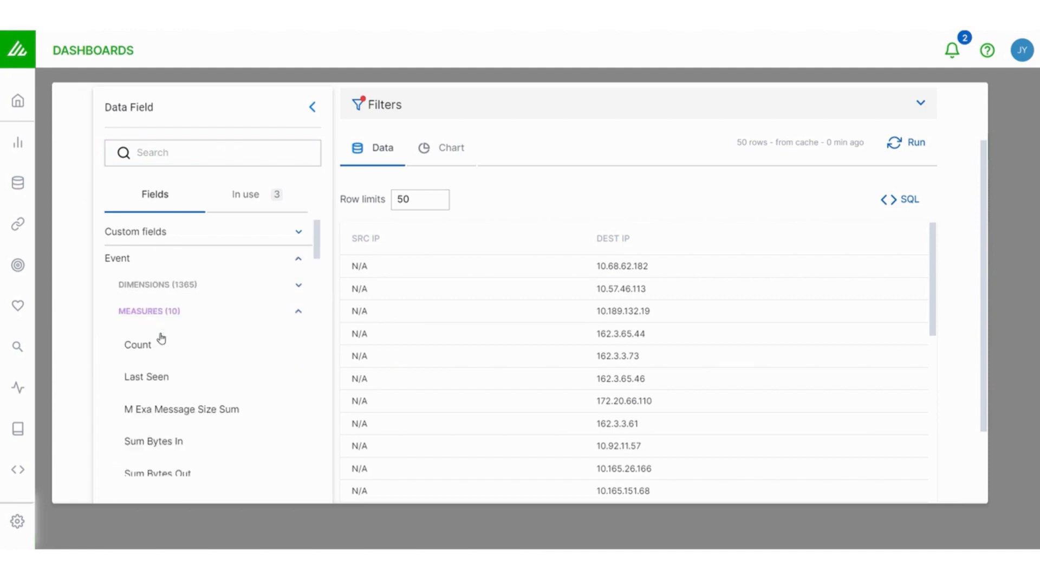
left_click(138, 344)
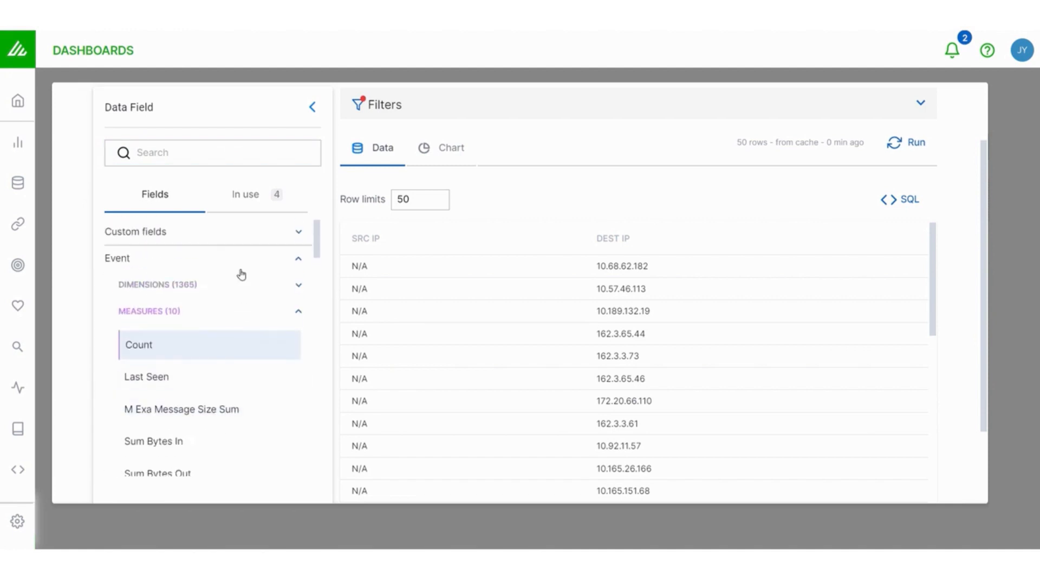
left_click(245, 193)
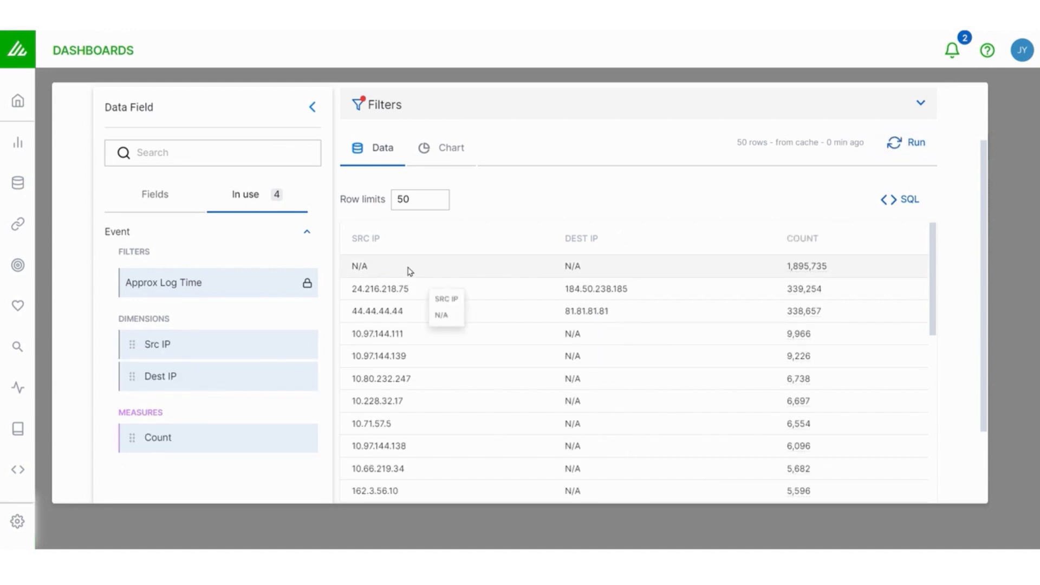
mouse_move(640, 270)
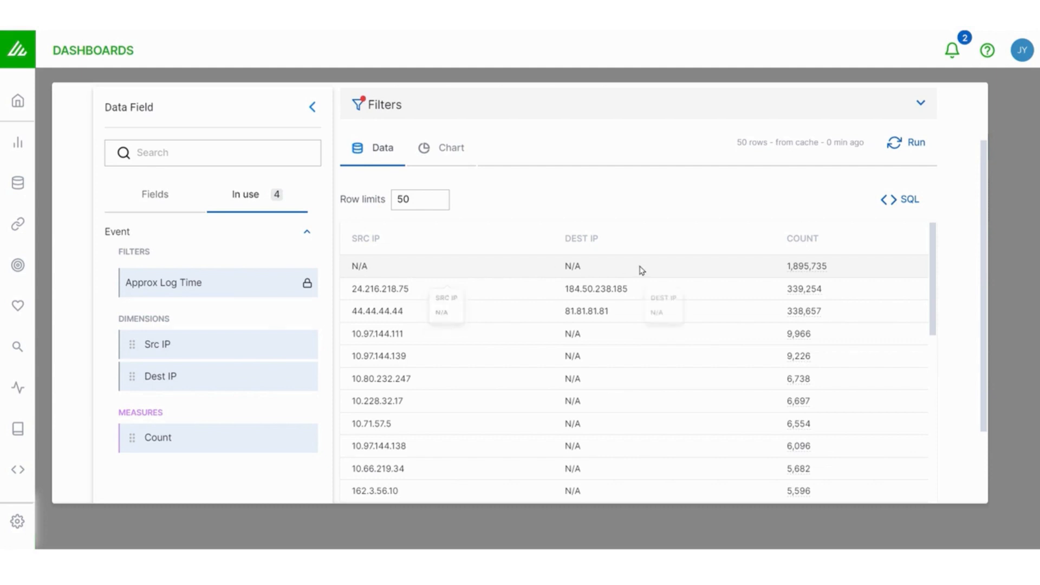
scroll("down", 3)
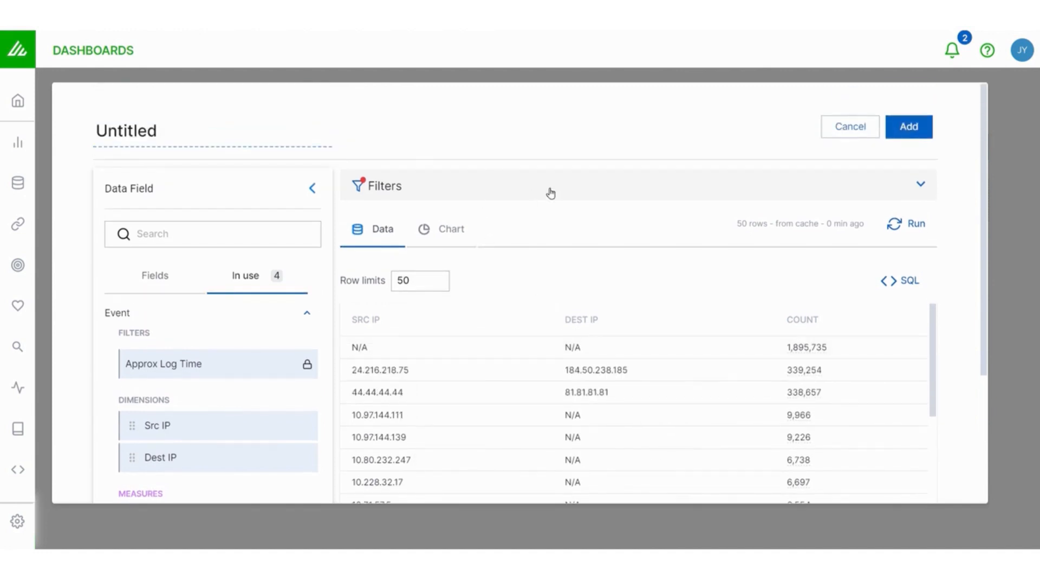
Add a filter rule requiring Src IP is not null.
left_click(920, 184)
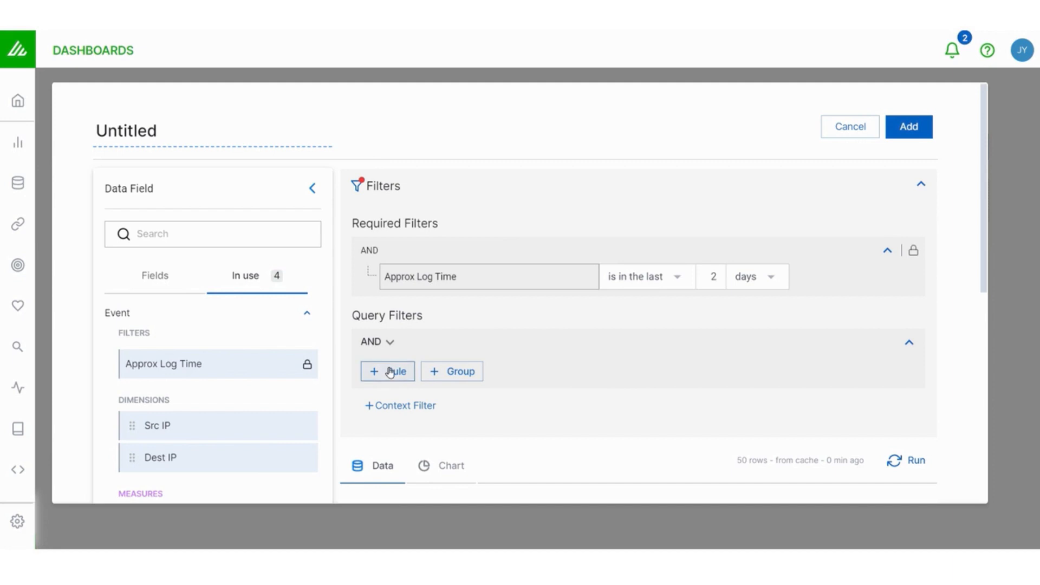
left_click(388, 370)
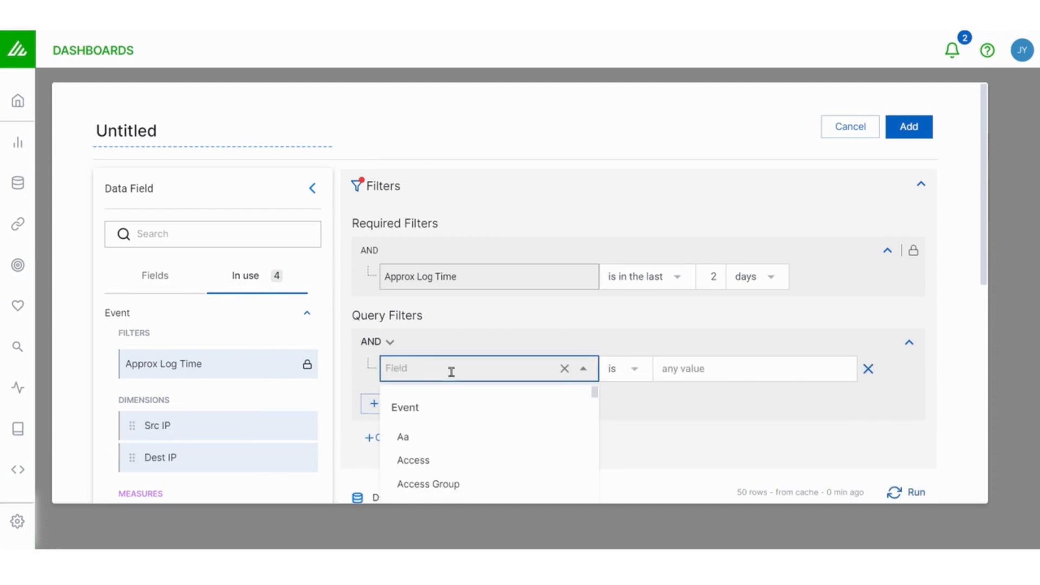
type("src ip")
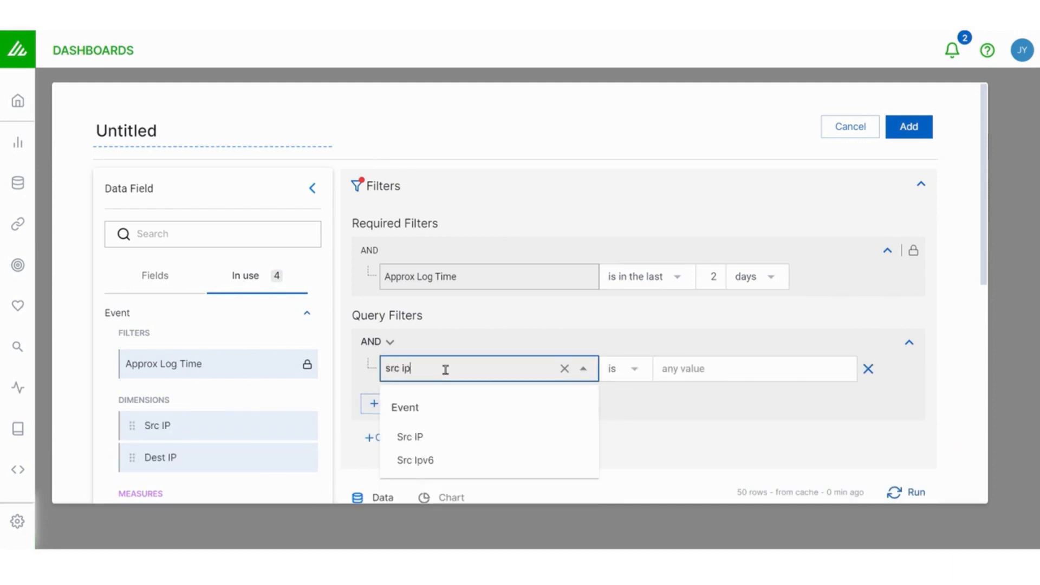
left_click(410, 437)
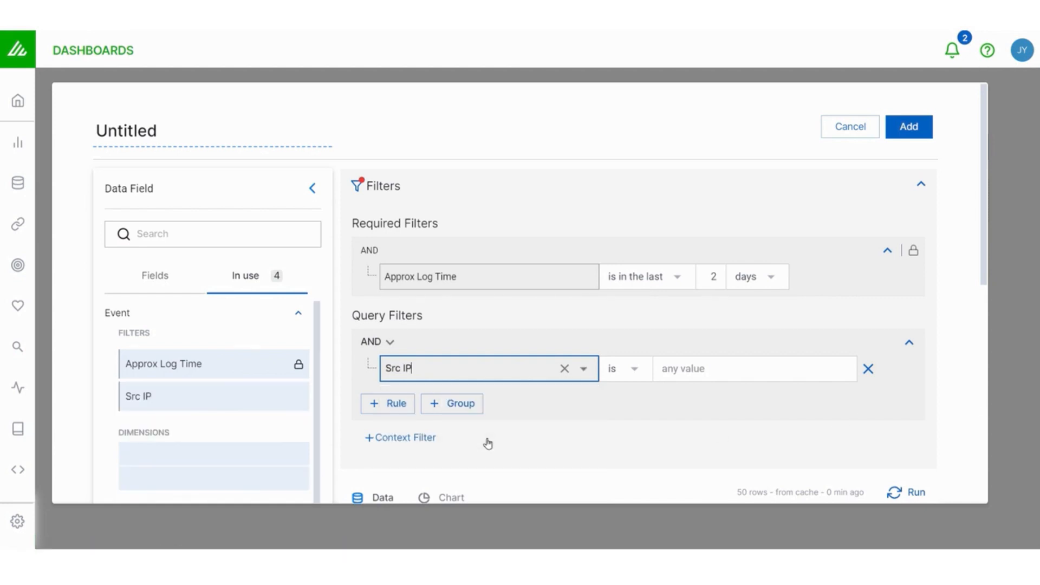
left_click(624, 368)
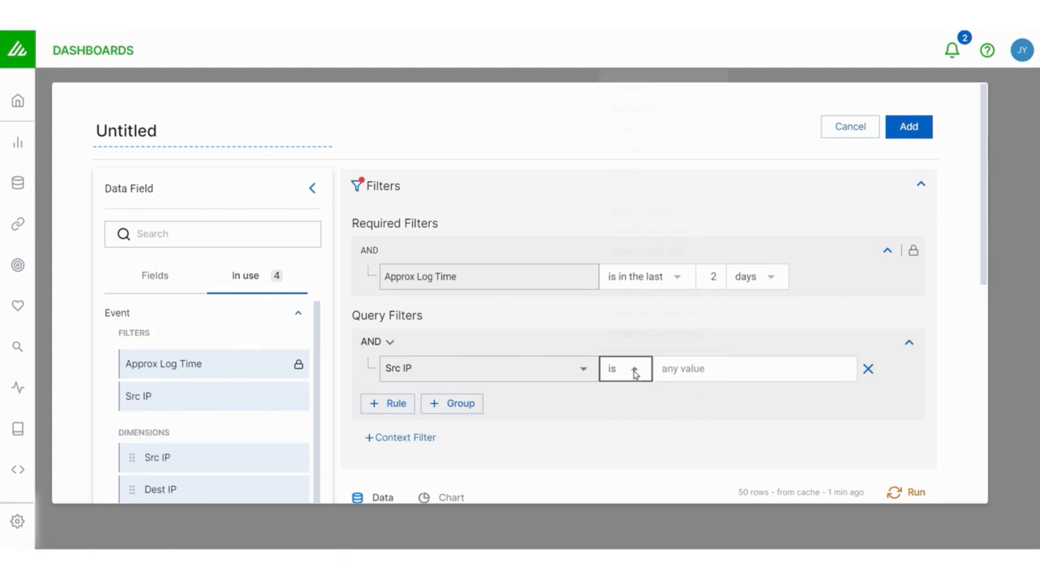
left_click(624, 368)
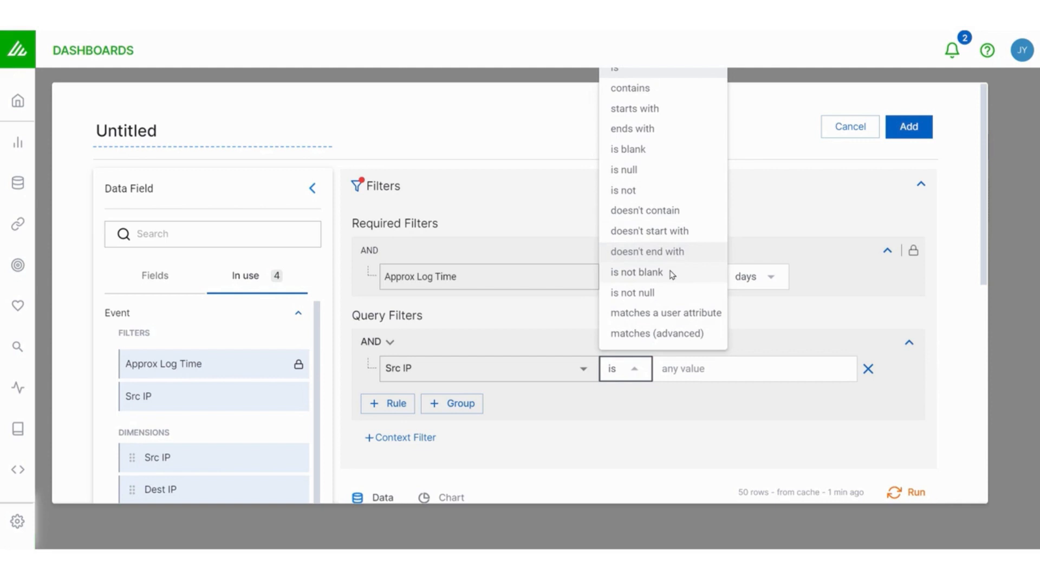
left_click(631, 292)
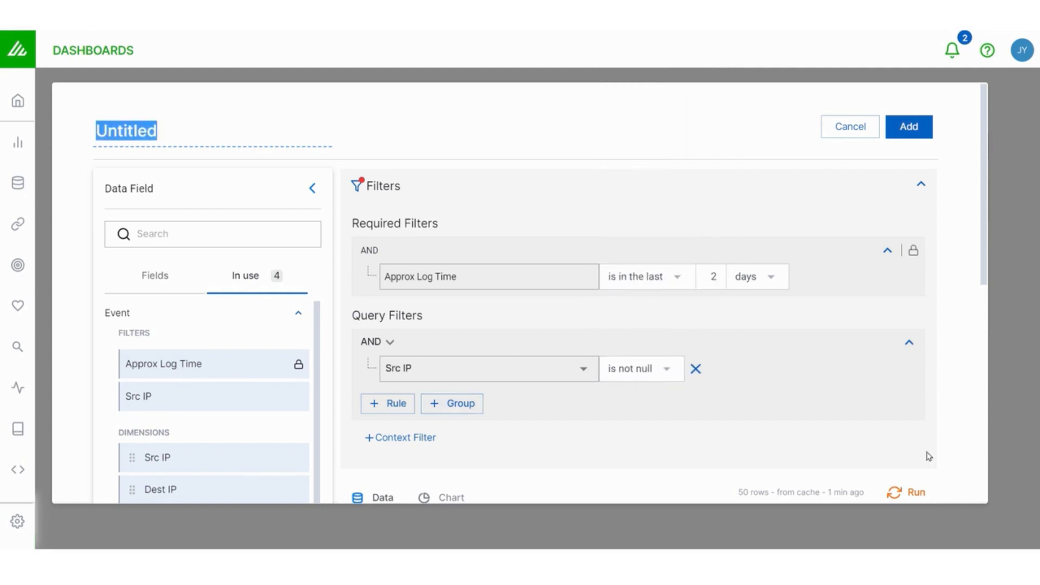
mouse_move(408, 429)
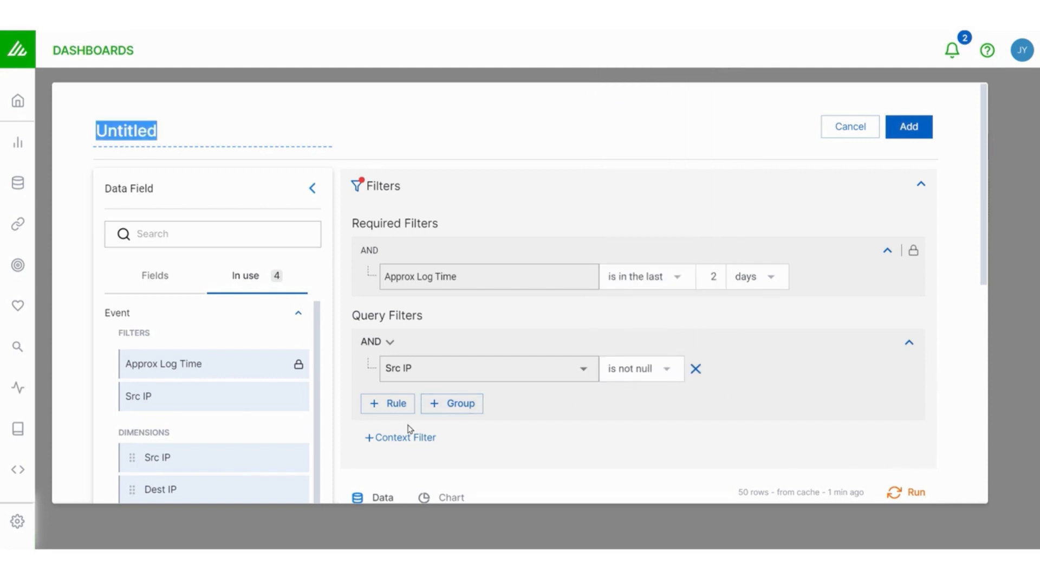
Add a second rule requiring Dest IP is not null, leaving 24.216.218.75 on top with 339,445 events.
type("dest")
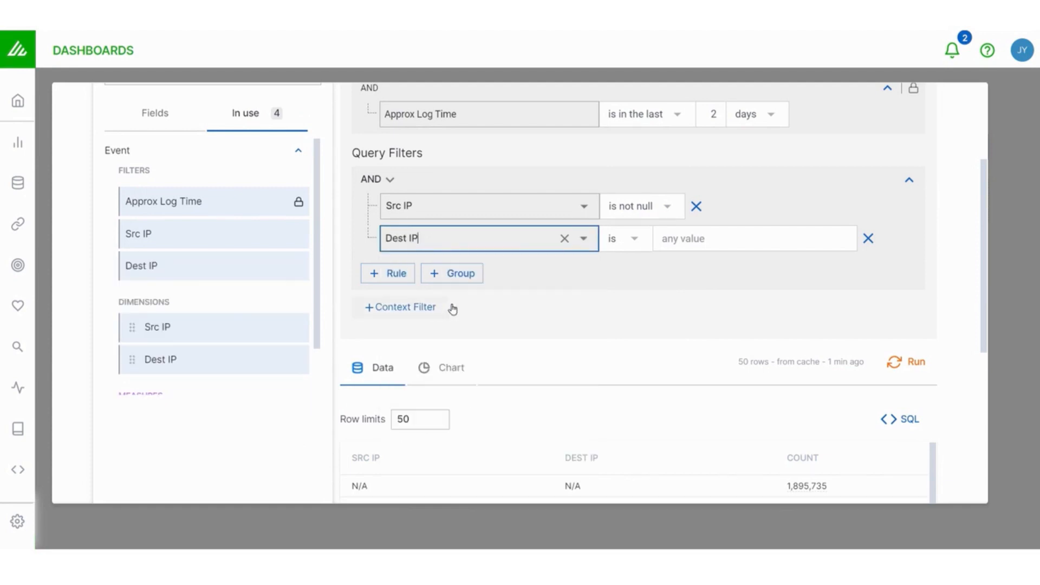
left_click(622, 238)
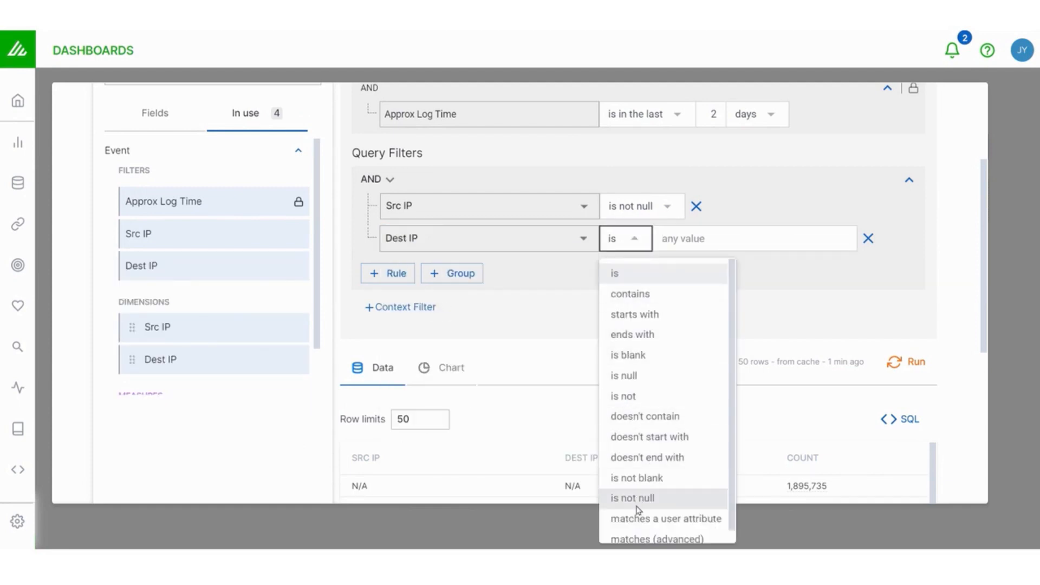
left_click(631, 497)
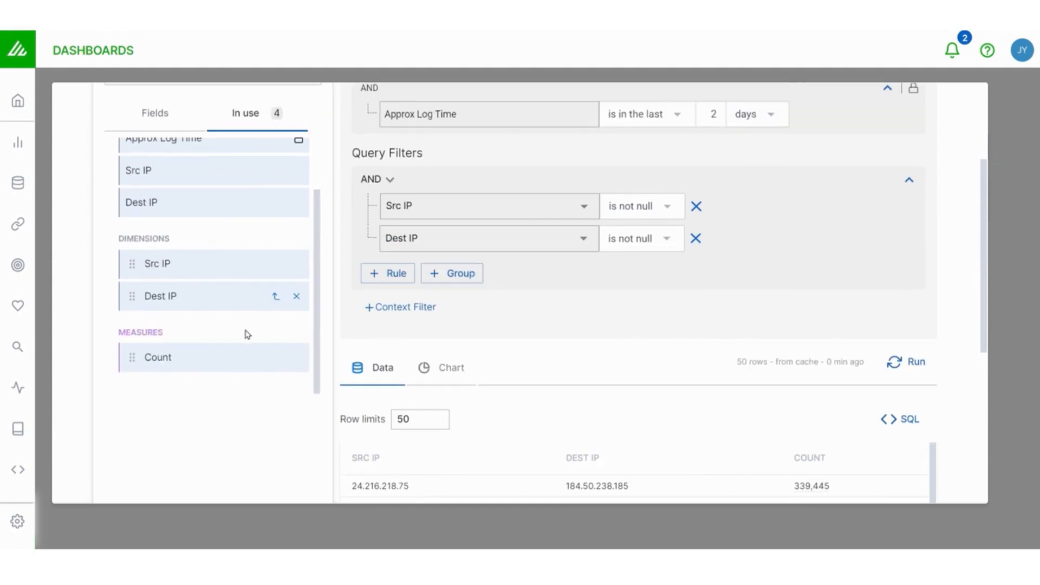
scroll("up", 3)
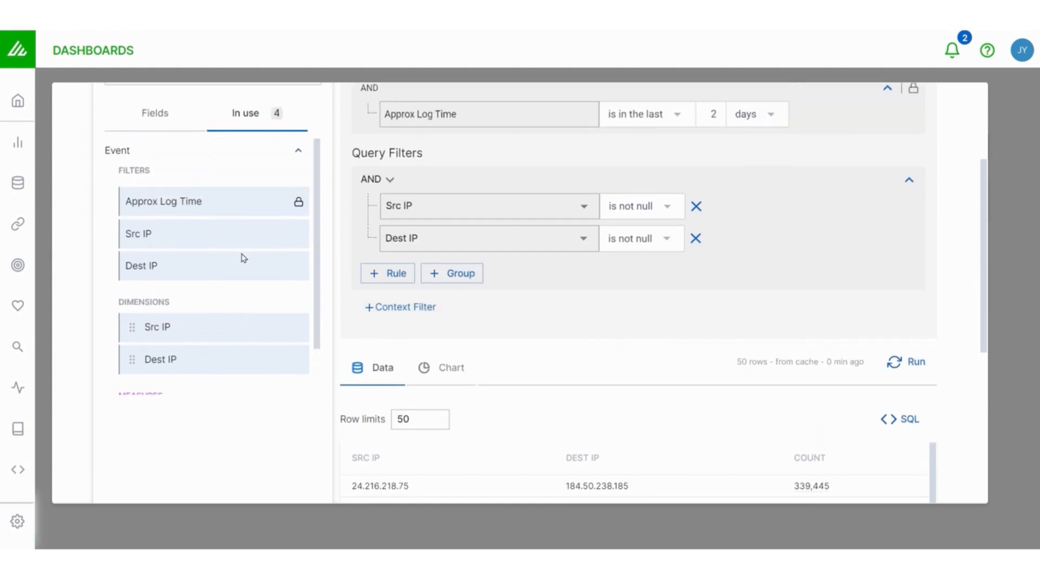
mouse_move(602, 340)
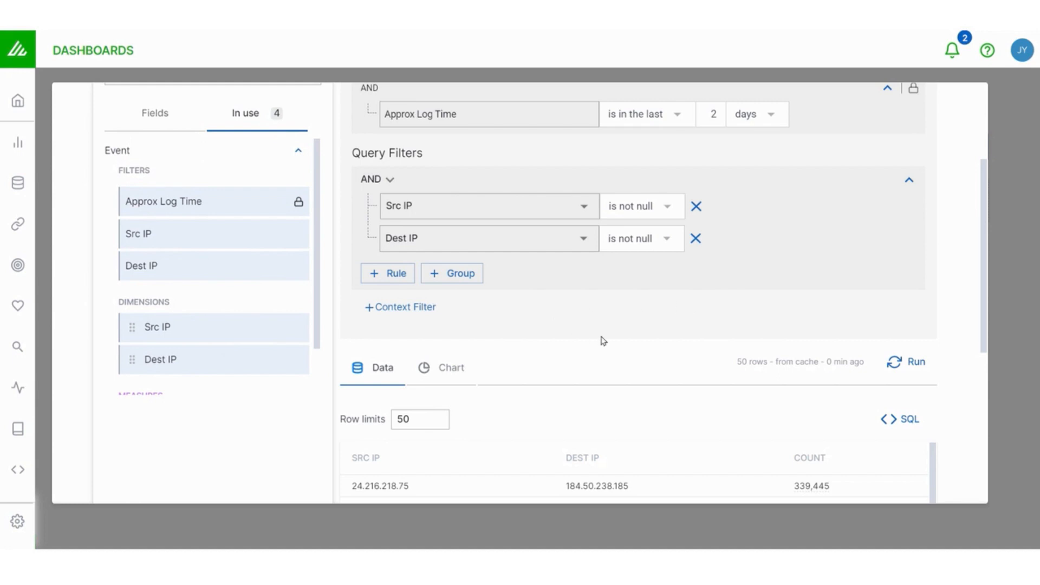
scroll("down", 3)
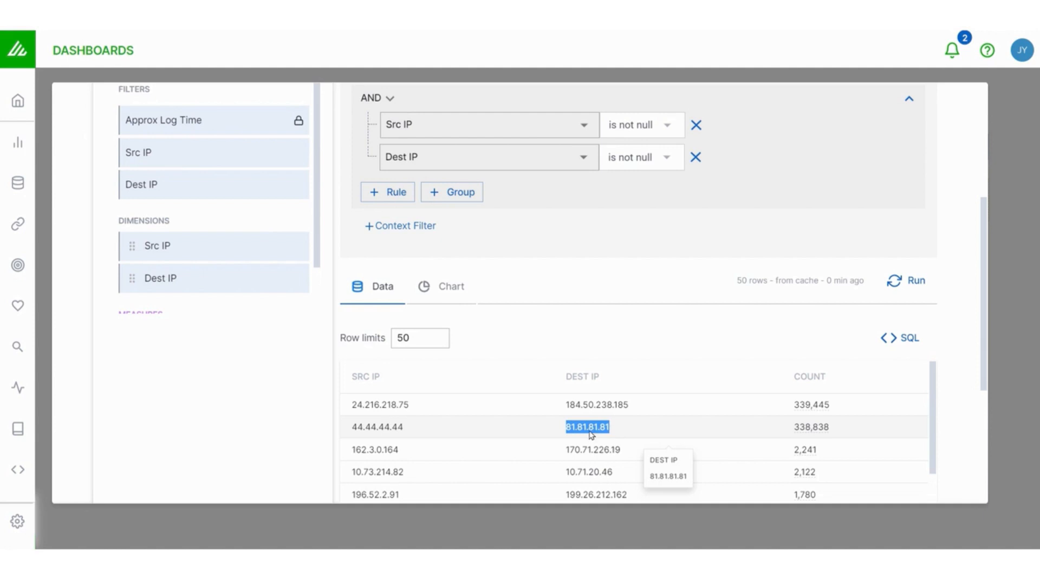
Copy the 81.81.81.81 address and add a nested OR filter group.
right_click(586, 427)
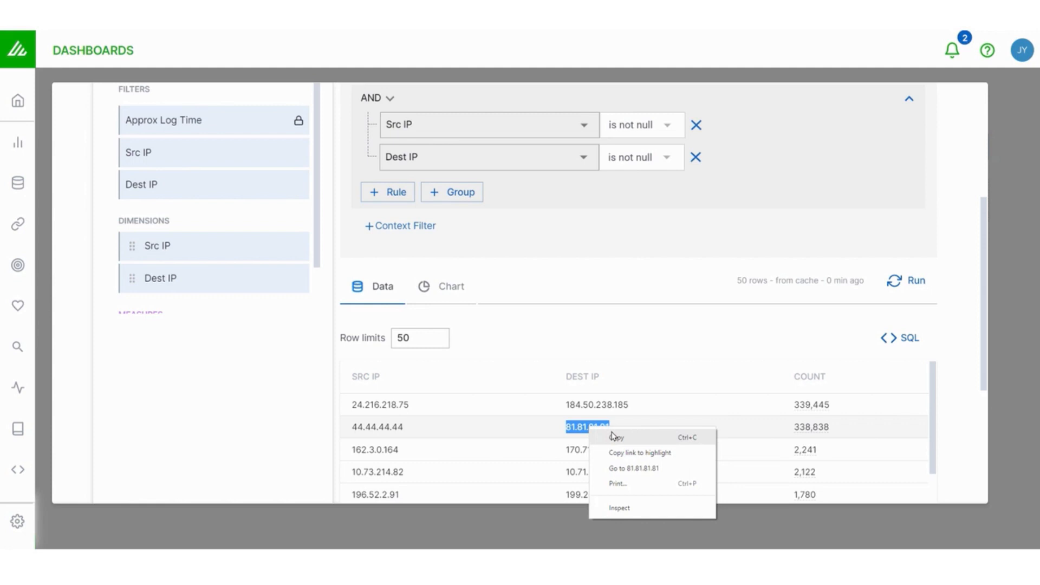
left_click(415, 249)
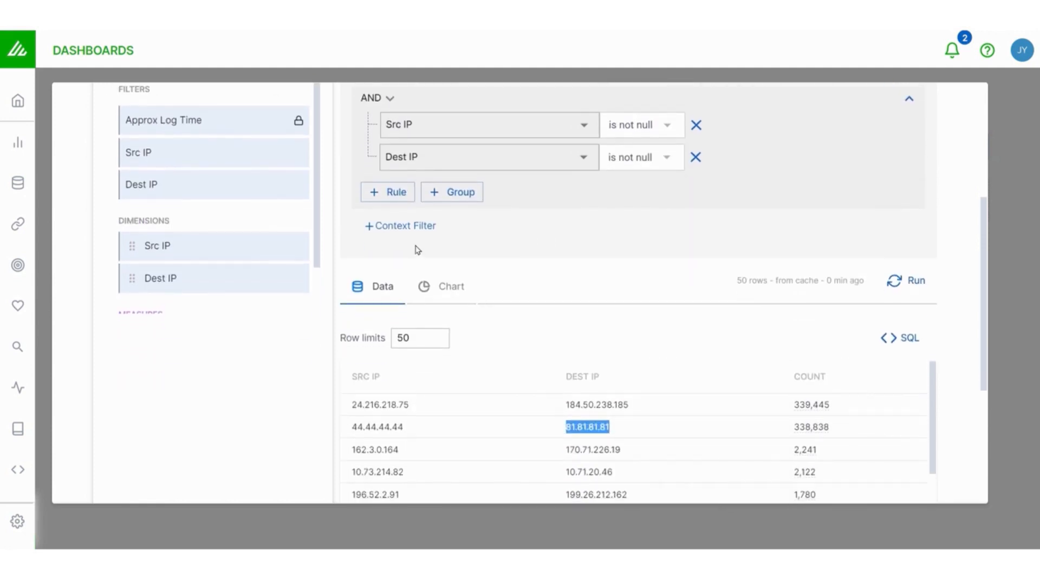
left_click(452, 191)
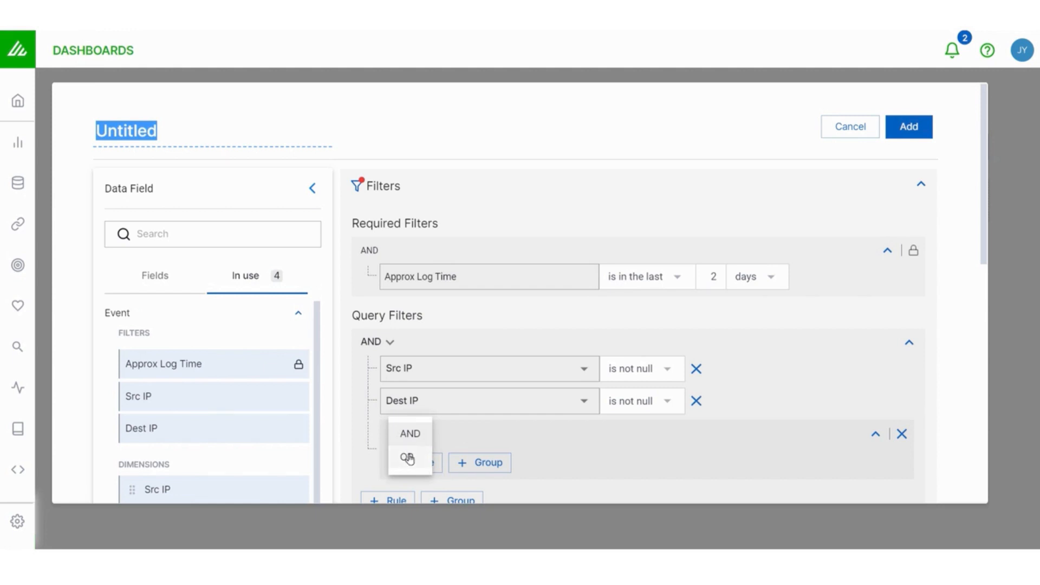
left_click(406, 458)
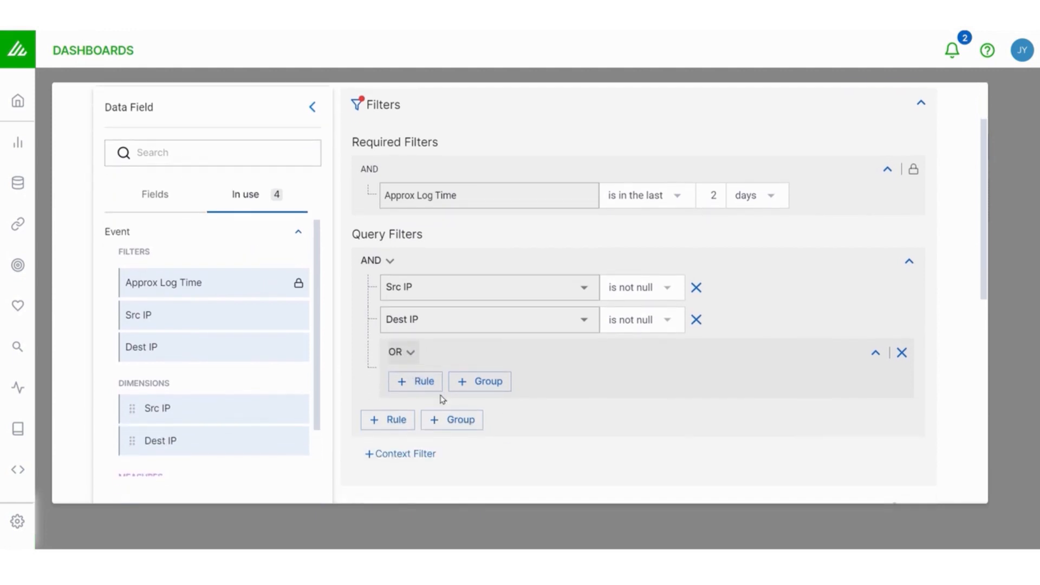
Add a rule Dest IP is not 81.81.81.81 to the OR group and rerun the query.
left_click(415, 380)
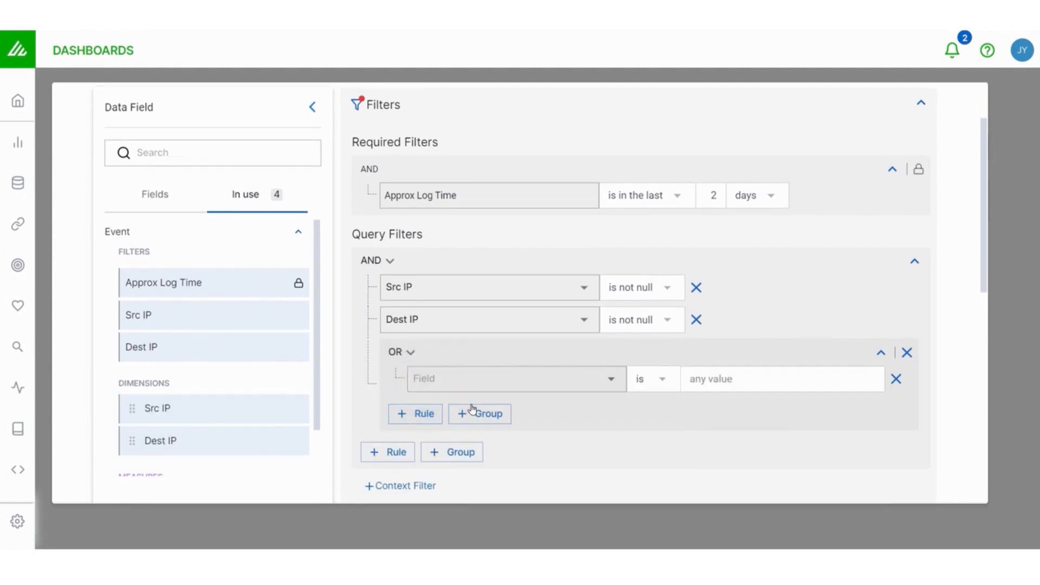
left_click(514, 379)
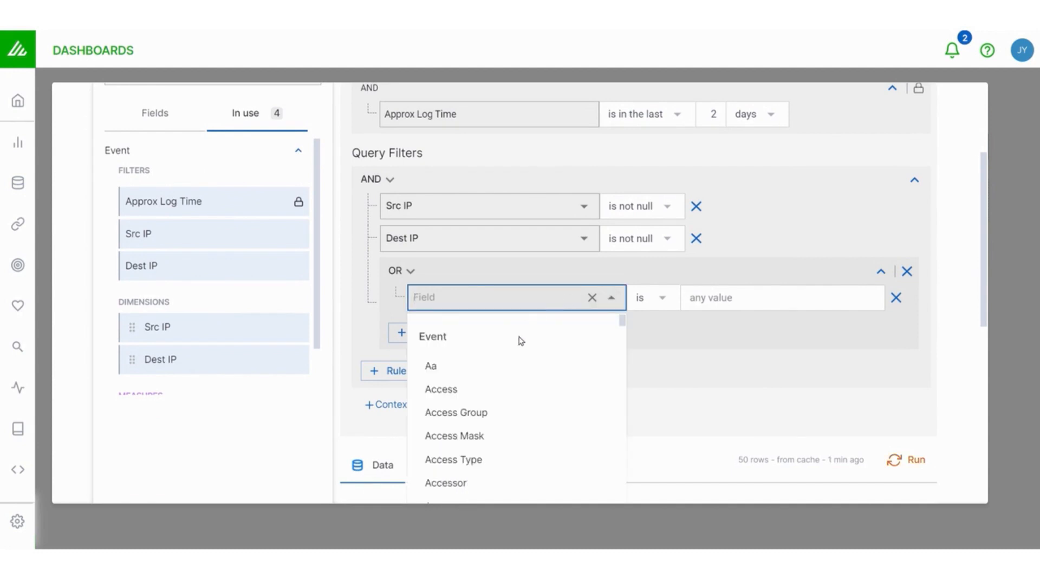
type("dest")
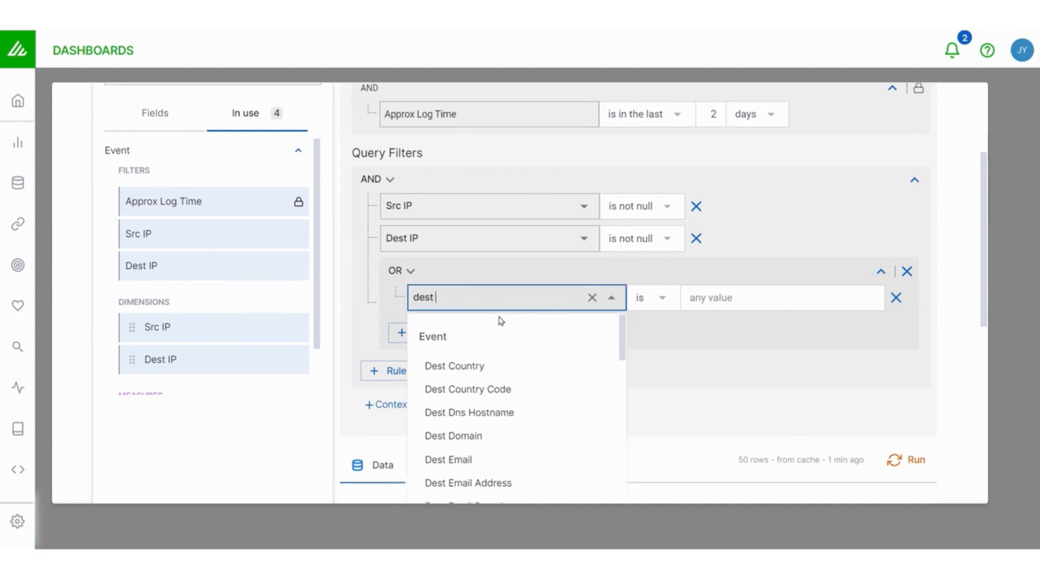
type("i")
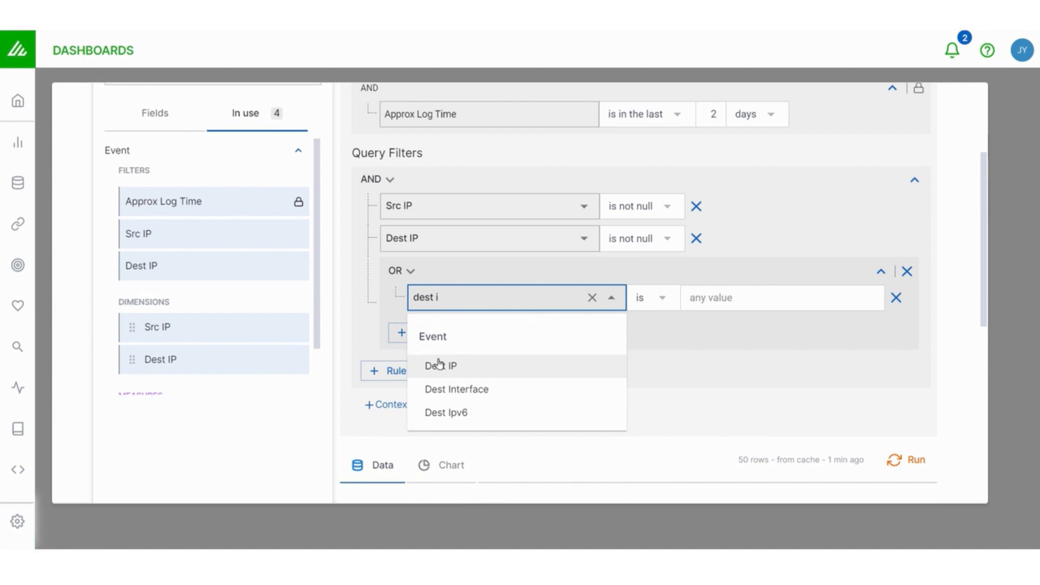
left_click(442, 365)
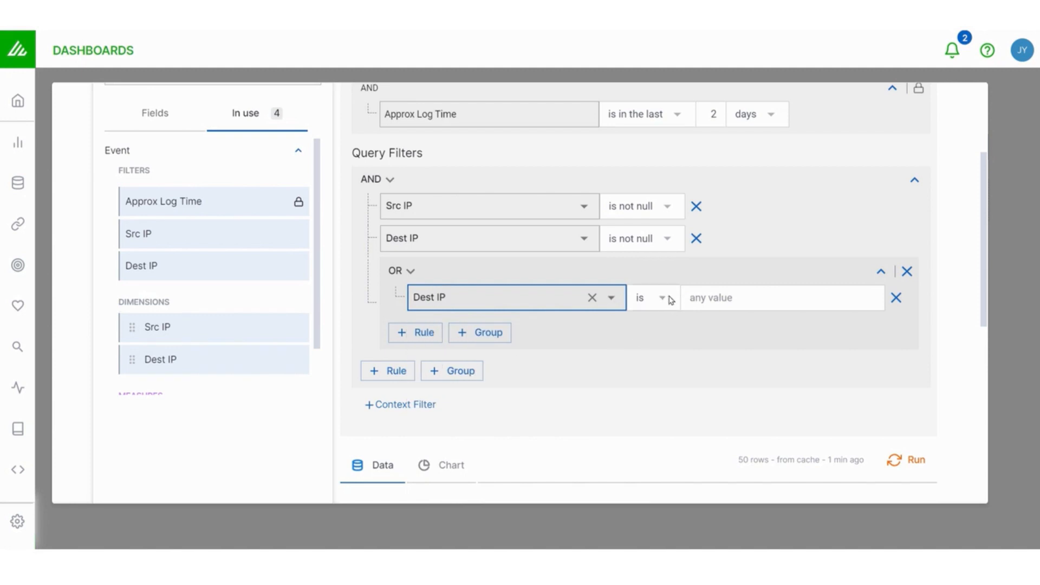
left_click(652, 297)
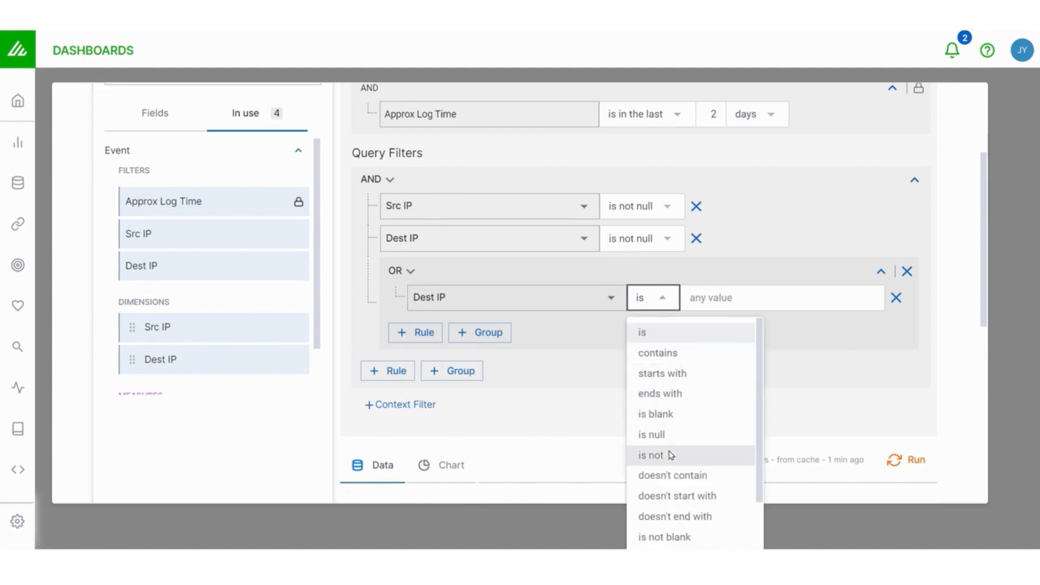
left_click(651, 455)
type("81.81.81.81")
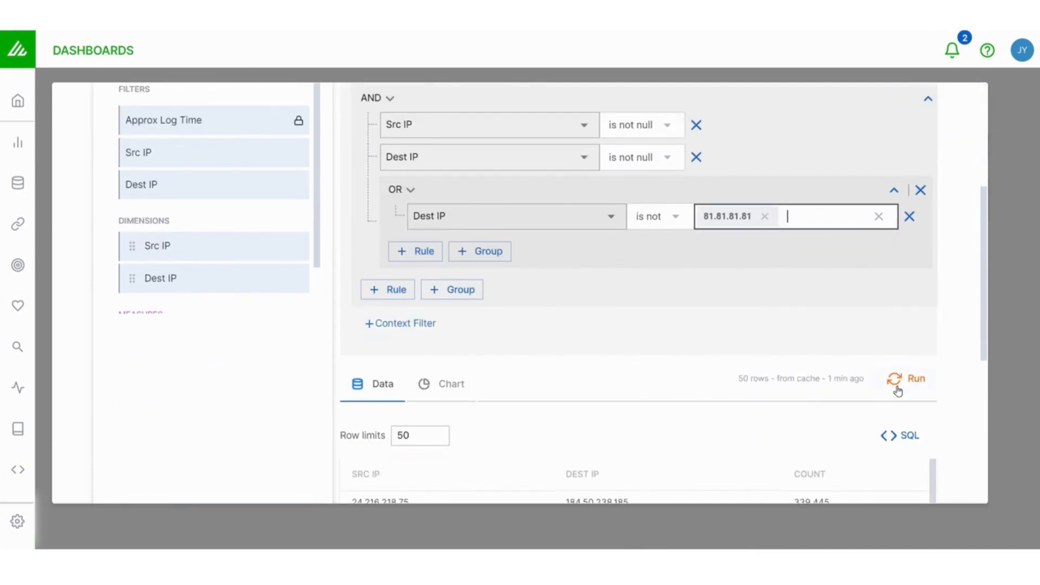
left_click(916, 378)
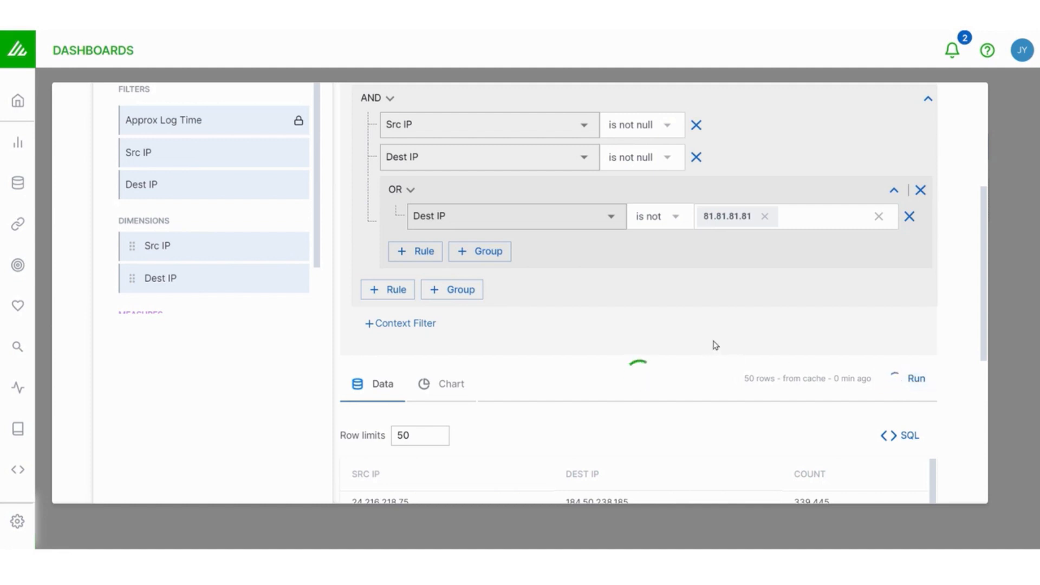
Add a context filter matching IPs in the Exabeam Threat Intelligence IPs list.
scroll("down", 3)
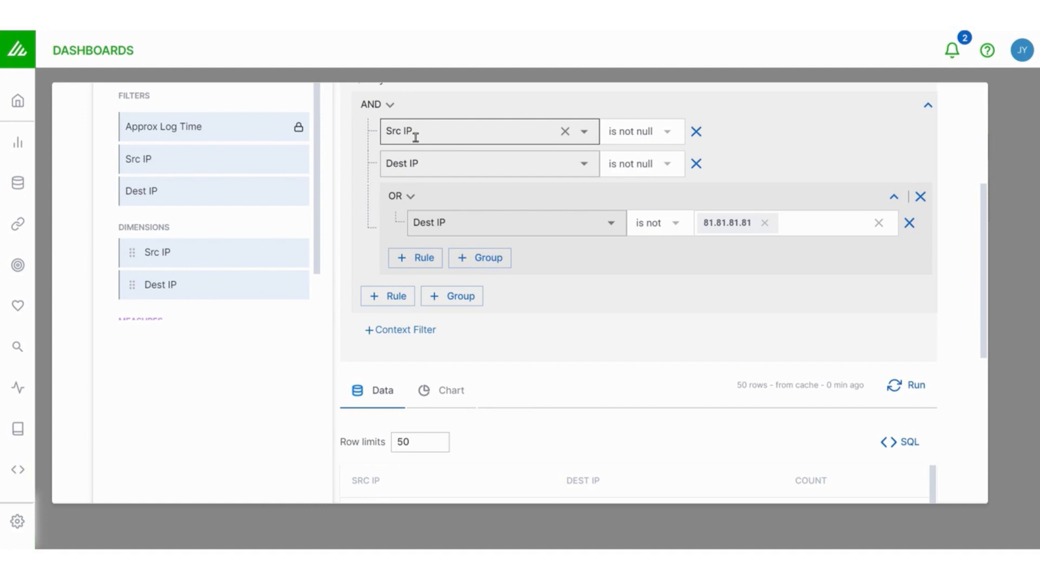
left_click(400, 330)
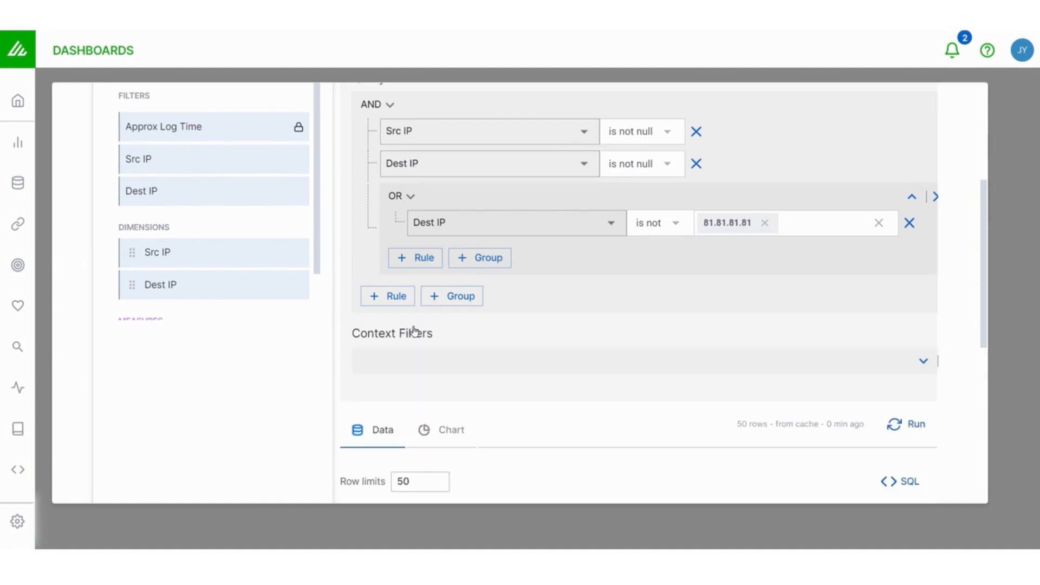
scroll("down", 3)
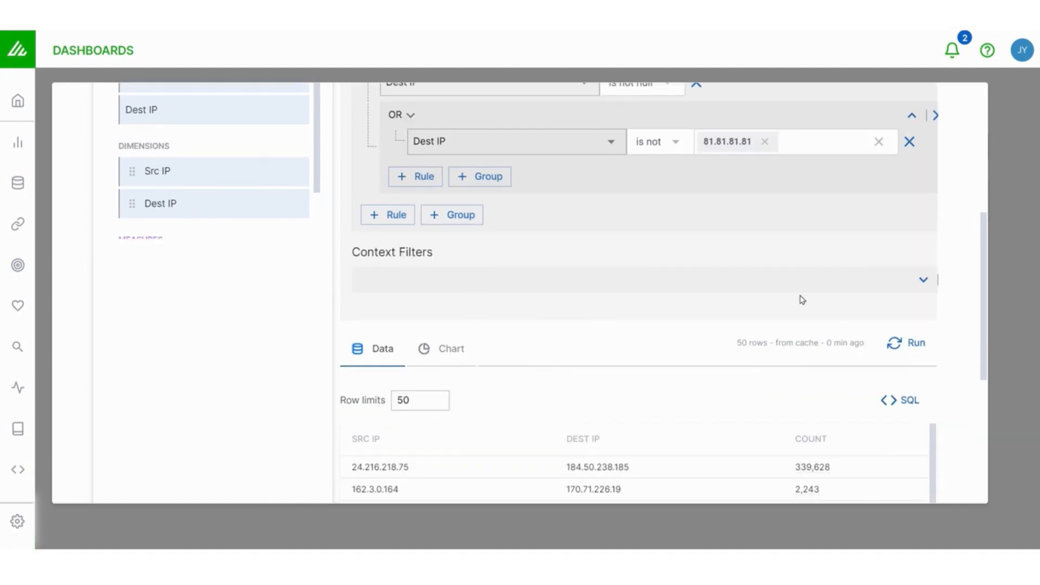
left_click(923, 279)
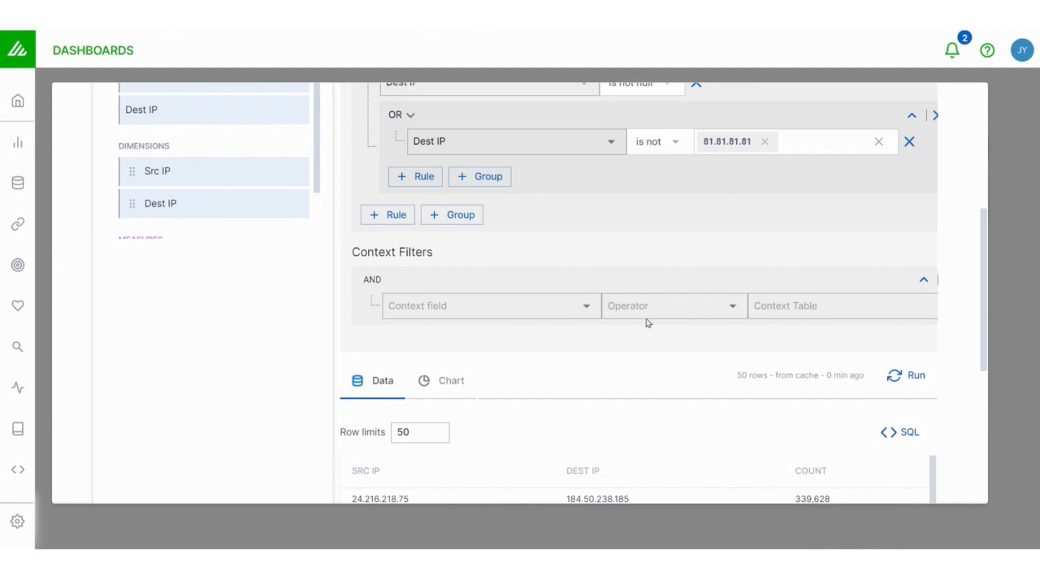
left_click(670, 305)
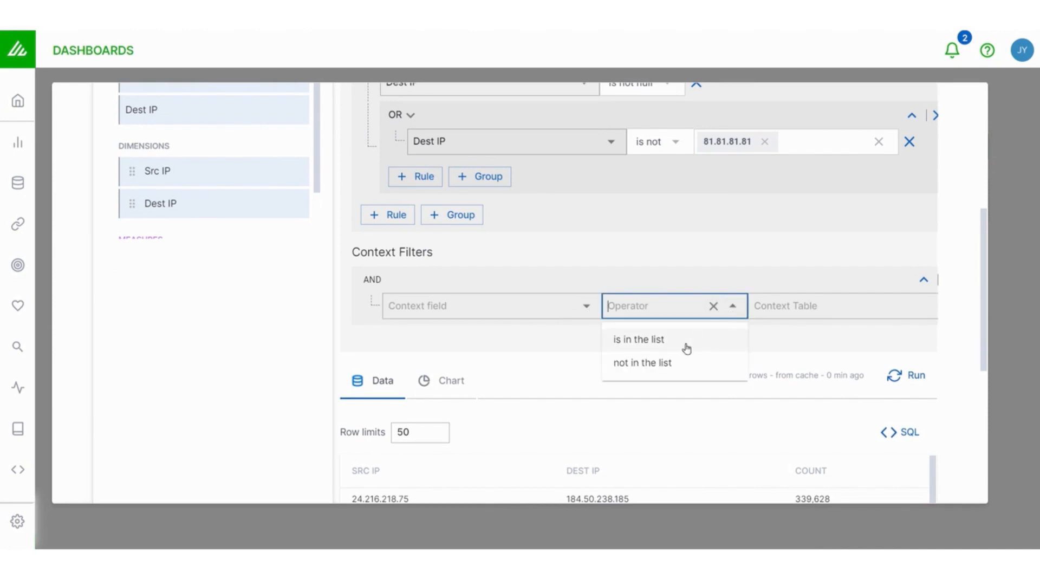
mouse_move(688, 368)
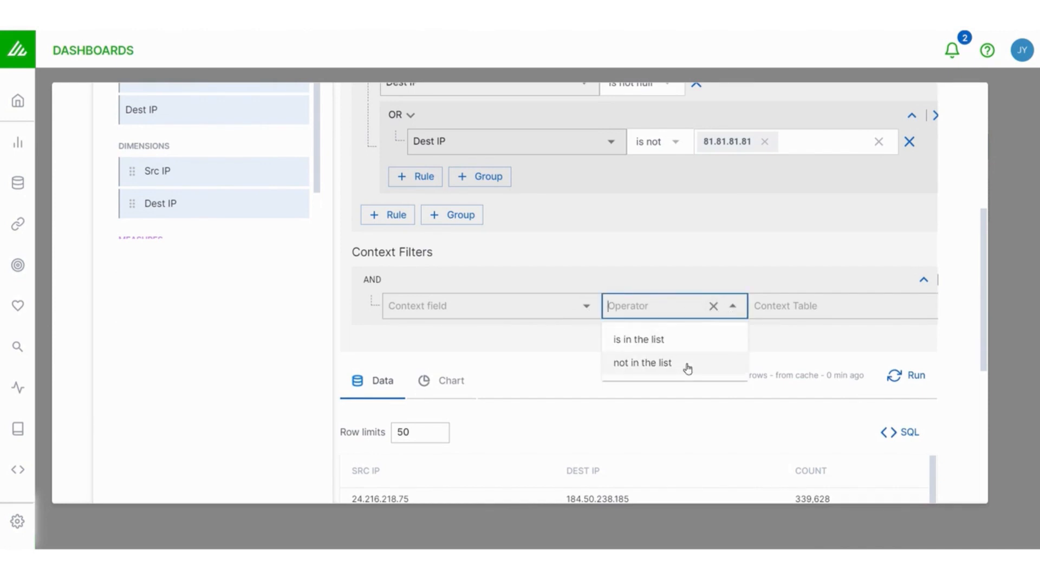
left_click(471, 306)
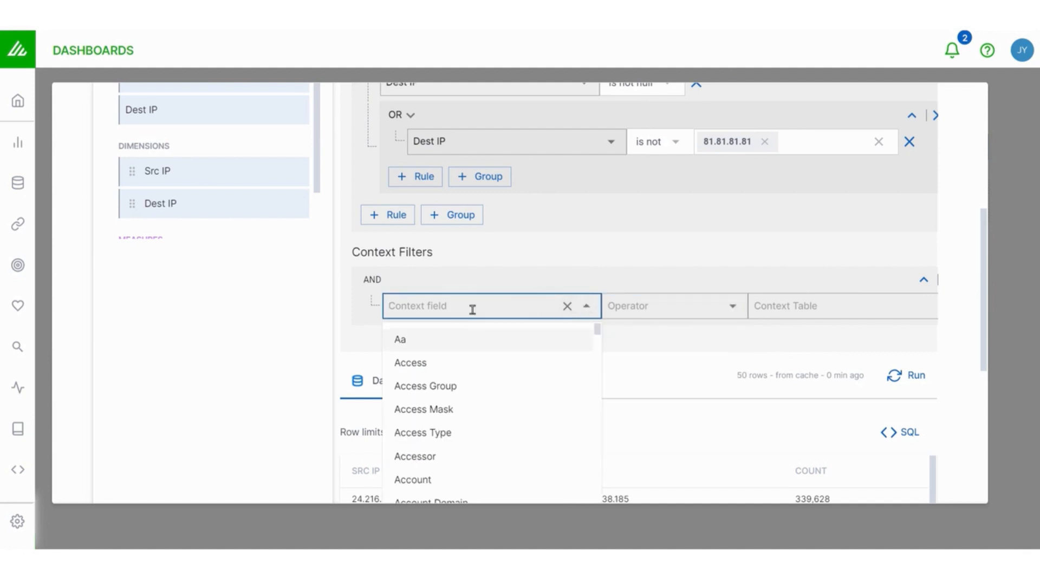
type("src")
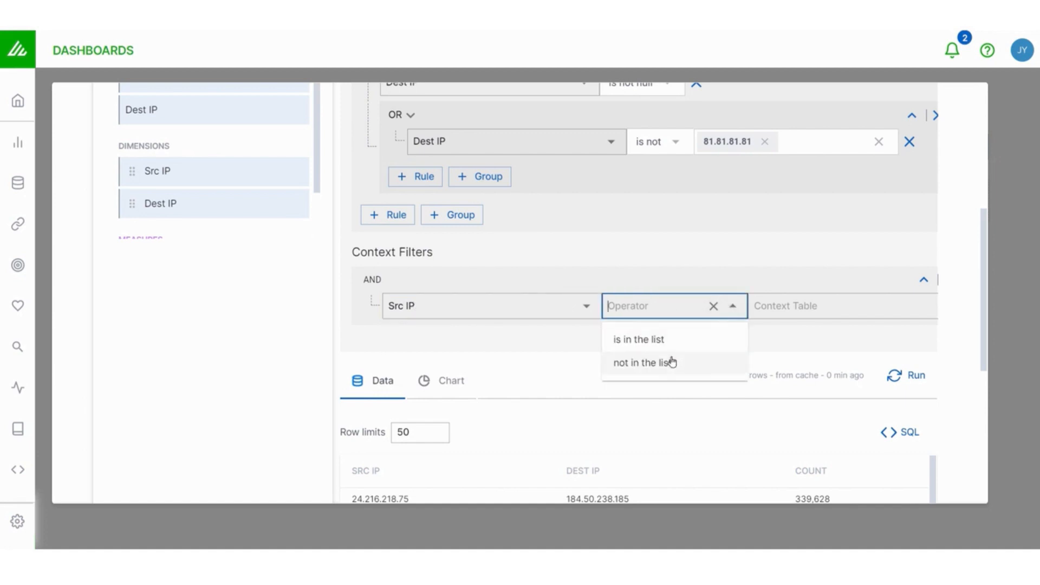
mouse_move(648, 347)
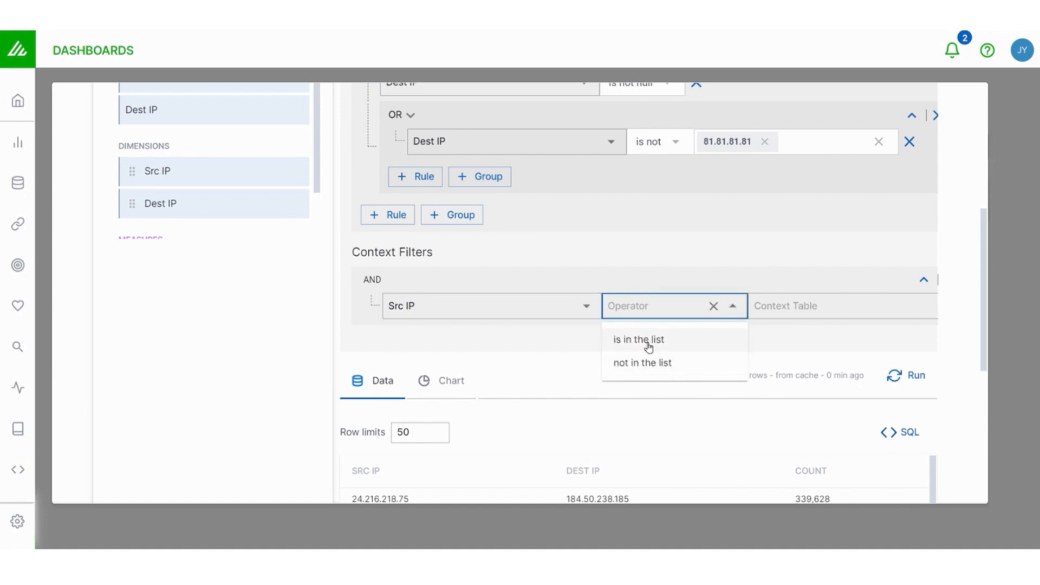
left_click(637, 339)
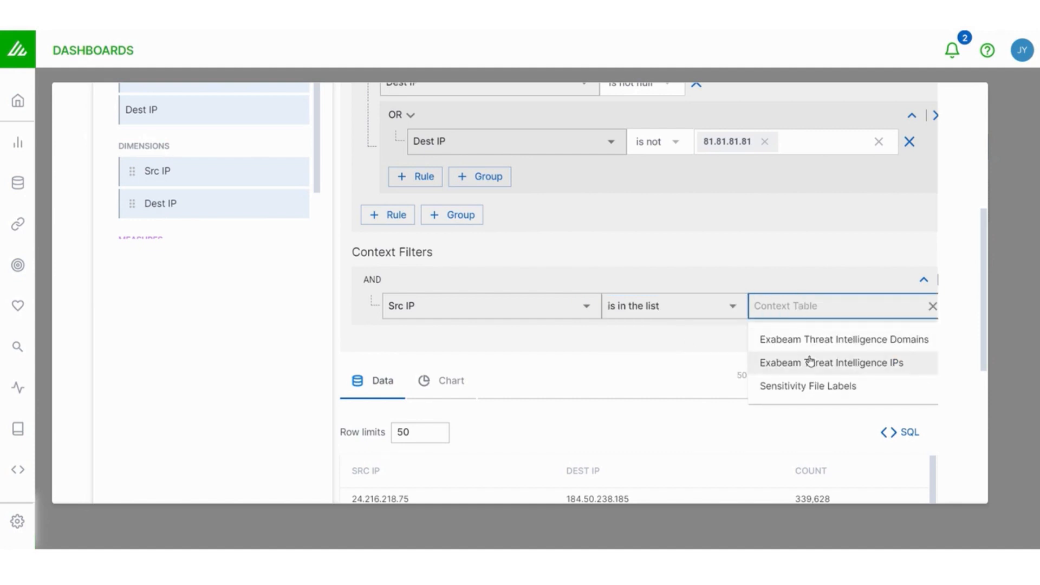
left_click(830, 362)
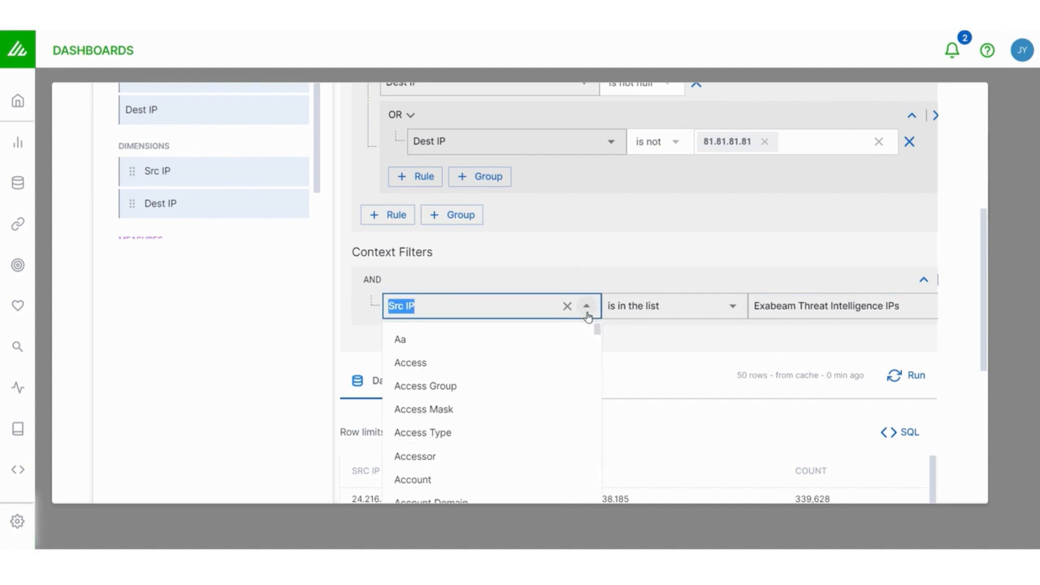
Set the context field to Dest IP and rerun the query.
type("de")
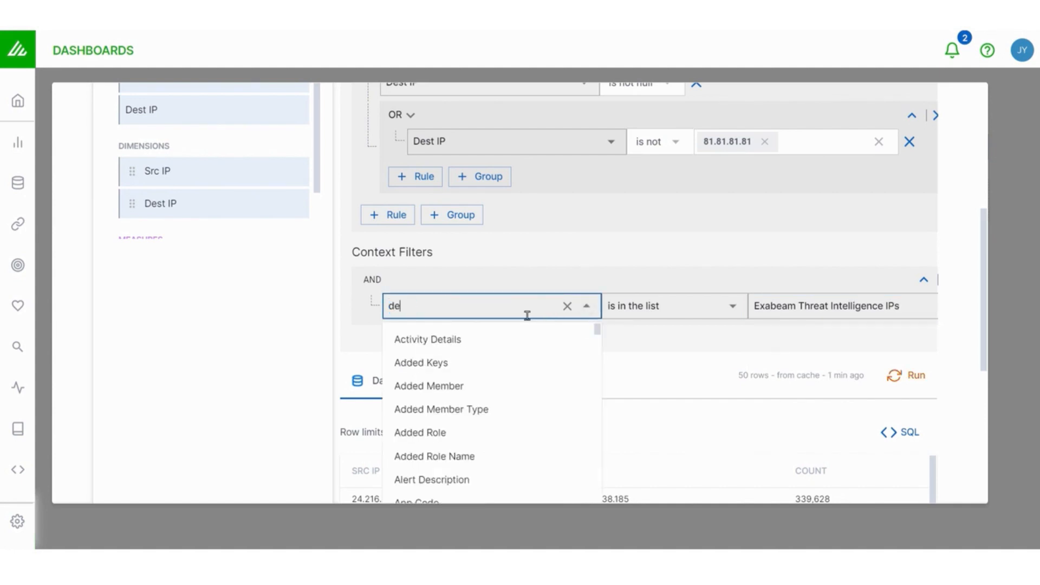
left_click(490, 305)
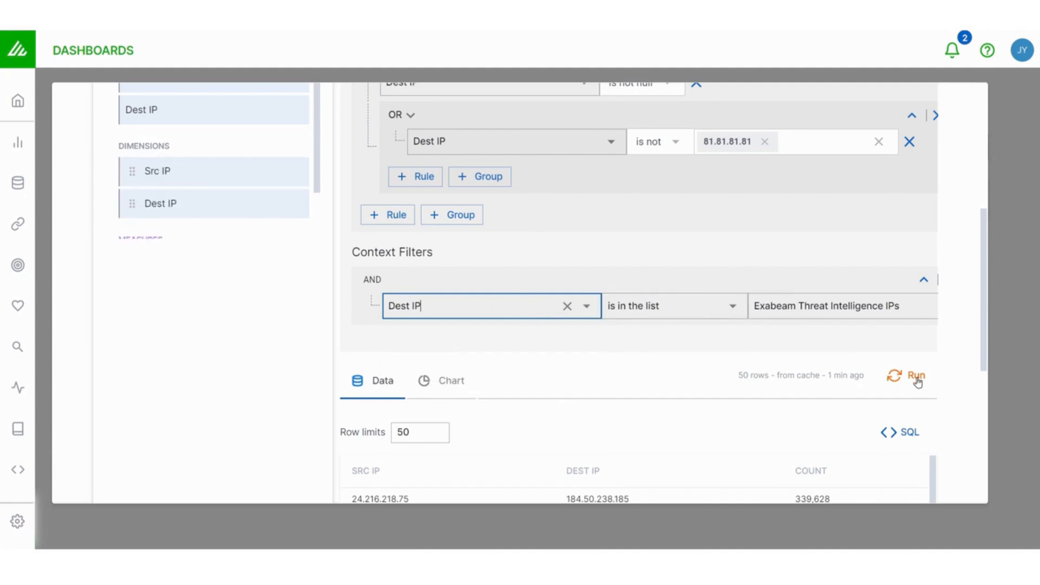
left_click(917, 376)
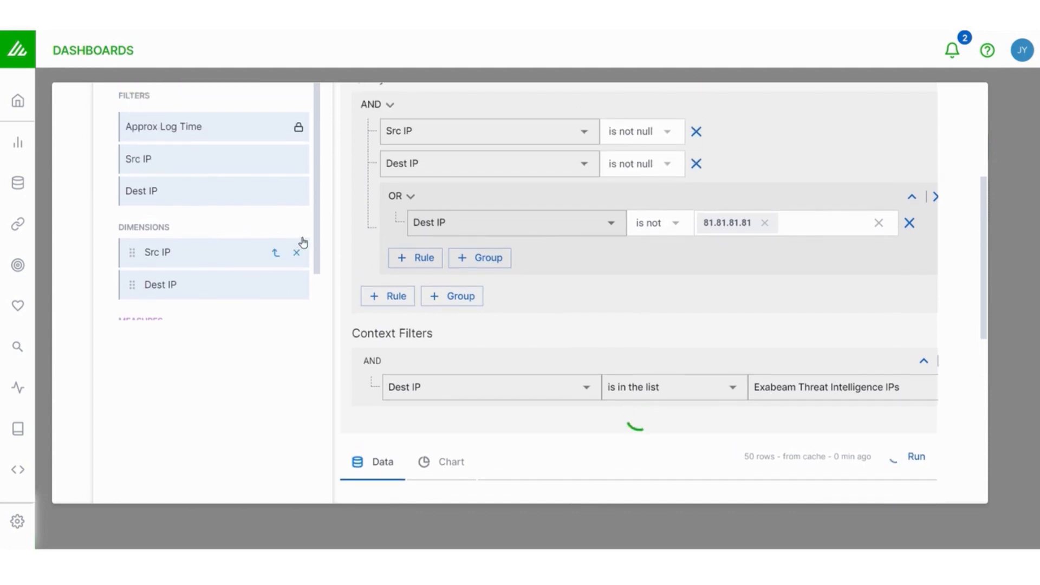
Review the filtered results table of Dest IPs, then move to the Chart view.
scroll("down", 3)
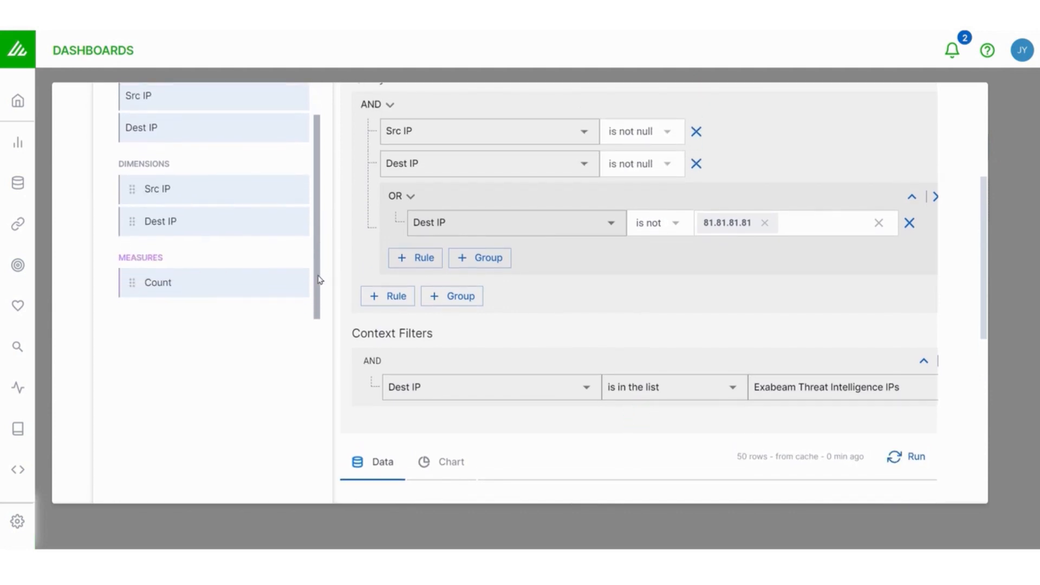
scroll("up", 3)
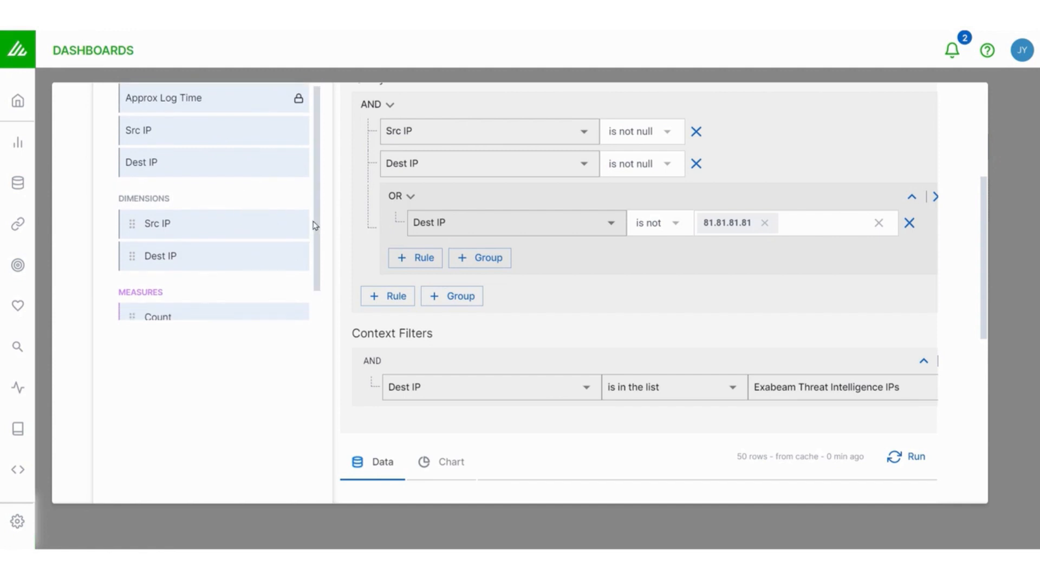
left_click(915, 456)
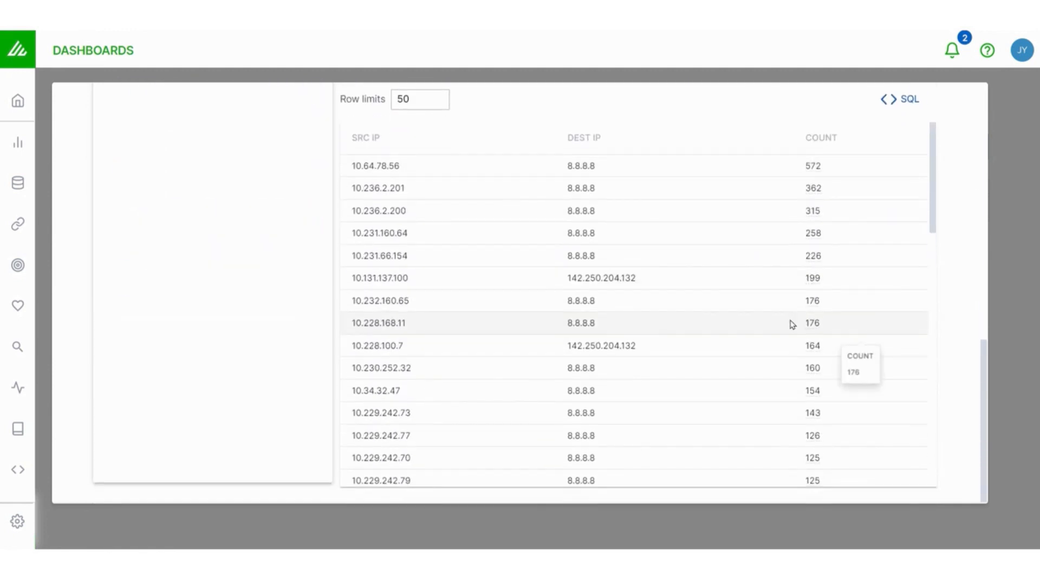
scroll("up", 3)
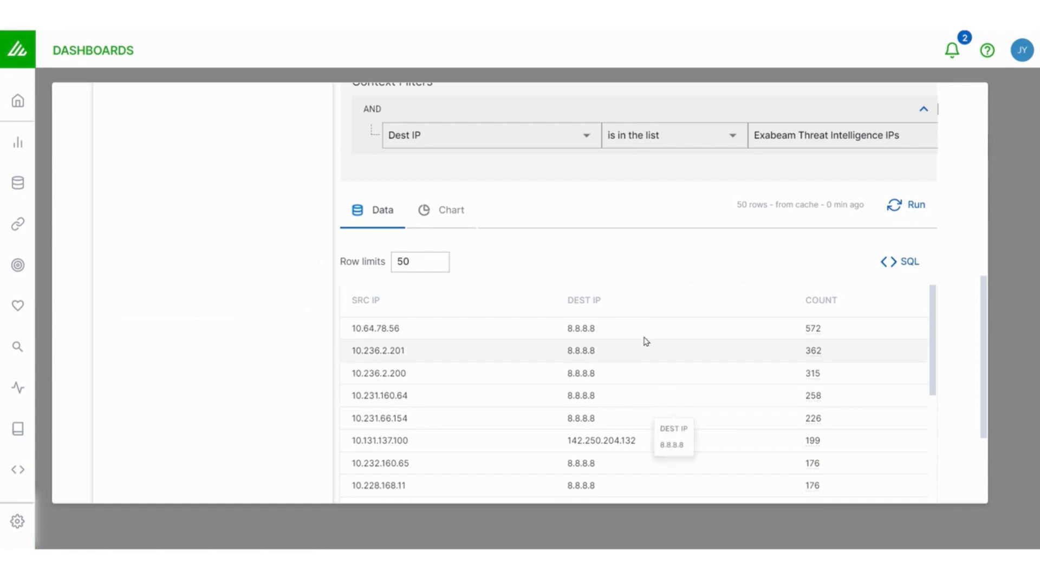
left_click(450, 210)
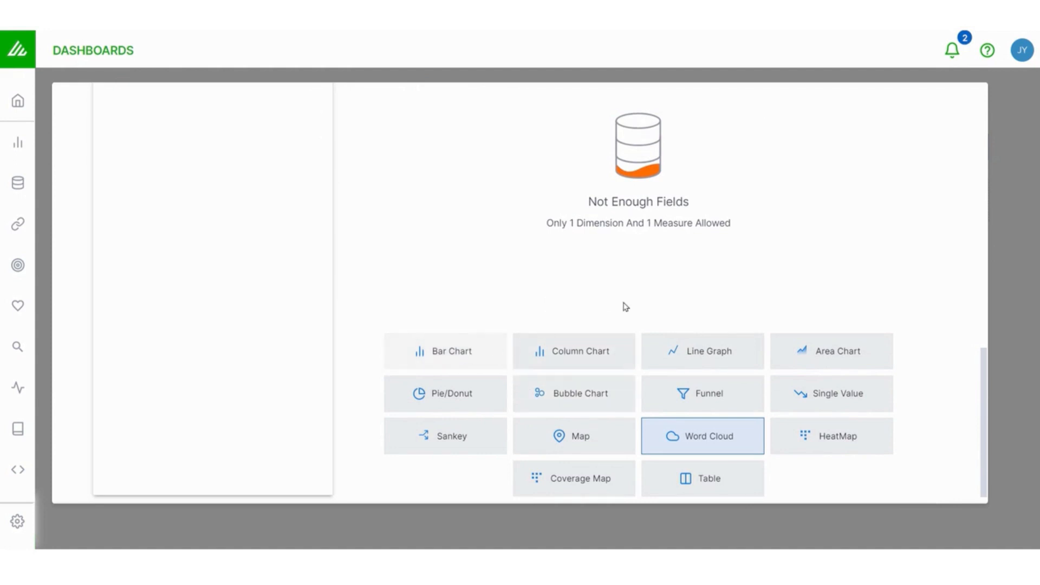
Pick Column Chart for the Src/Dest IP counts and add the widget to the dashboard.
left_click(444, 351)
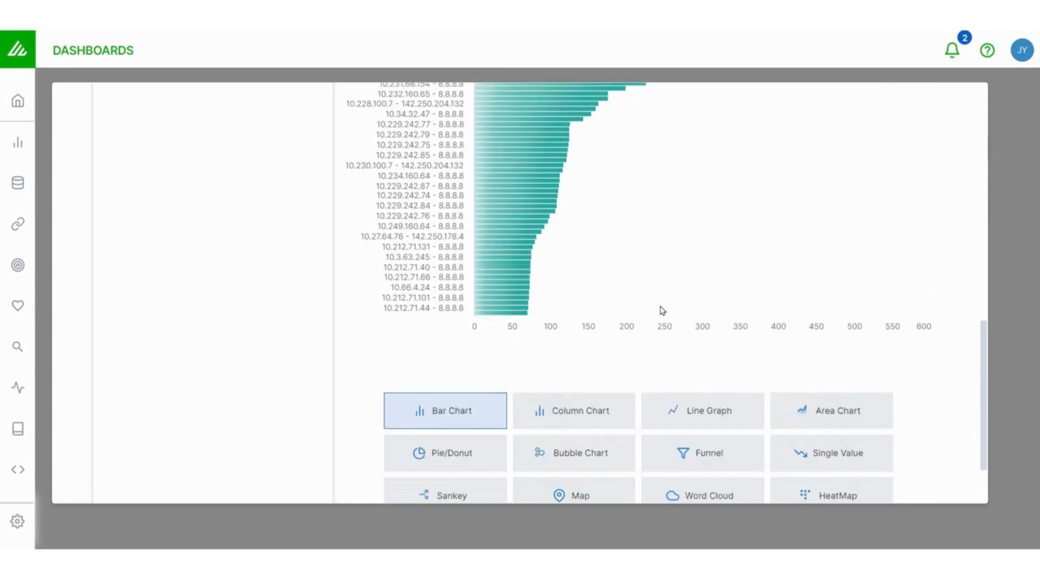
left_click(574, 409)
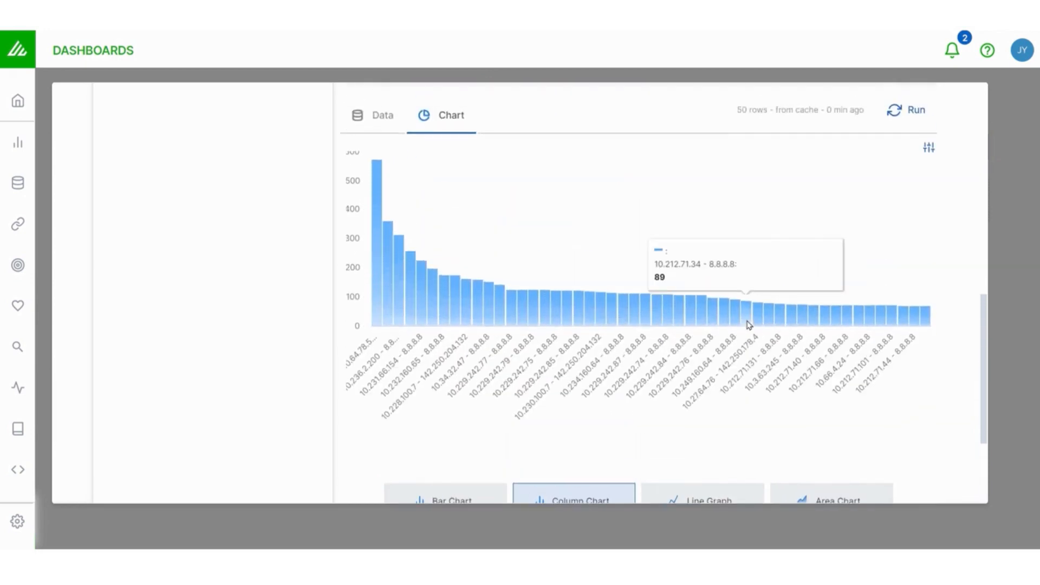
scroll("up", 3)
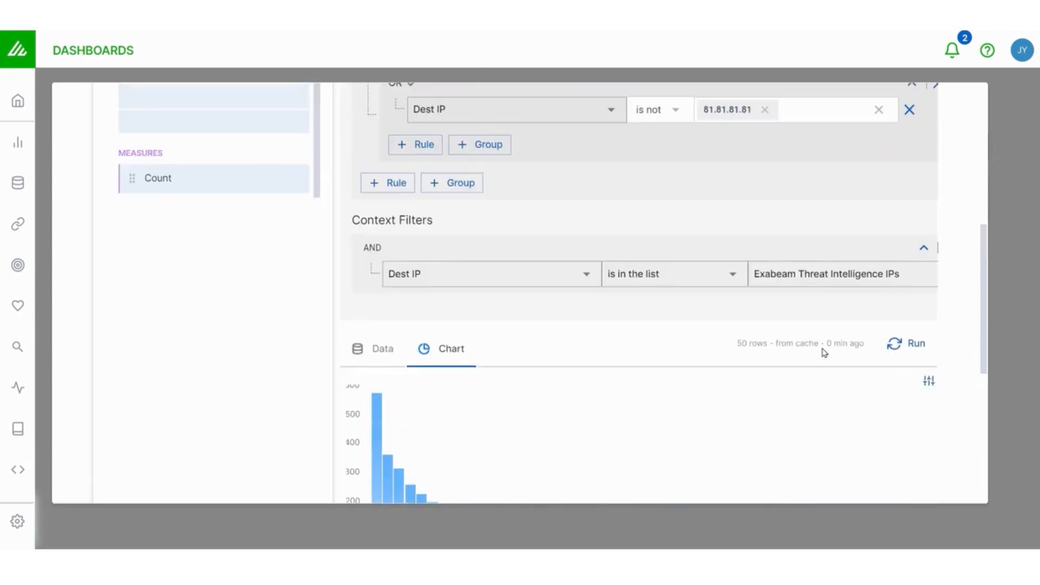
scroll("up", 3)
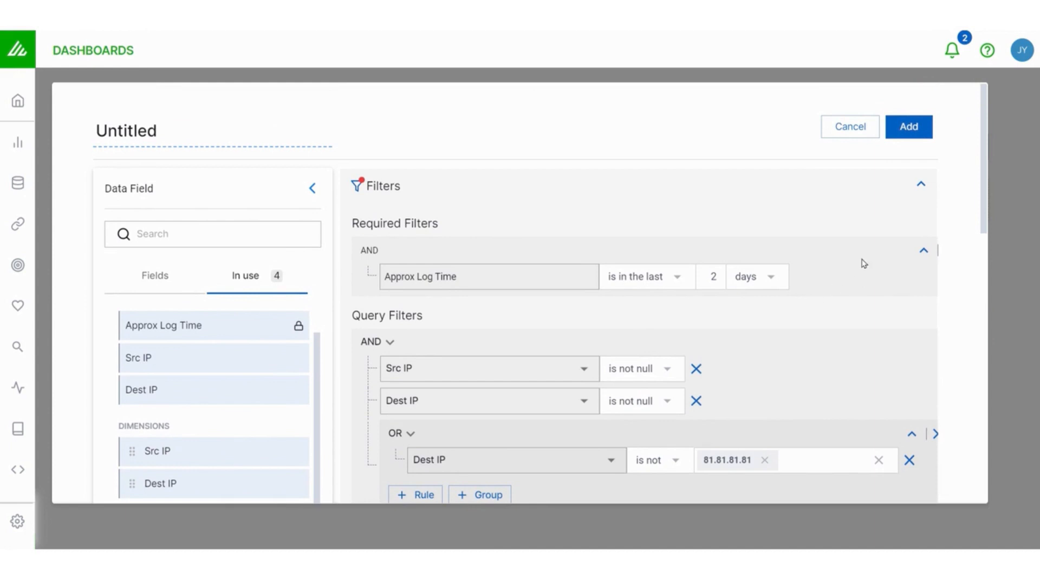
left_click(909, 127)
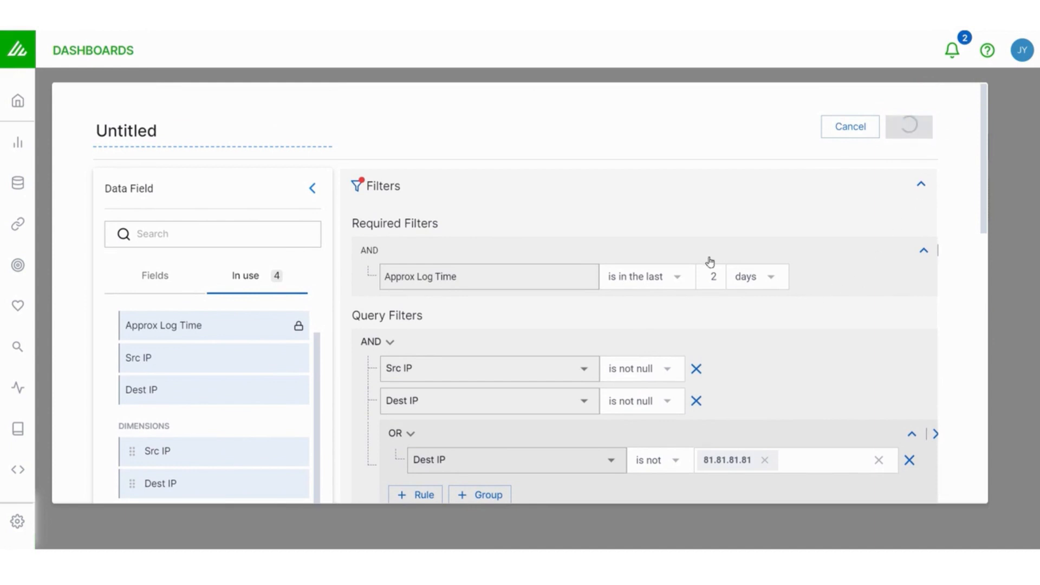